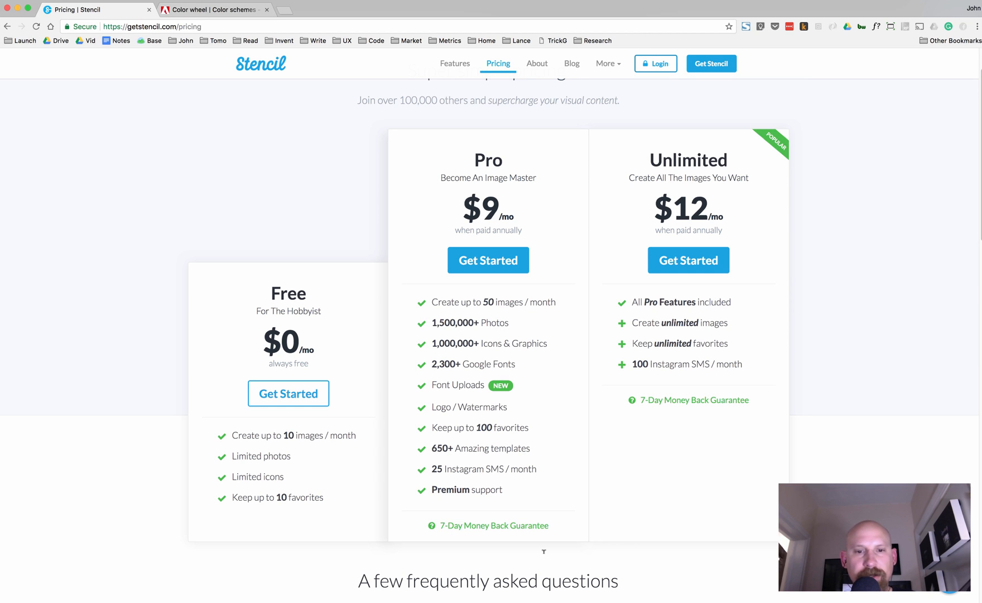
mouse_move(517, 420)
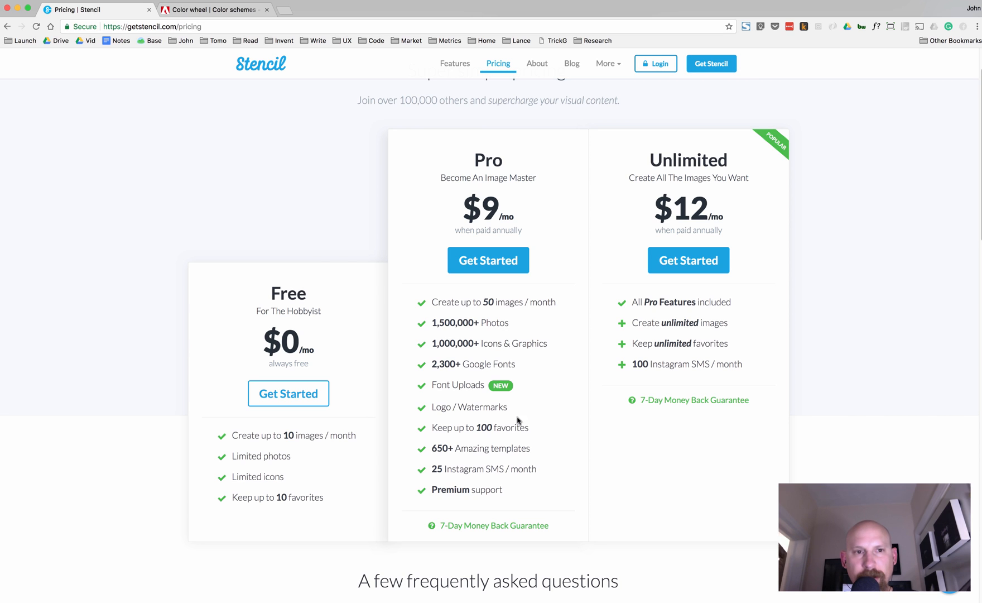
mouse_move(325, 250)
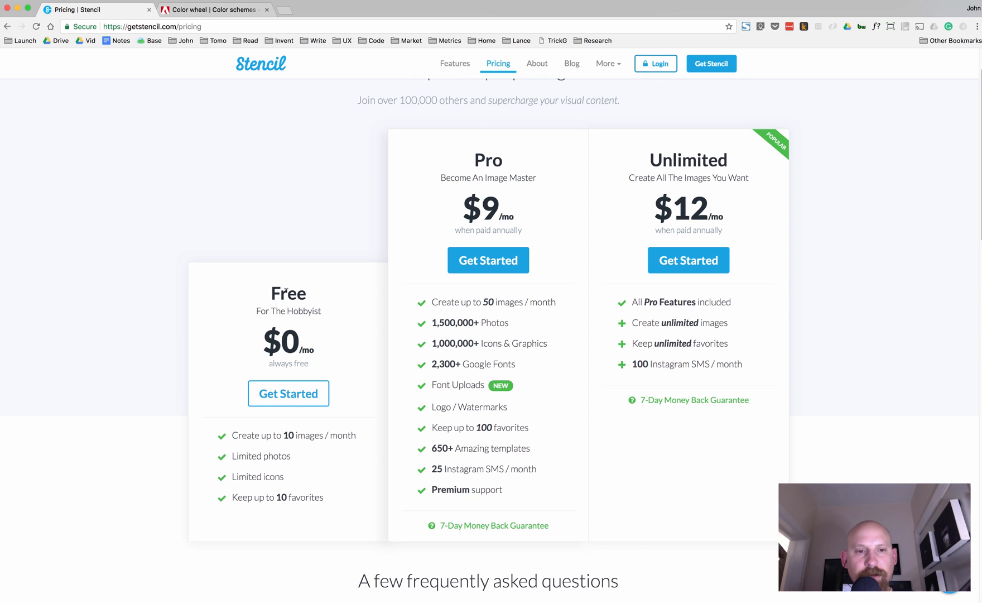
mouse_move(288, 393)
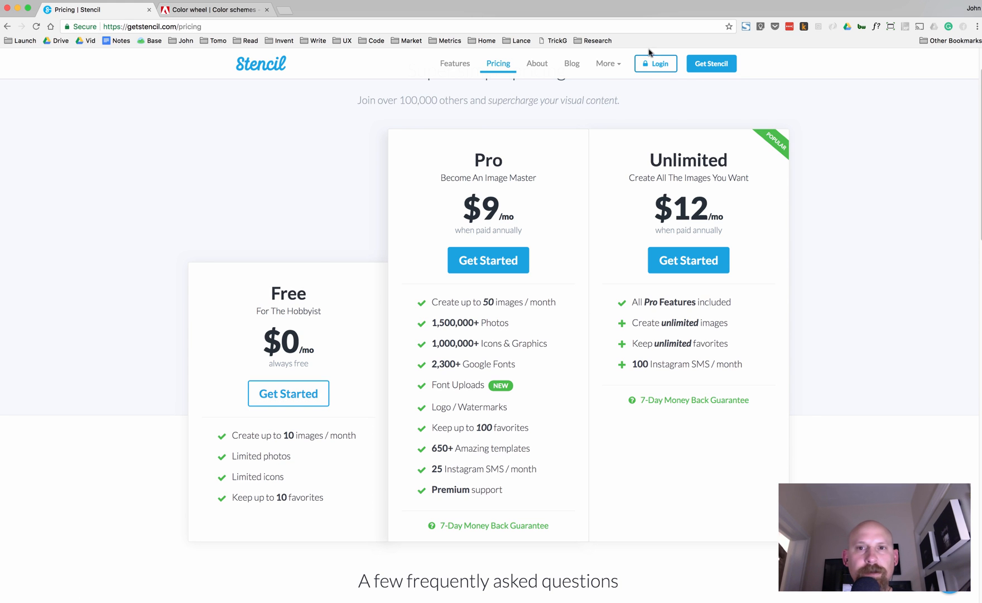
Step: Log in to Stencil from the pricing page to reach the editor
left_click(656, 63)
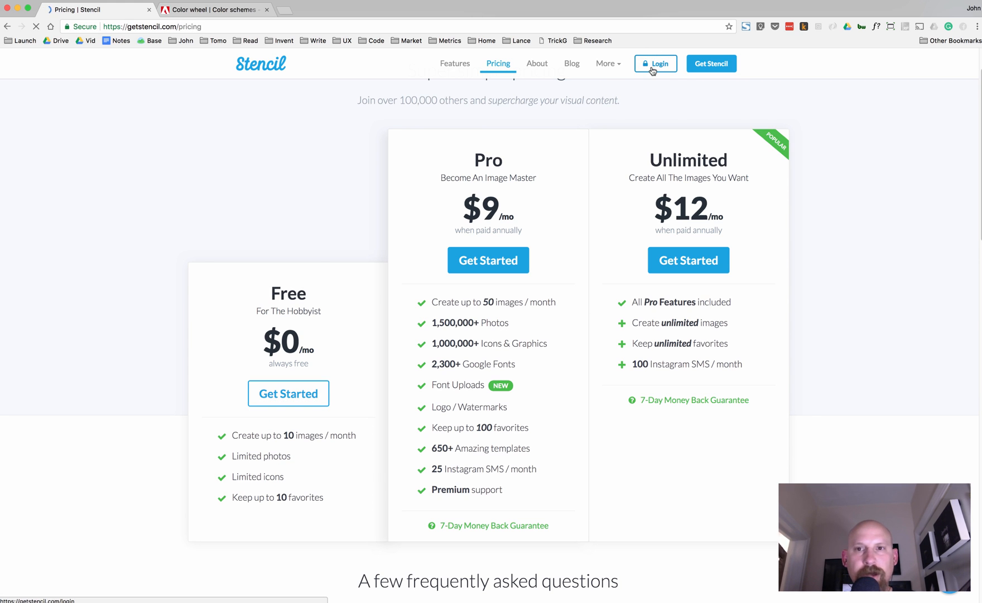
left_click(654, 63)
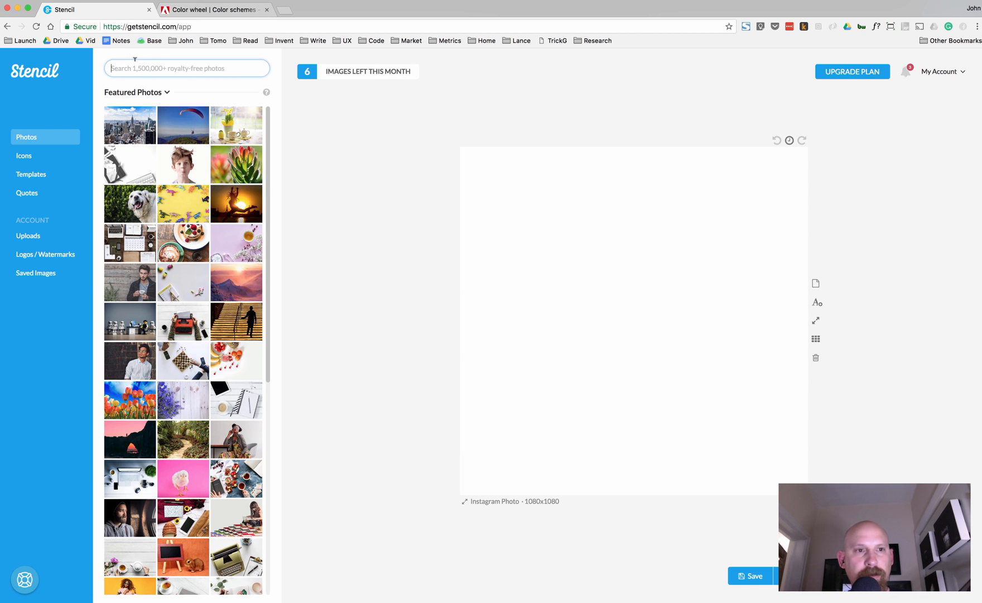
mouse_move(159, 66)
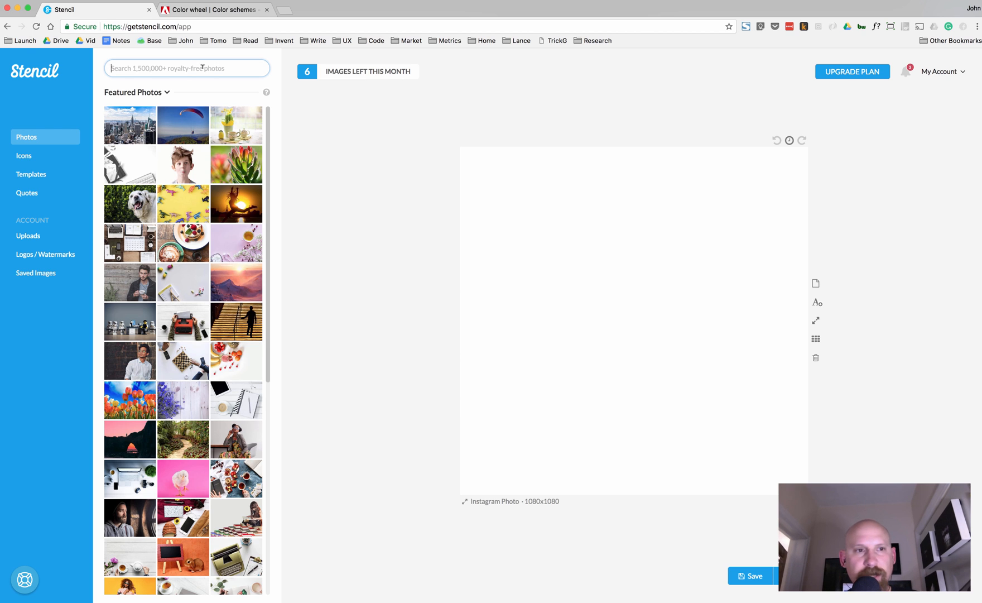
Step: Search the stock photo library for 'axe'
type("a")
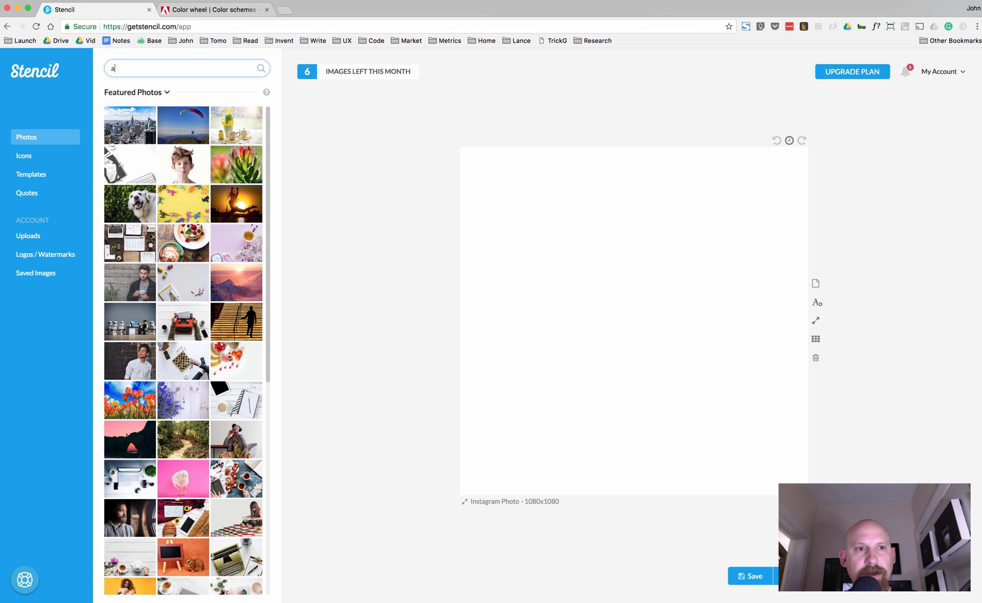
type("xe")
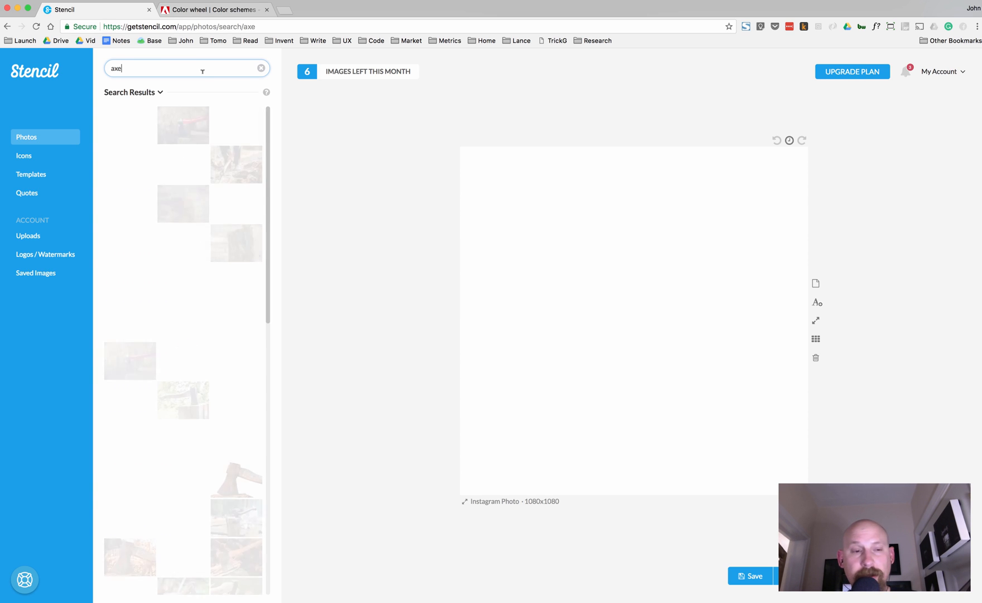
key("Enter")
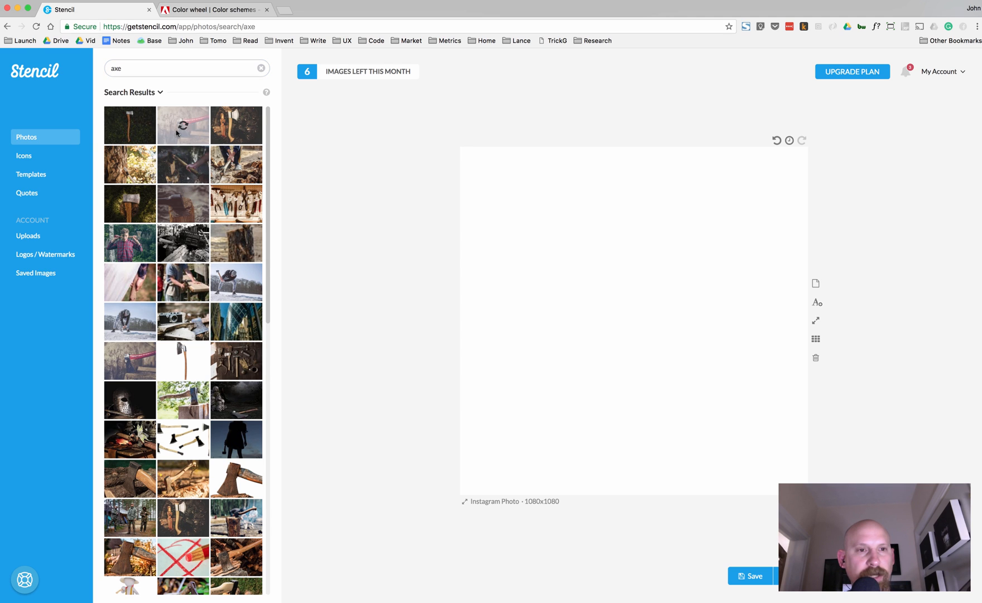
Step: Use the red-handled axe-in-stump photo as the canvas background
left_click(183, 124)
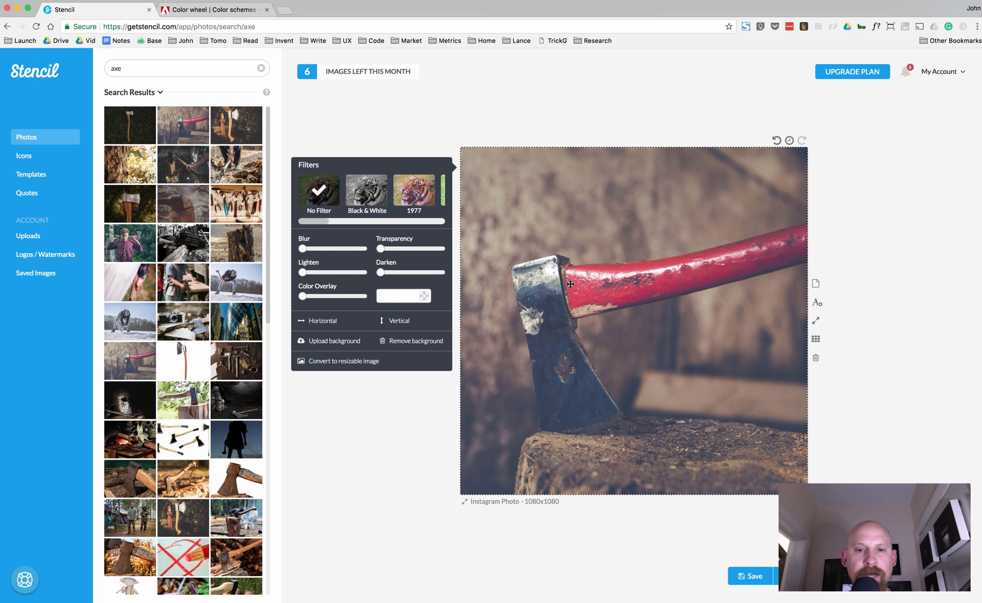
mouse_move(610, 294)
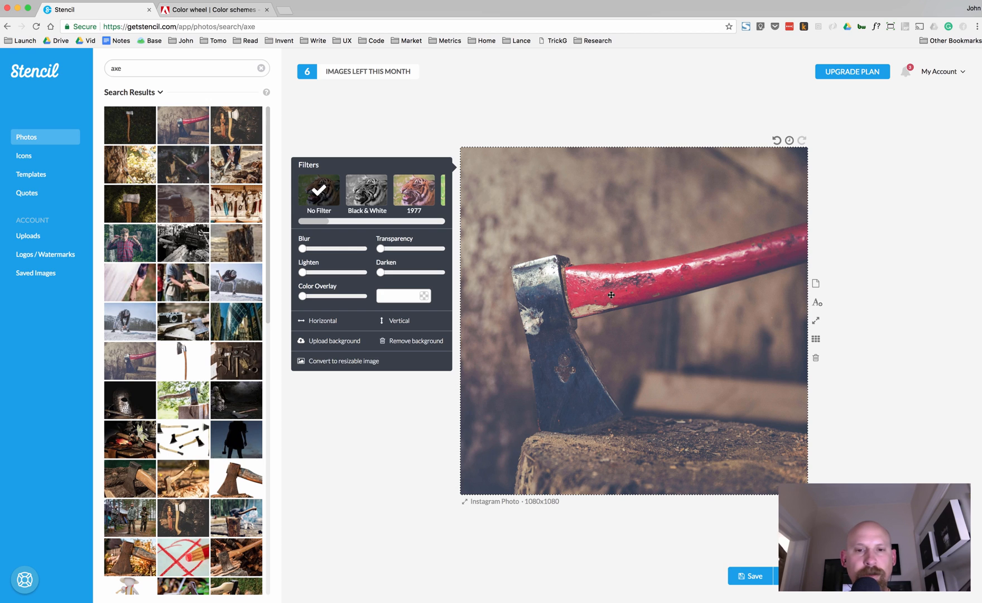
mouse_move(680, 319)
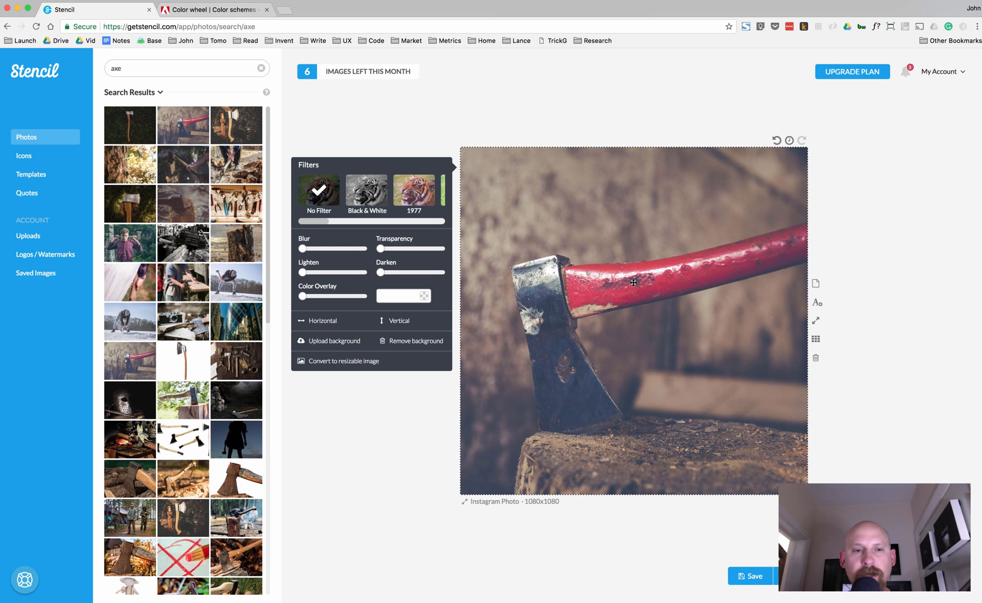
mouse_move(598, 301)
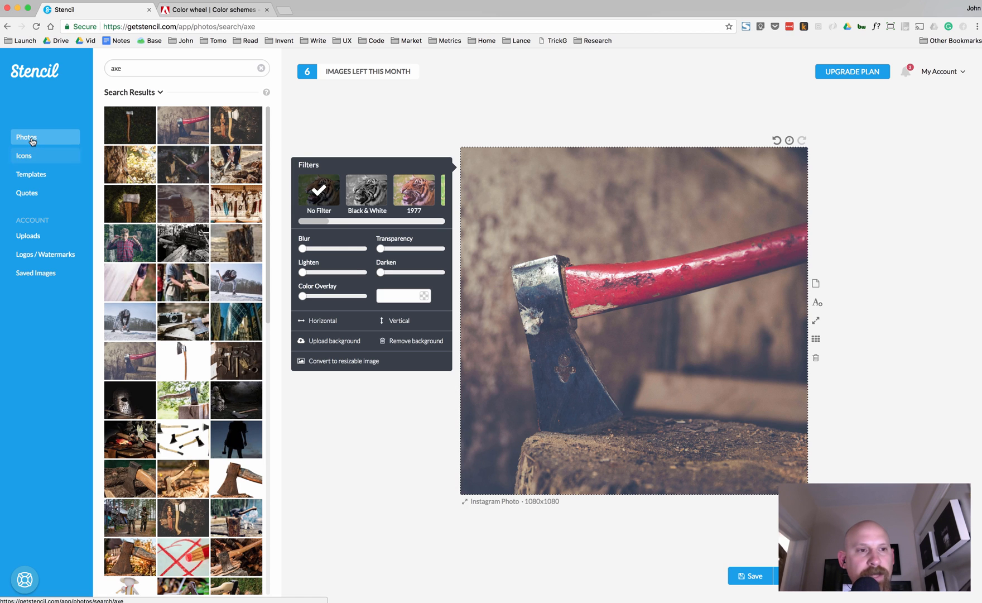
mouse_move(28, 155)
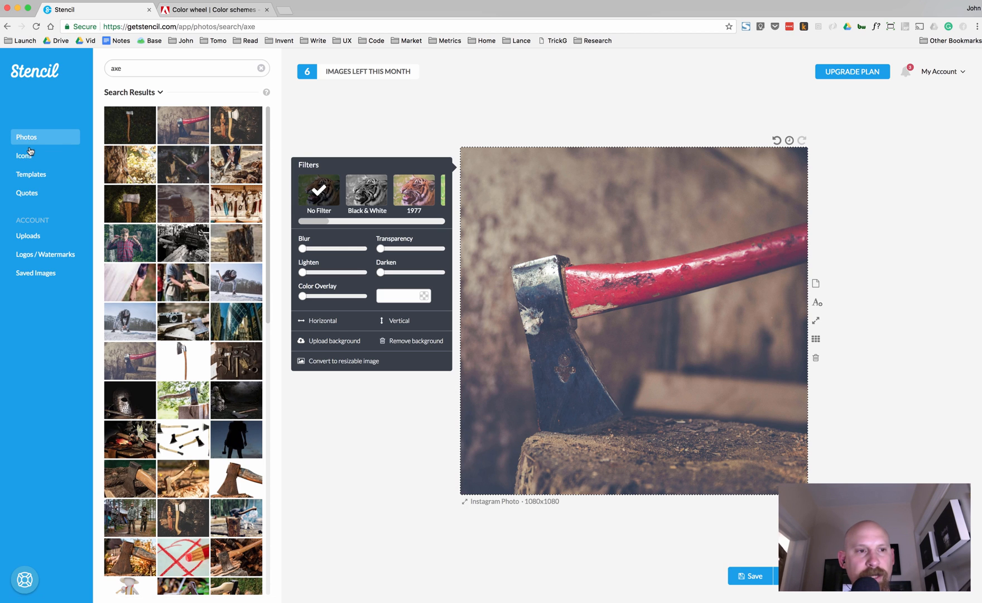
Step: Search quotes for 'axe' and add Abraham Lincoln's axe-sharpening quote
left_click(27, 193)
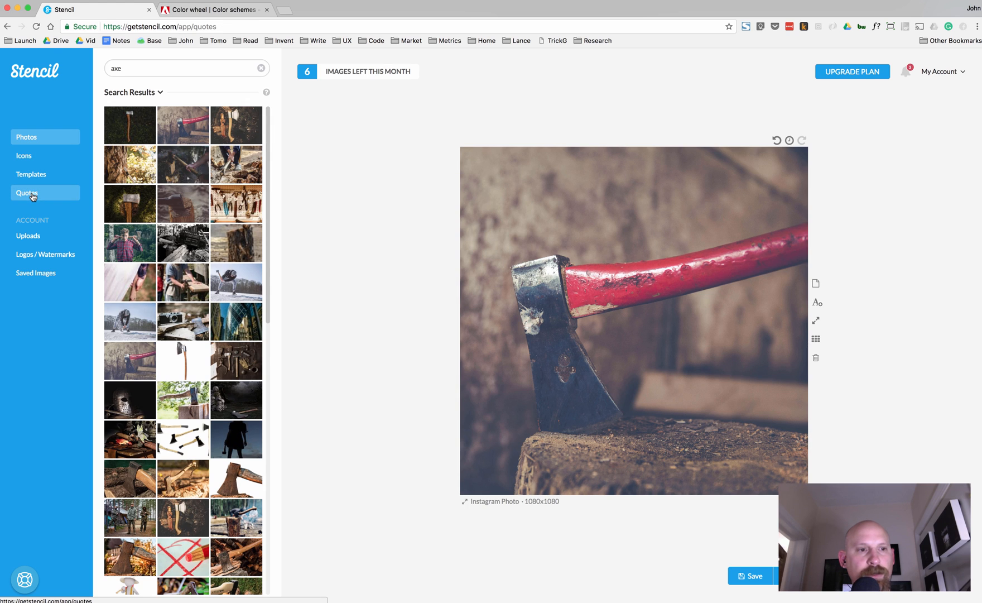
left_click(27, 193)
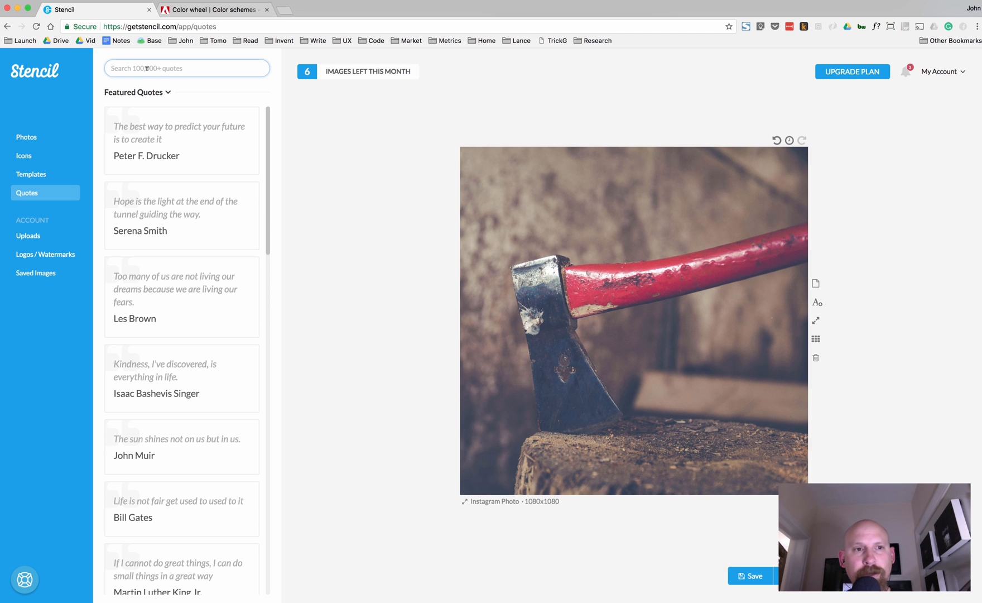
type("axe")
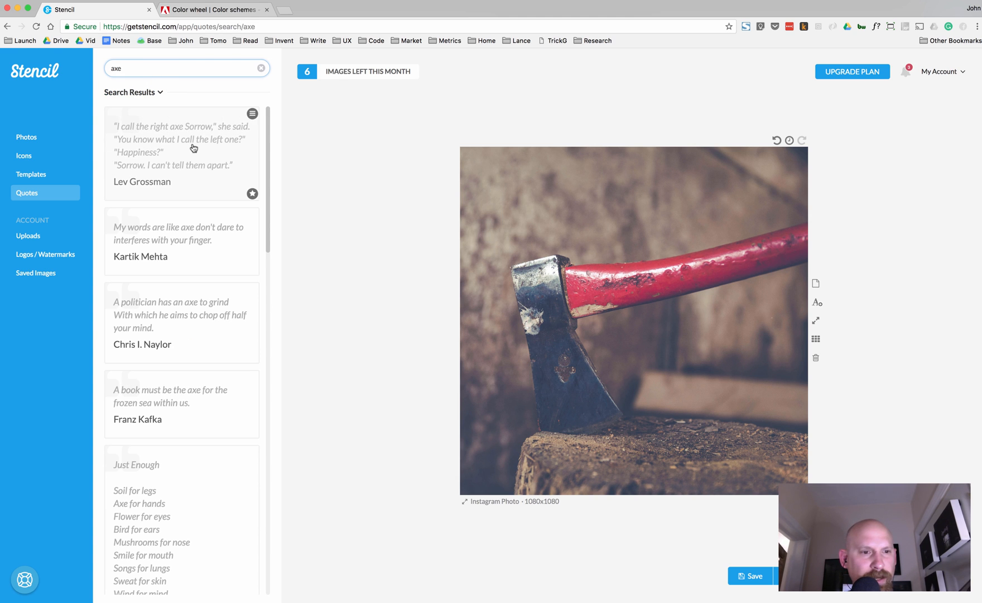
scroll("down", 3)
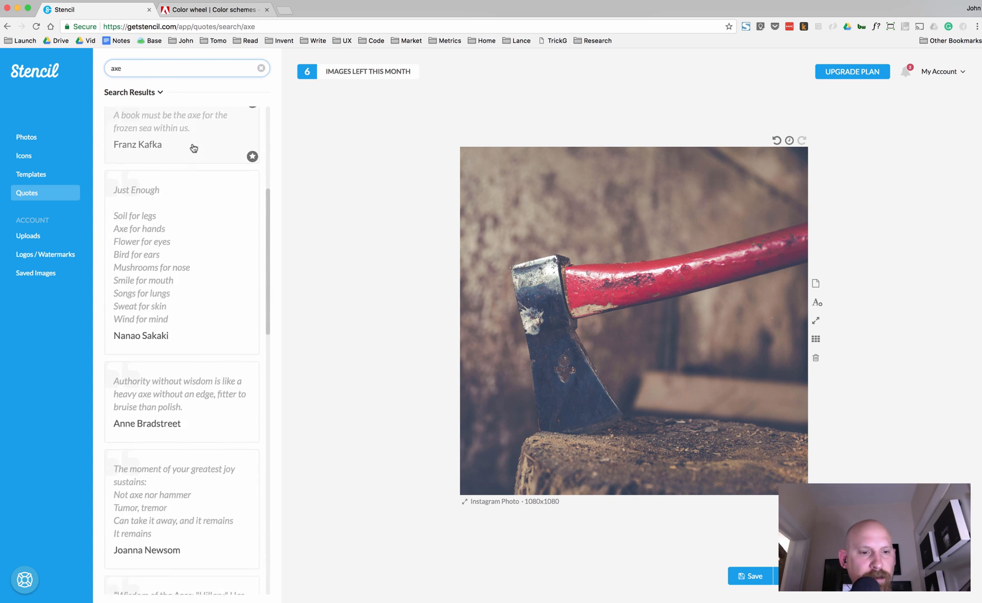
scroll("down", 3)
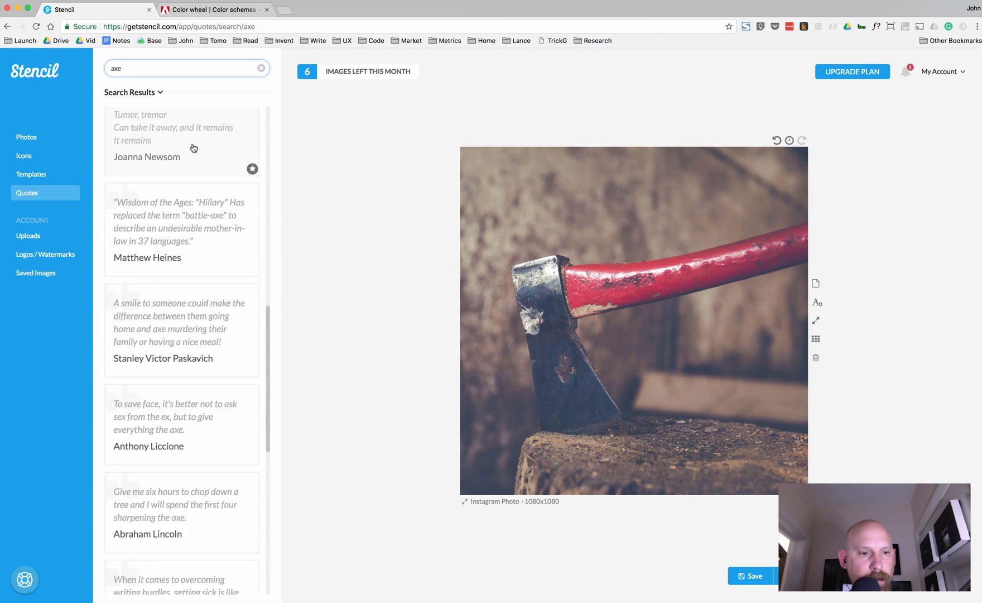
scroll("down", 3)
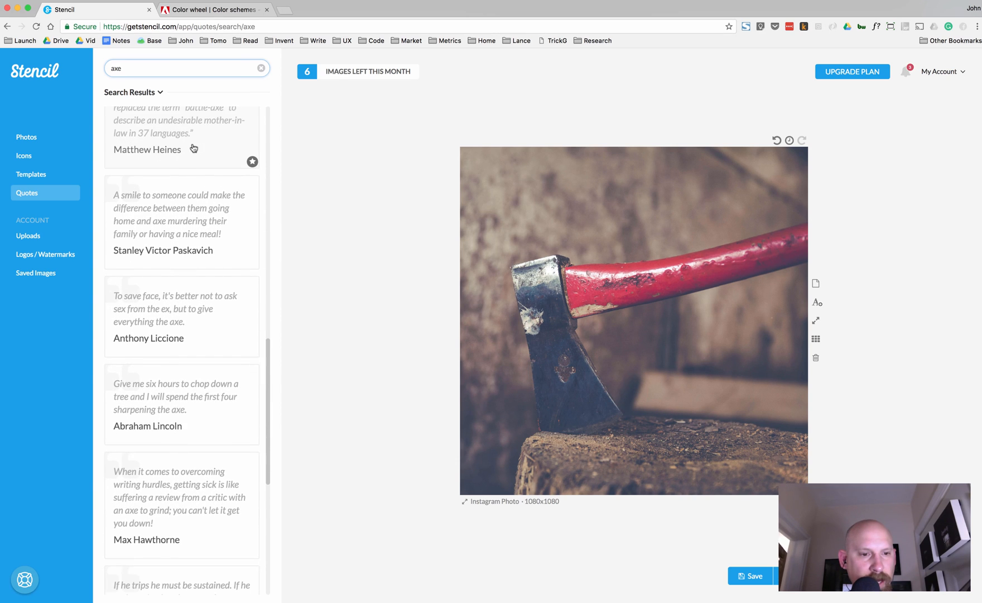
left_click(174, 396)
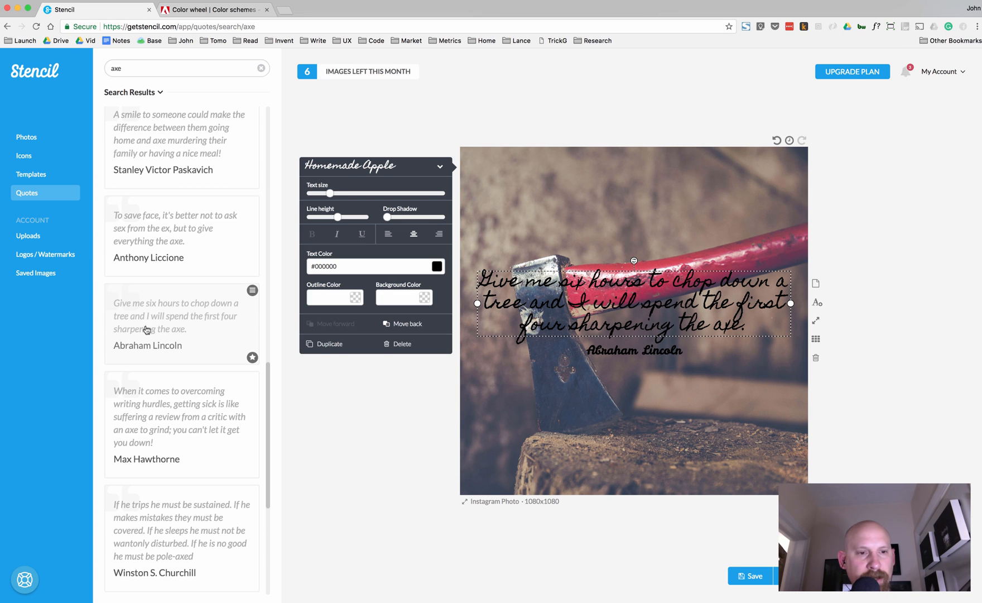
mouse_move(171, 332)
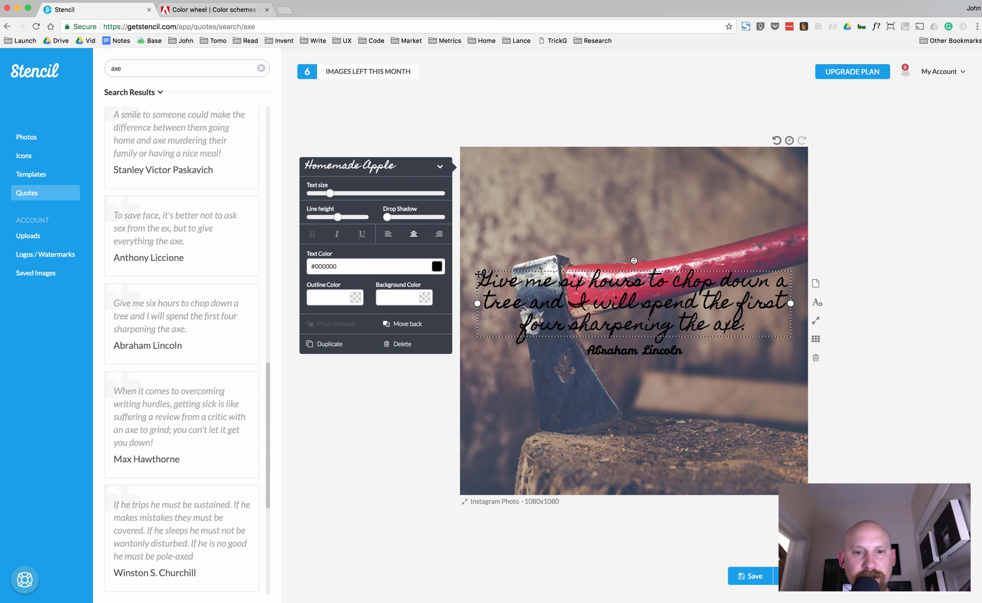
Step: Set the quote text colour to white (#ffffff)
left_click(437, 266)
type("#ffff")
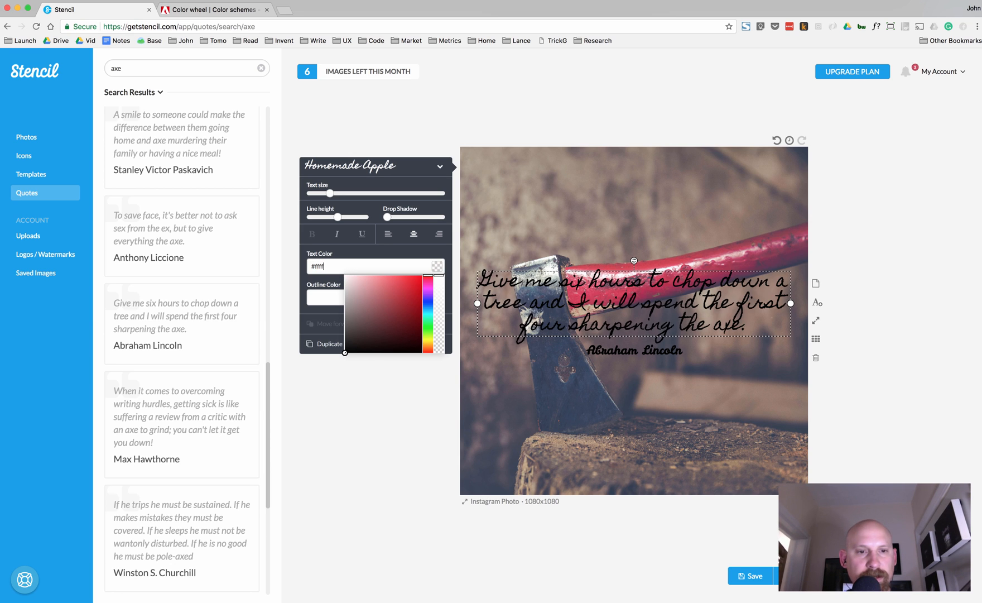
left_click(436, 266)
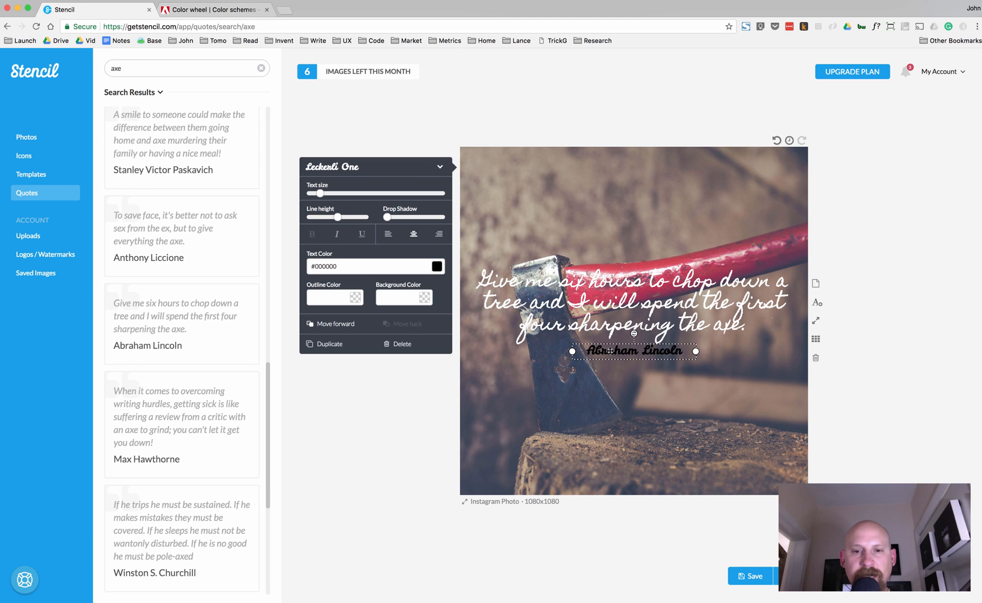
Step: Drag the Abraham Lincoln credit line down to the bottom of the image
left_click_drag(632, 351, 633, 356)
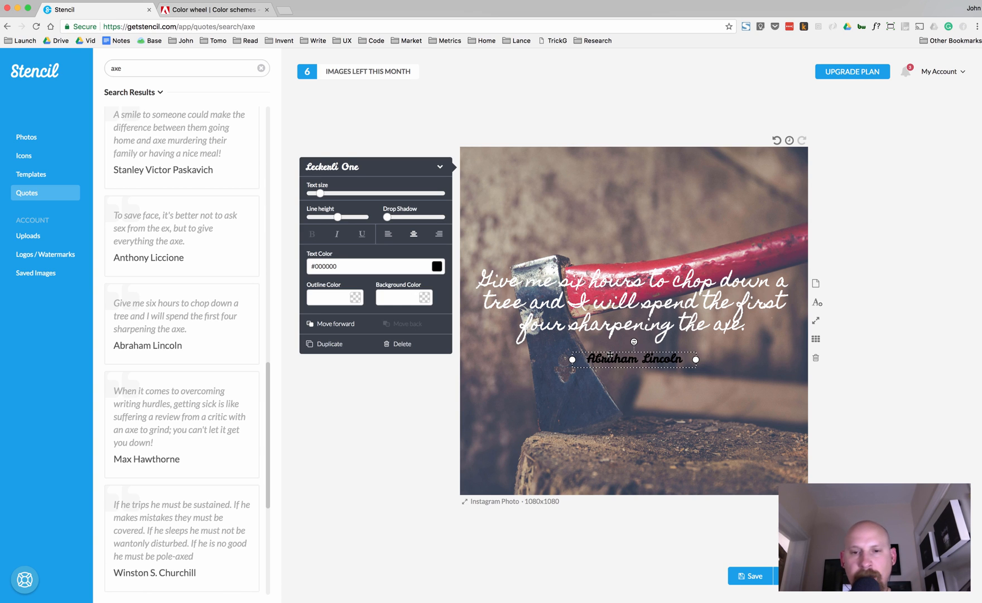
left_click_drag(633, 358, 633, 364)
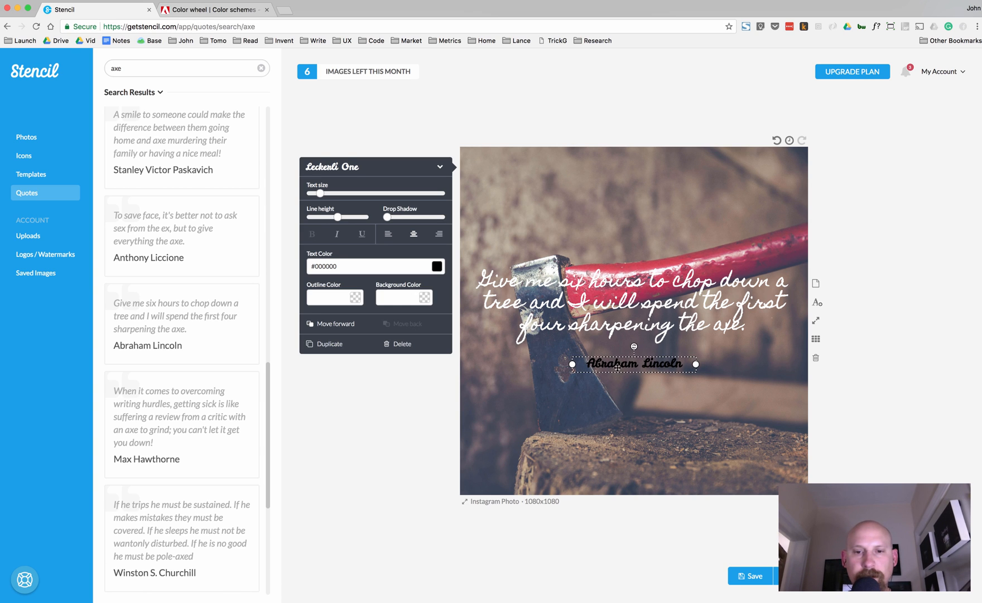
left_click_drag(633, 363, 633, 477)
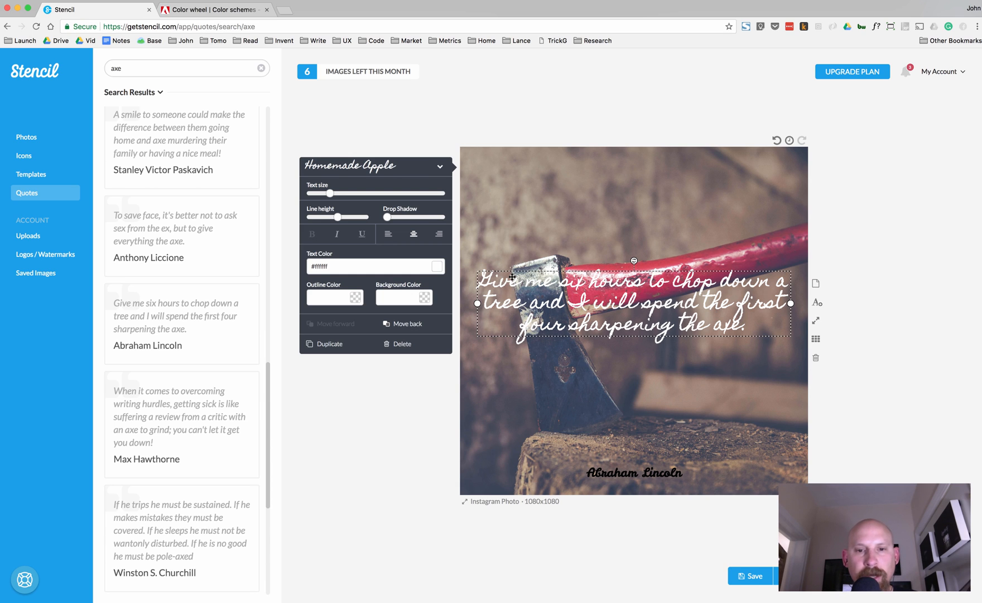
mouse_move(484, 303)
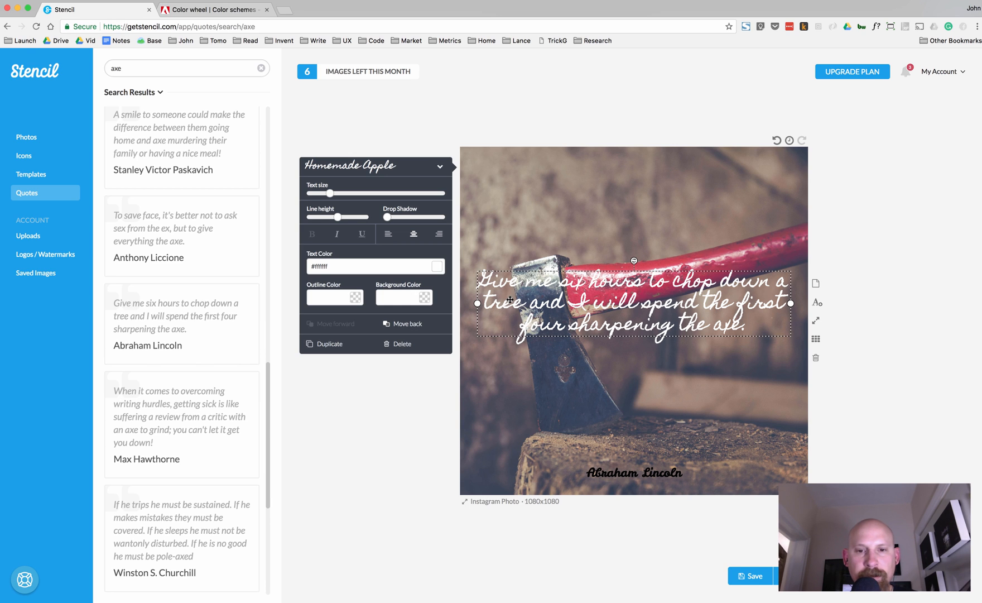
mouse_move(515, 295)
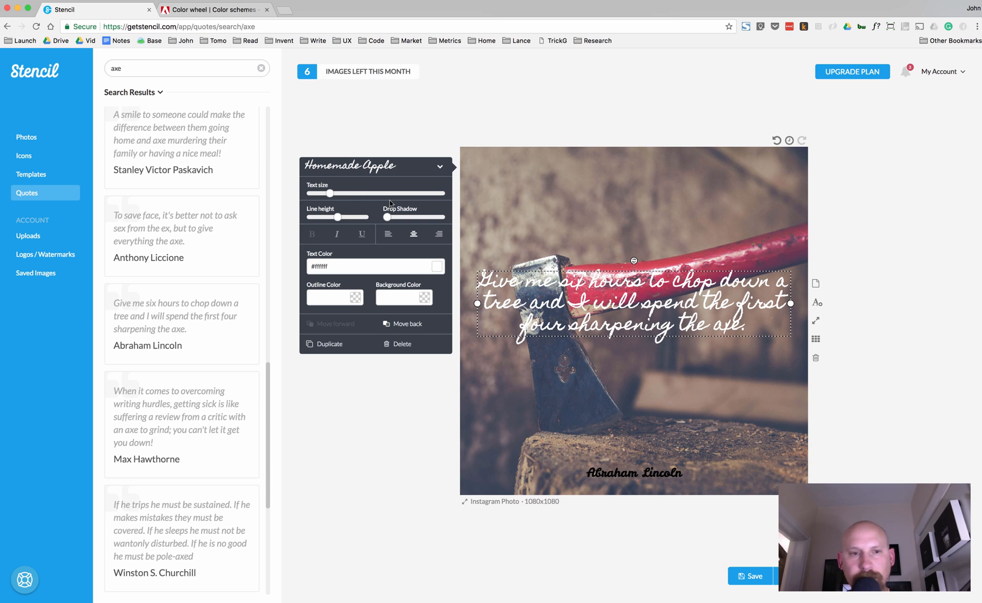
Step: Switch the quote to Impact and enlarge it with the text size slider
left_click(373, 165)
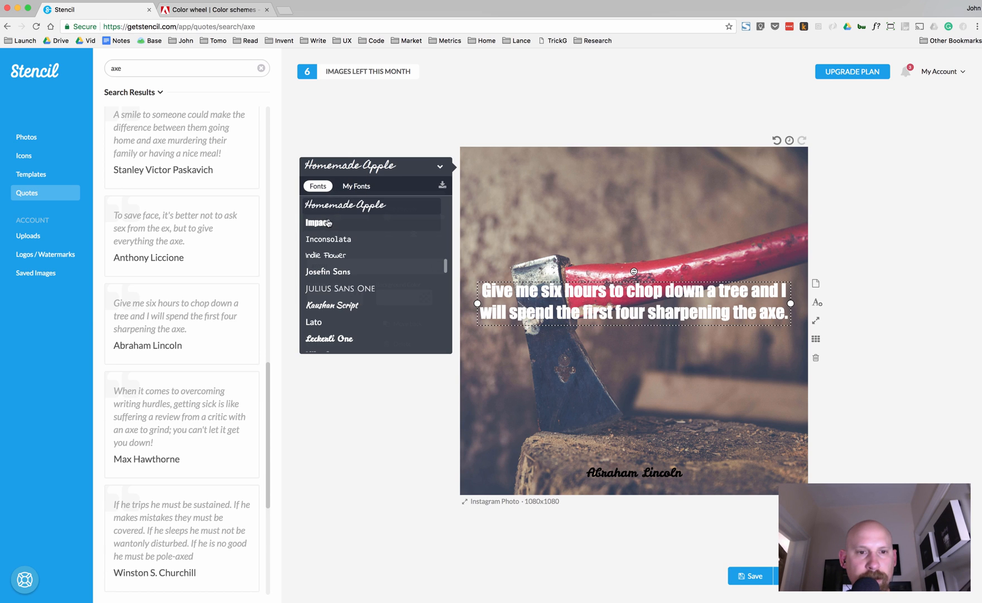
left_click(319, 223)
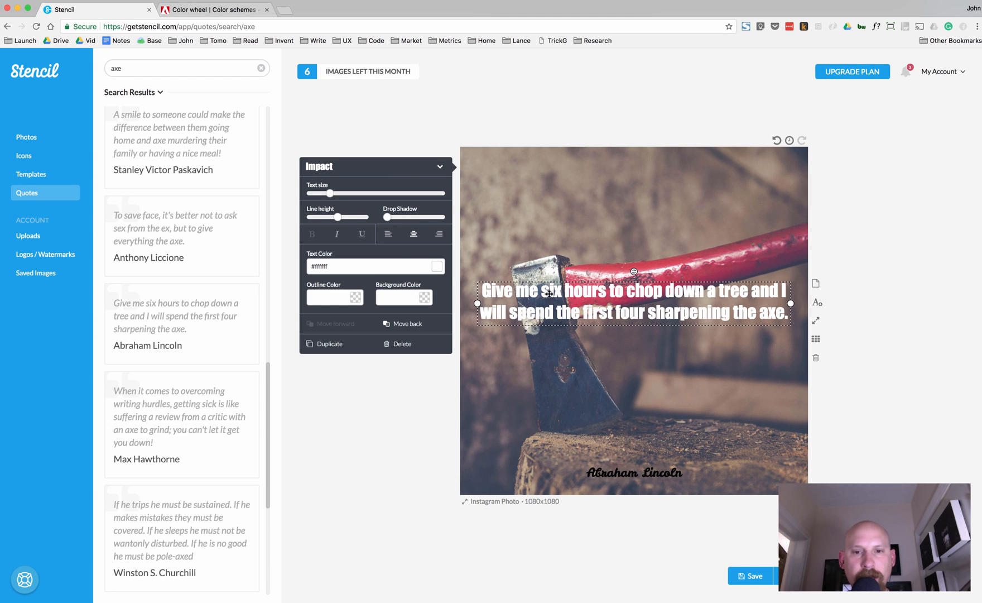
mouse_move(368, 214)
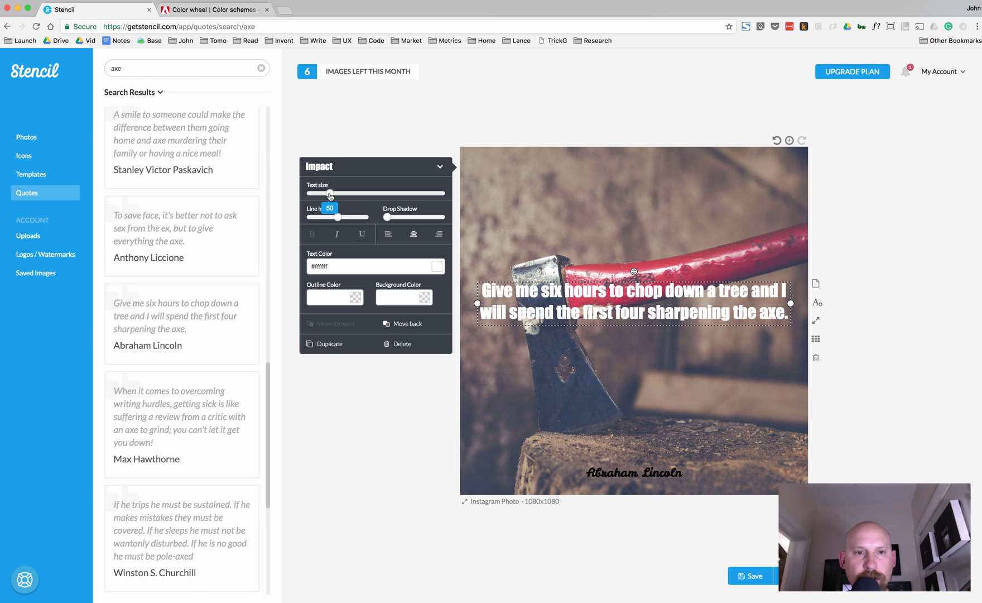
left_click_drag(330, 193, 365, 194)
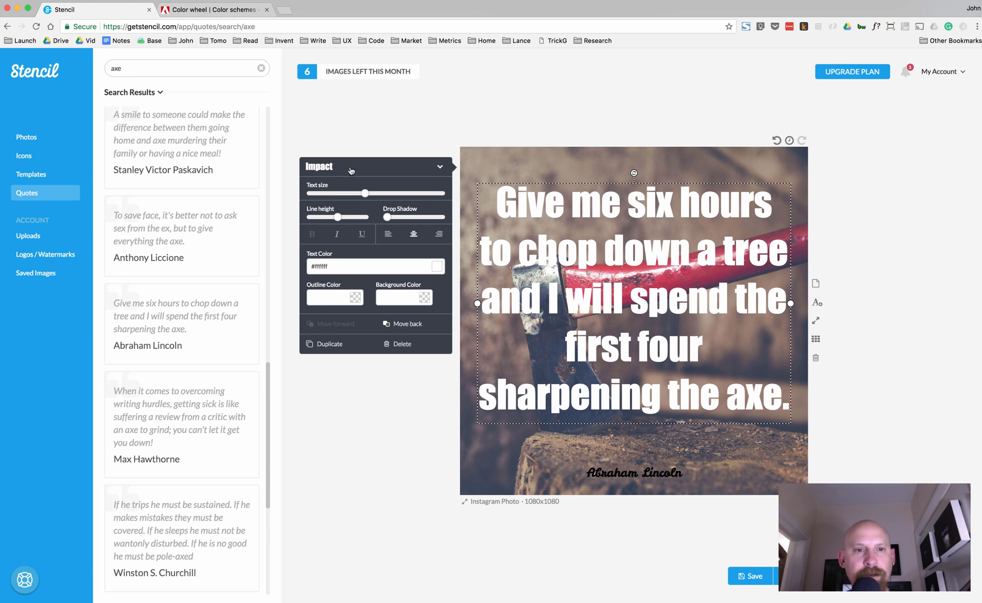
Step: Change the quote's font to Permanent Marker
left_click(374, 166)
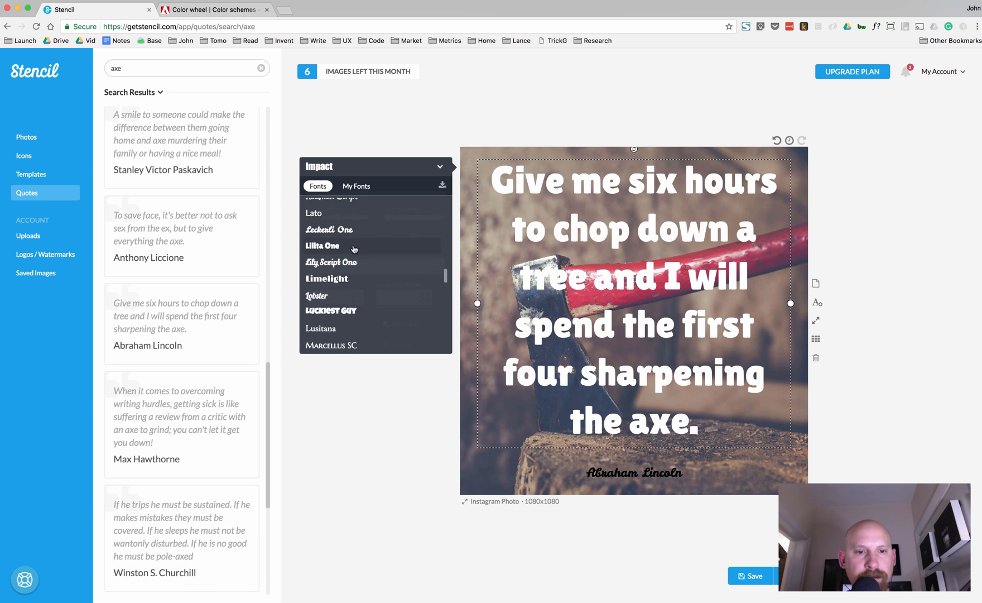
scroll("down", 3)
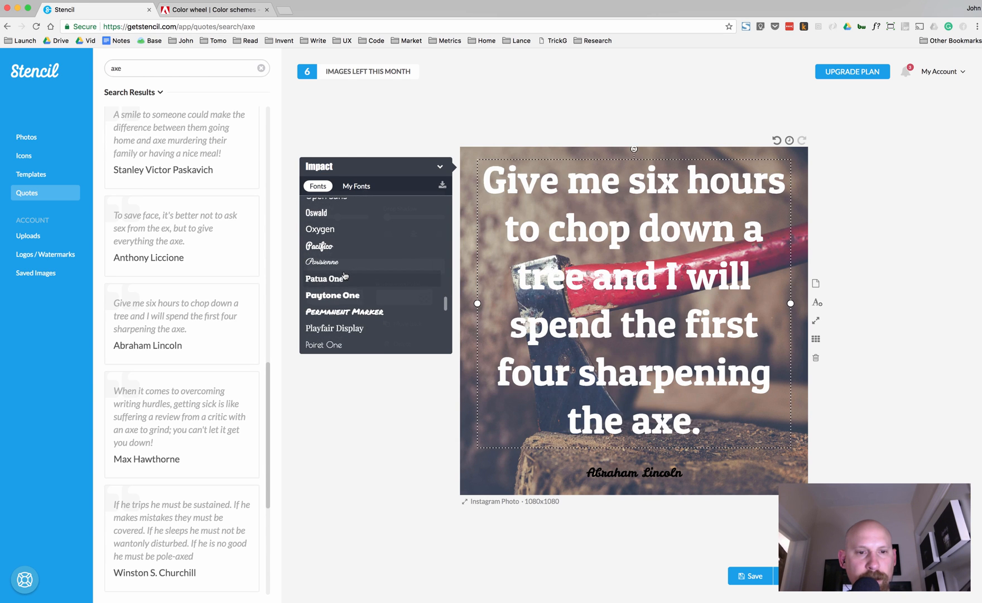
left_click(343, 312)
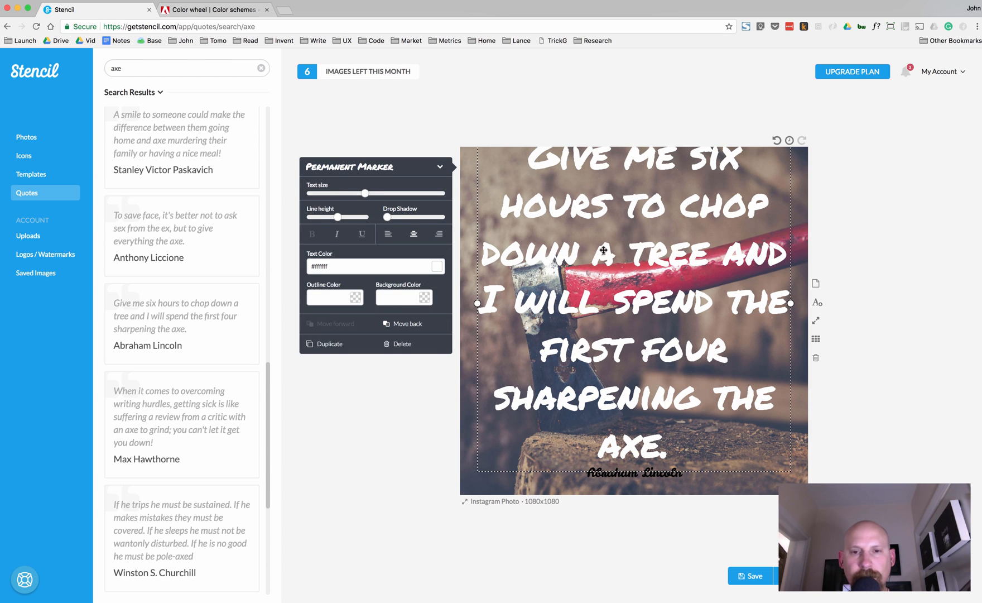
mouse_move(454, 197)
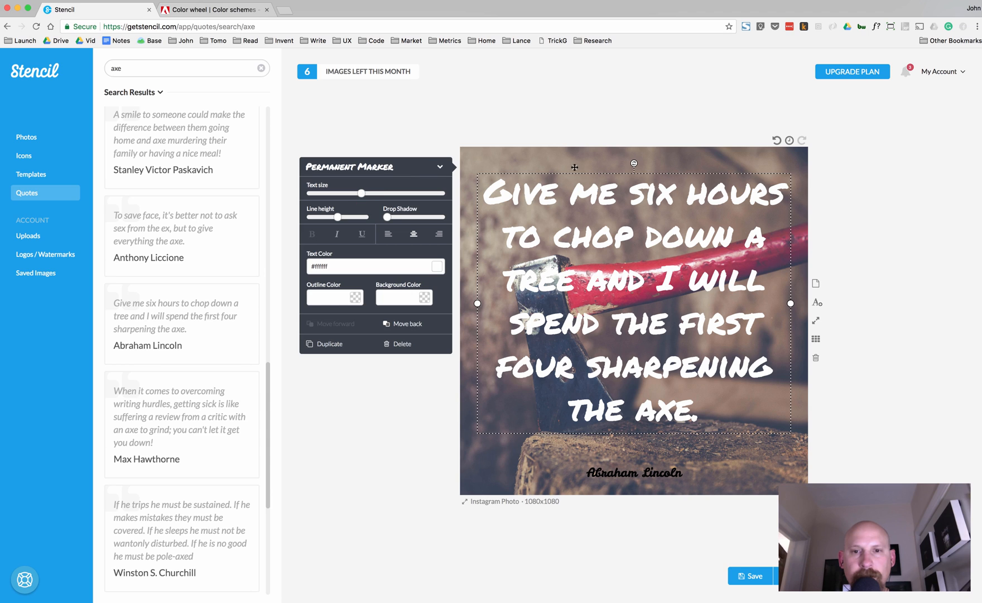
mouse_move(540, 213)
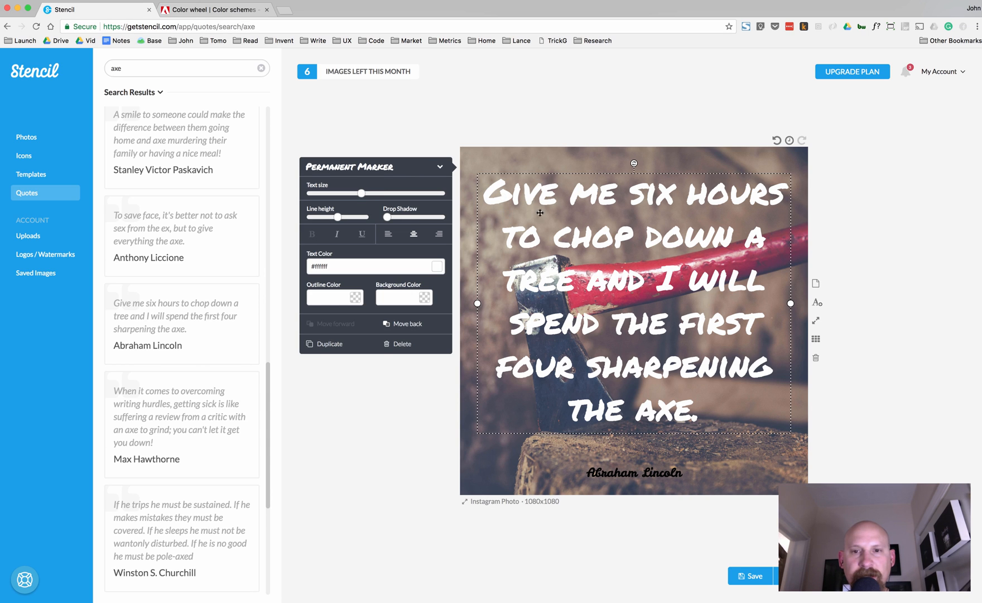
mouse_move(622, 197)
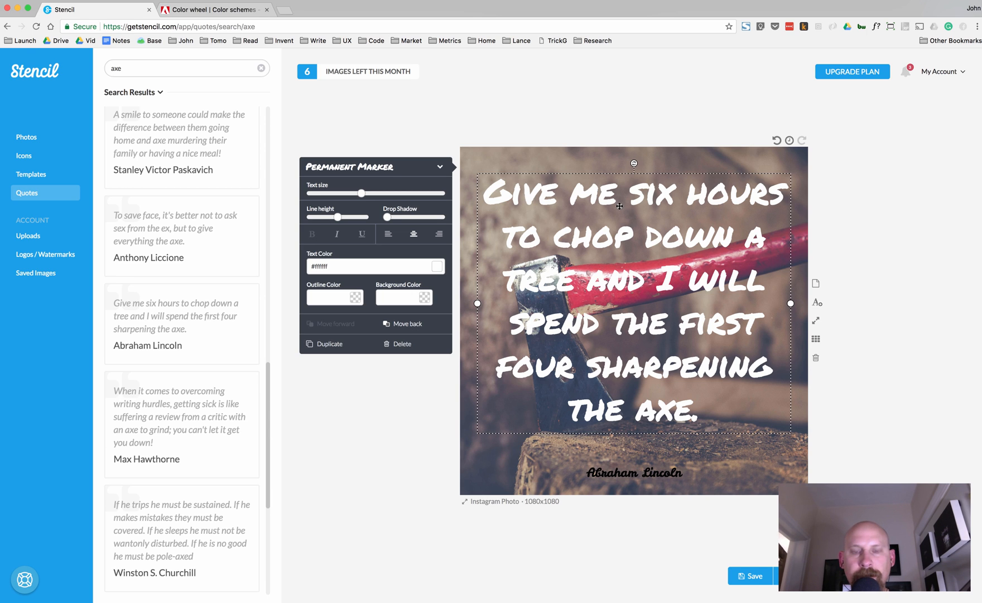
mouse_move(687, 349)
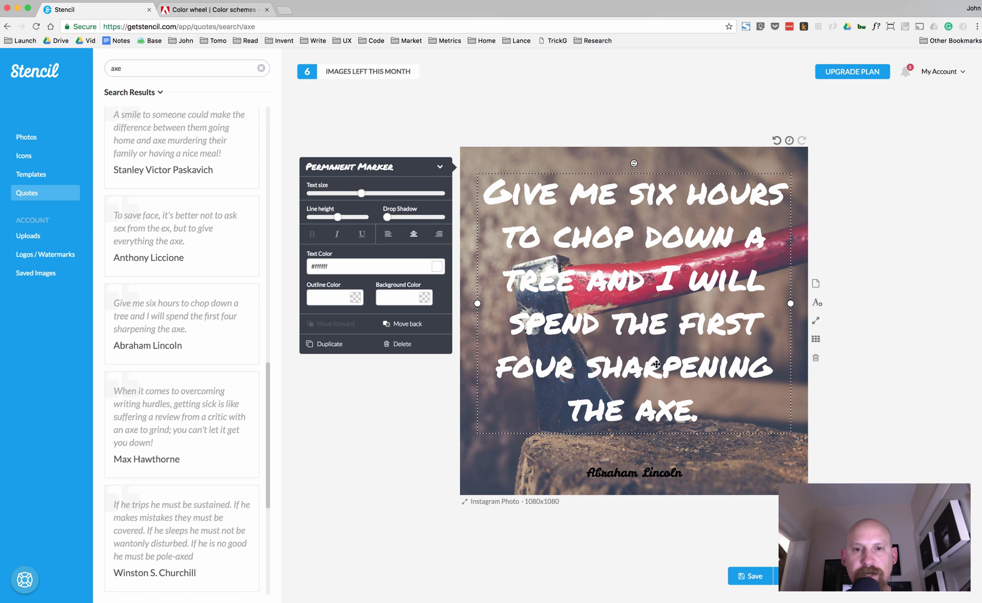
mouse_move(635, 370)
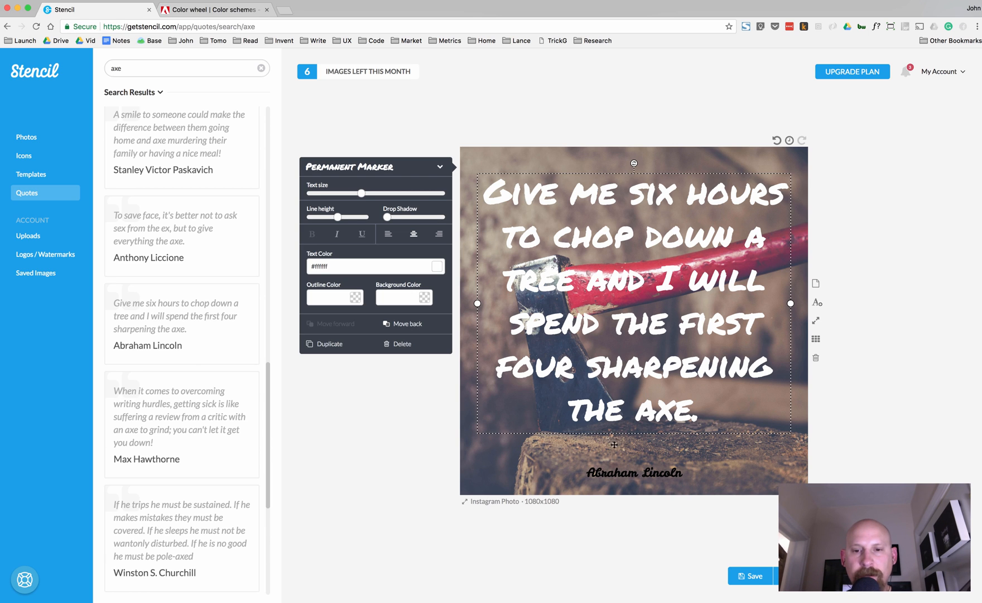
Step: Select the Abraham Lincoln credit line and make its lettering white
left_click(634, 471)
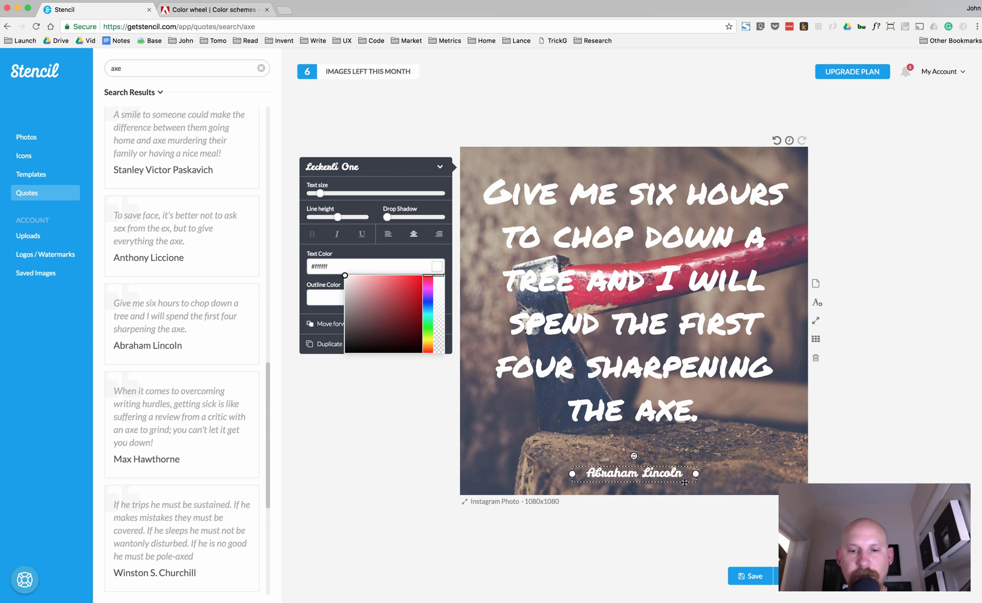
mouse_move(377, 60)
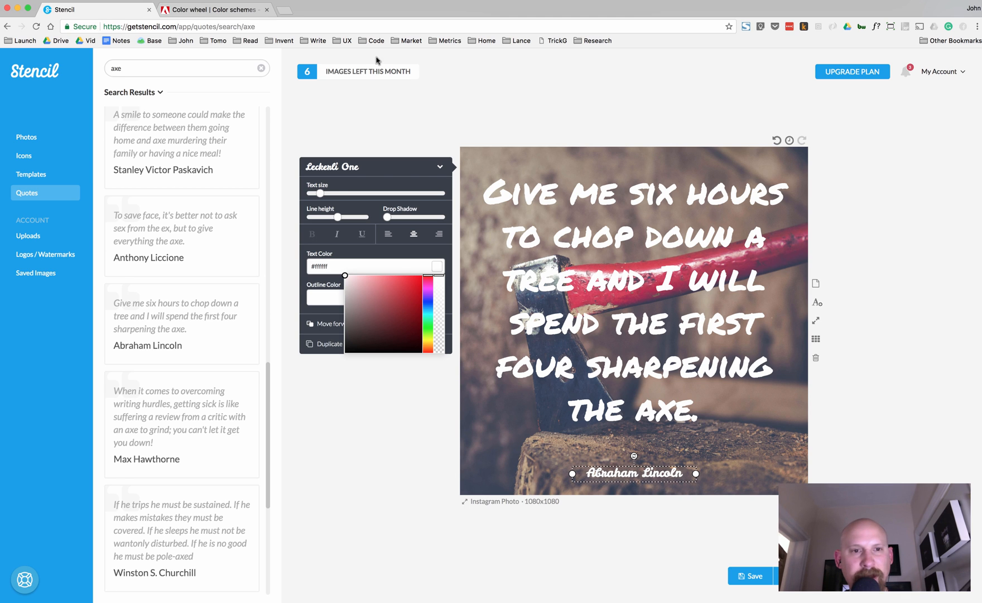
left_click(372, 167)
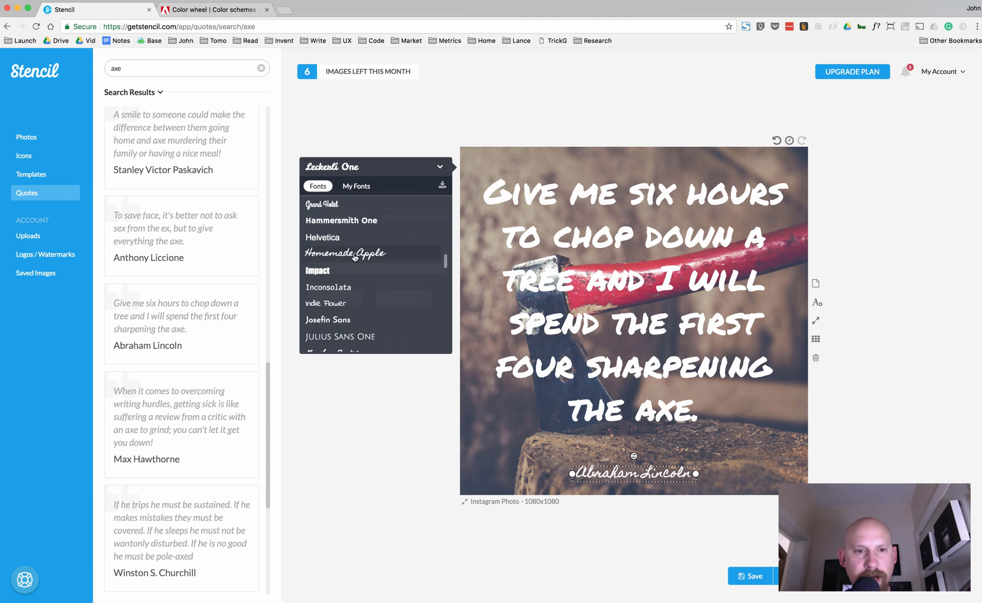
Step: Apply Homemade Apple to the credit line, then select the background photo
left_click(343, 252)
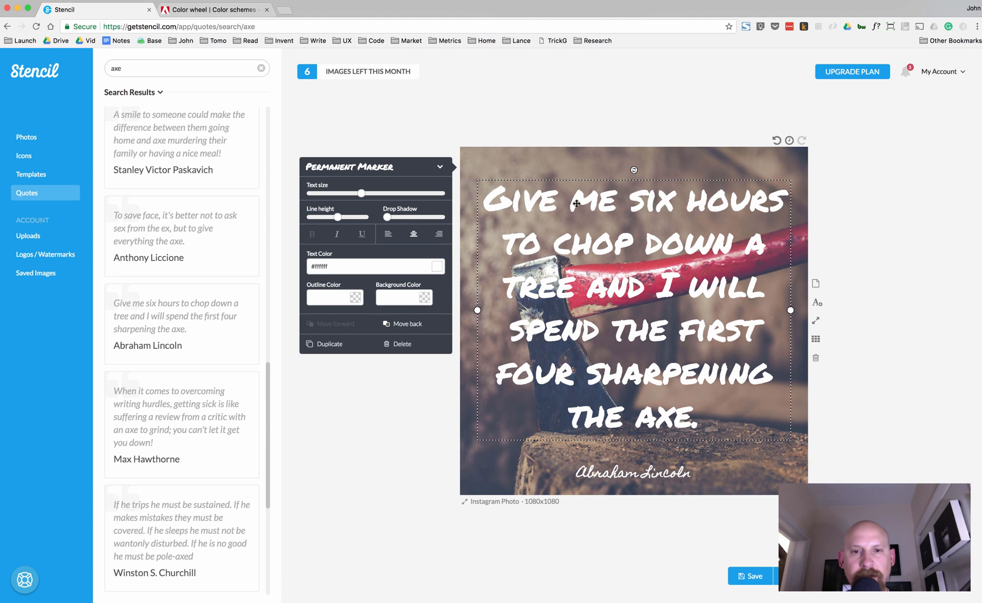
mouse_move(612, 459)
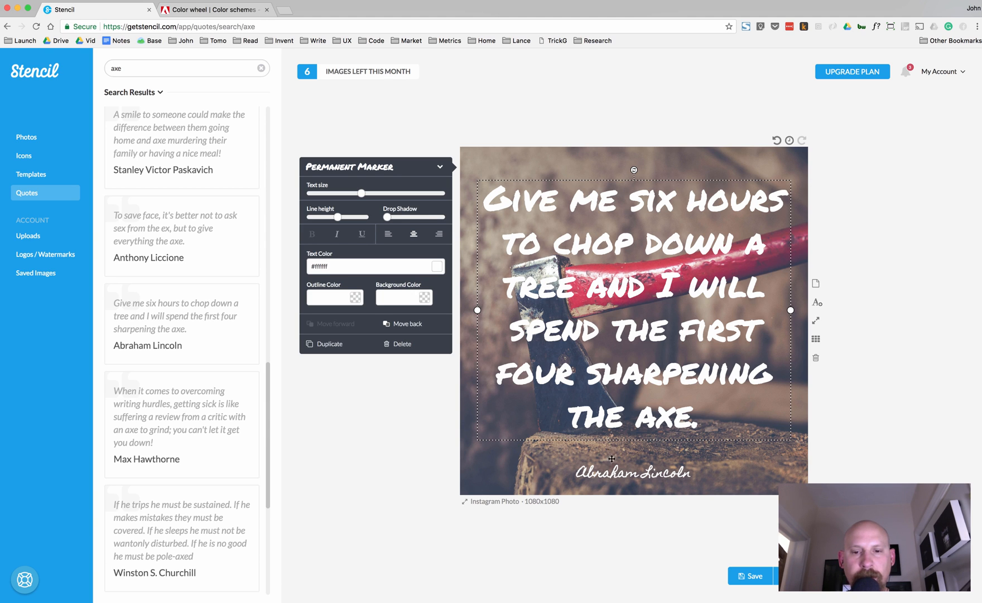
left_click(633, 471)
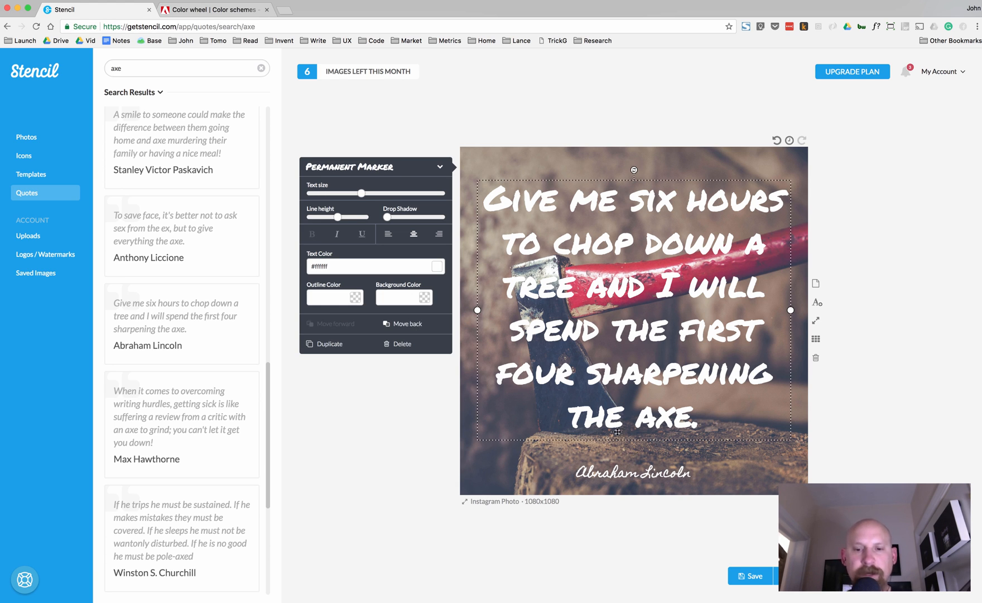
left_click(632, 472)
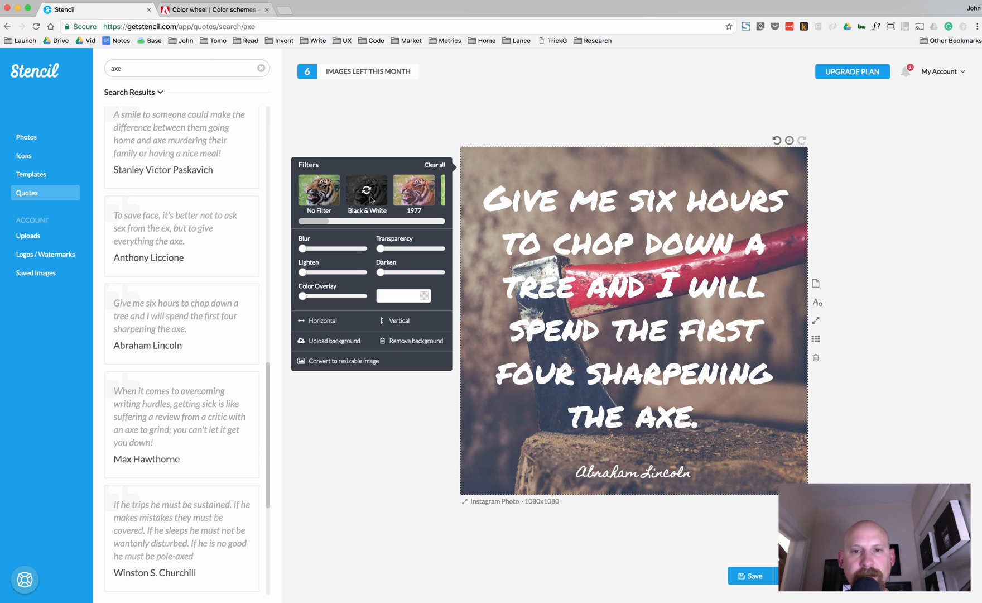
Step: Apply the Black & White filter to the axe background photo
left_click(367, 191)
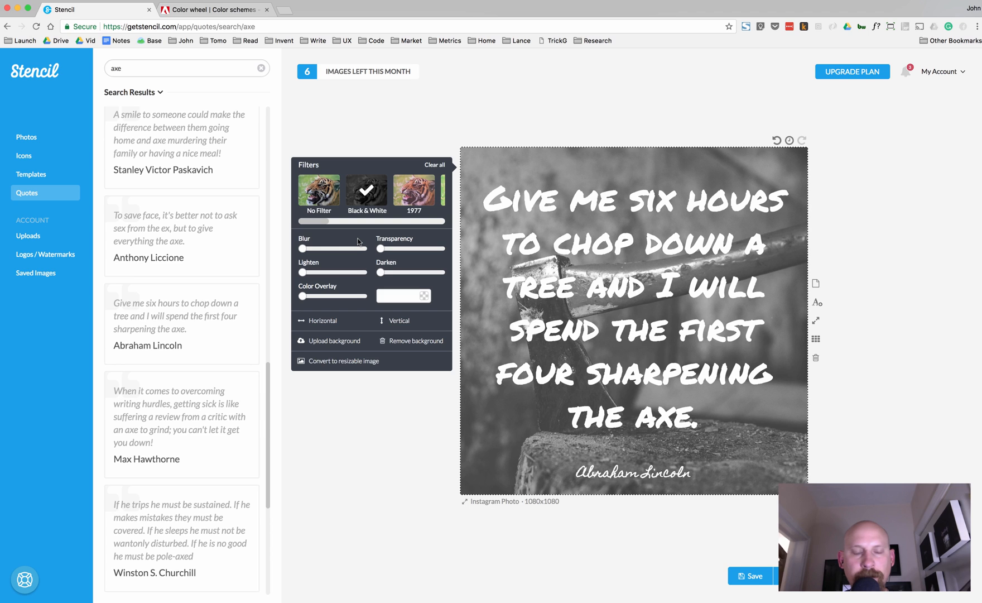
mouse_move(354, 257)
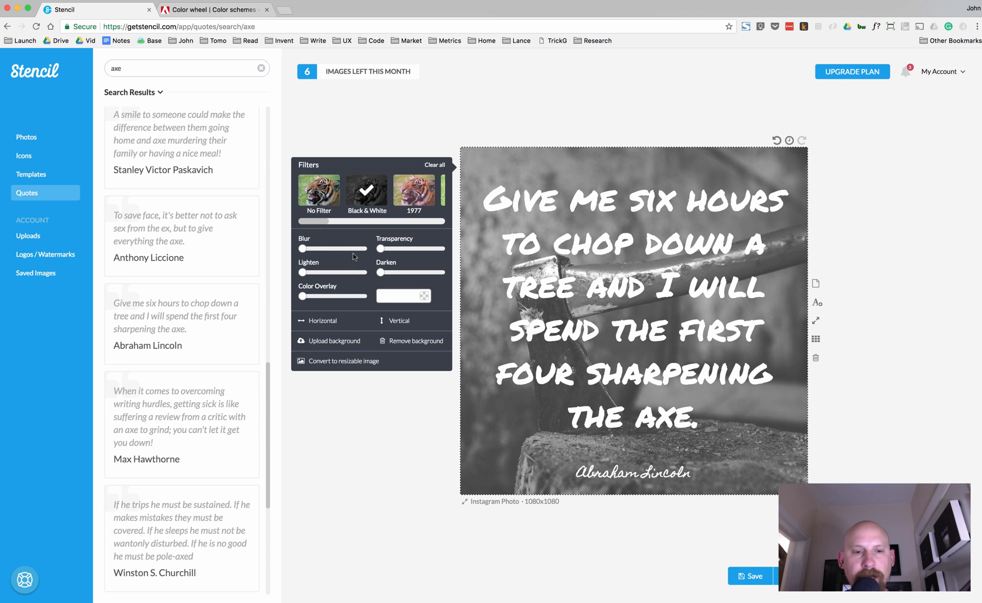
mouse_move(344, 296)
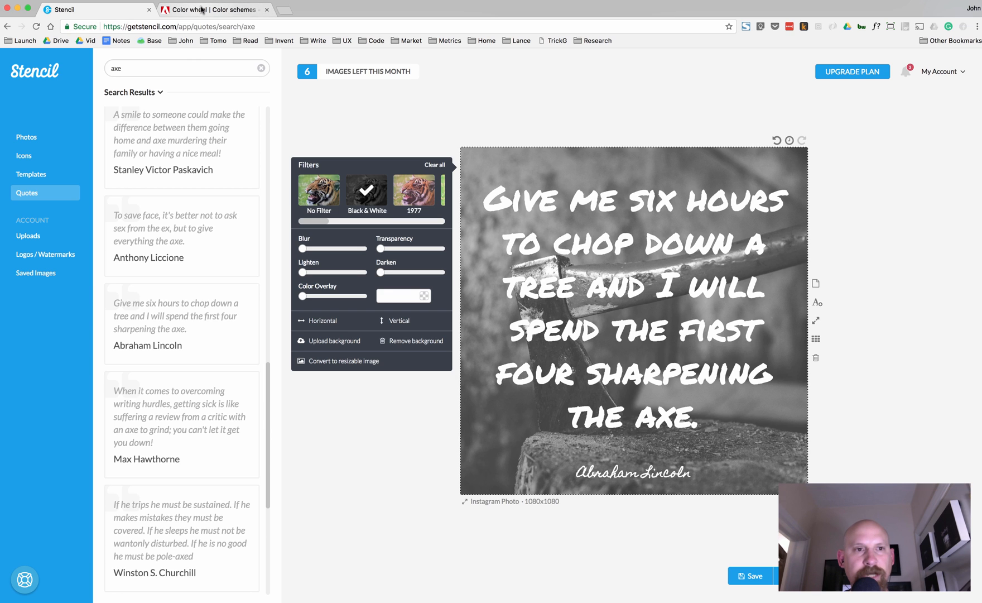
Step: Browse Adobe Color CC's Explore themes sorted by Most Popular
left_click(213, 9)
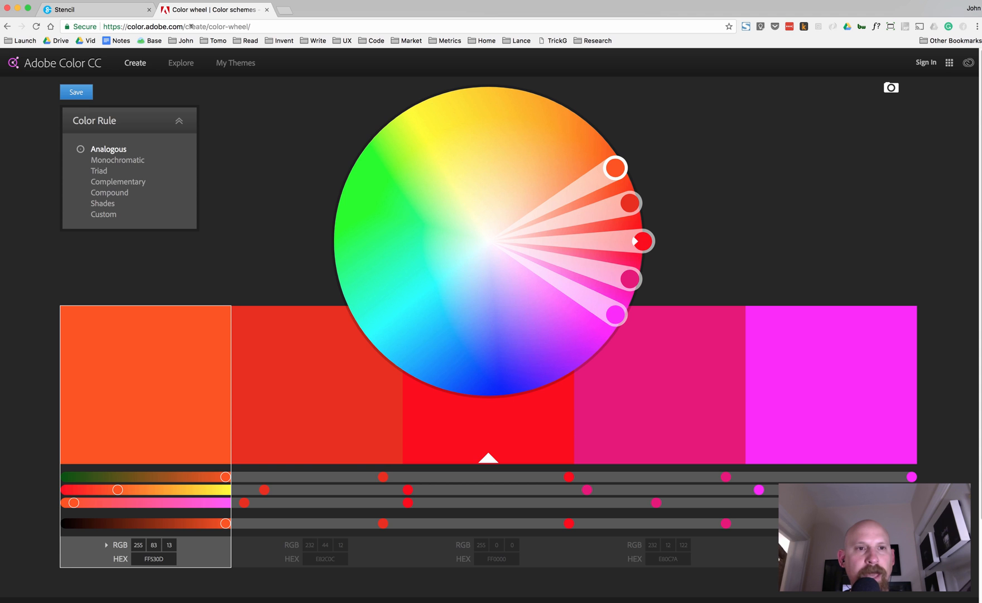
left_click(181, 63)
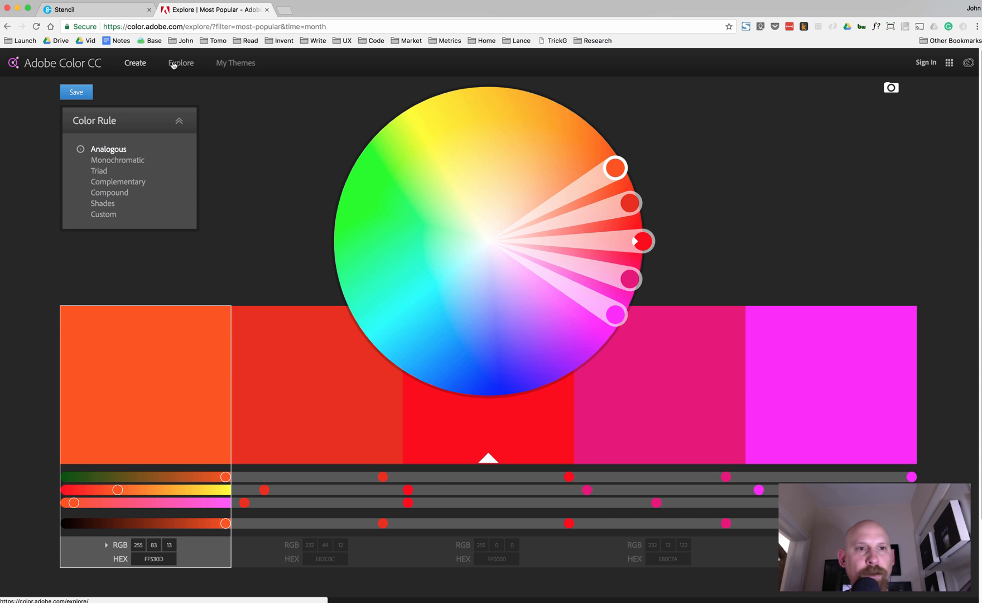
left_click(181, 63)
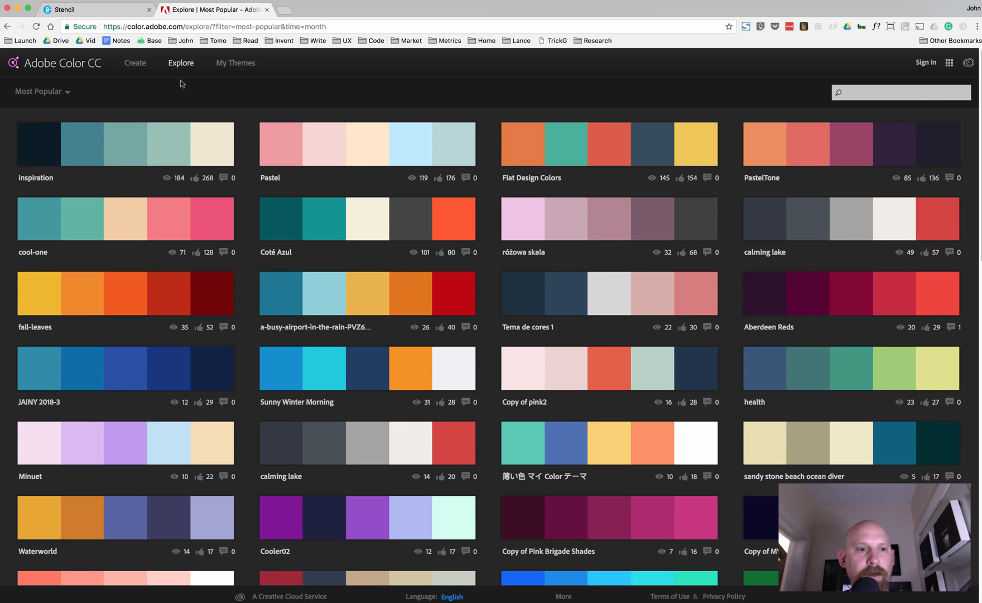
left_click(39, 92)
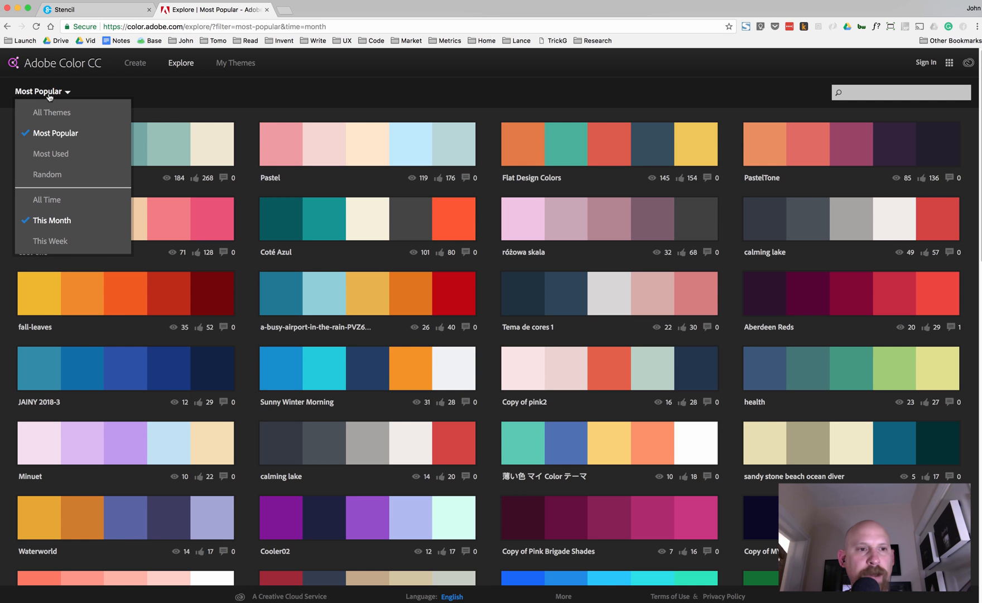
mouse_move(60, 228)
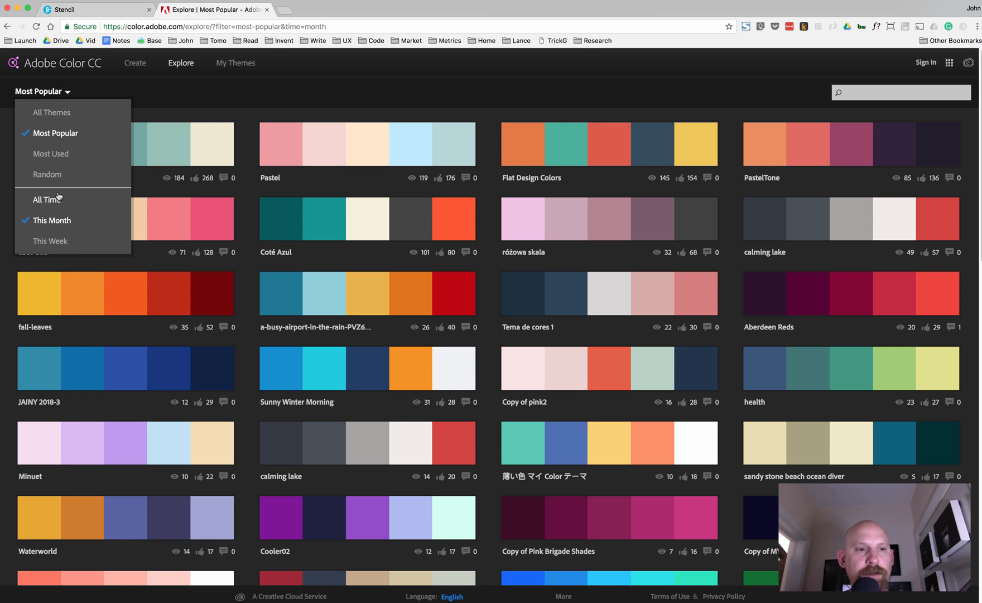
left_click(43, 92)
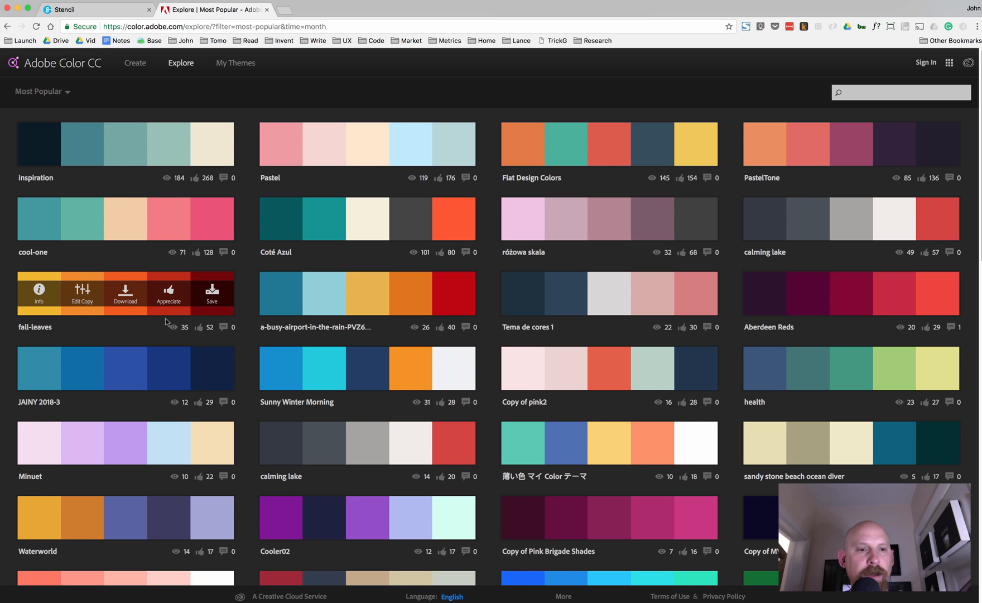
mouse_move(40, 322)
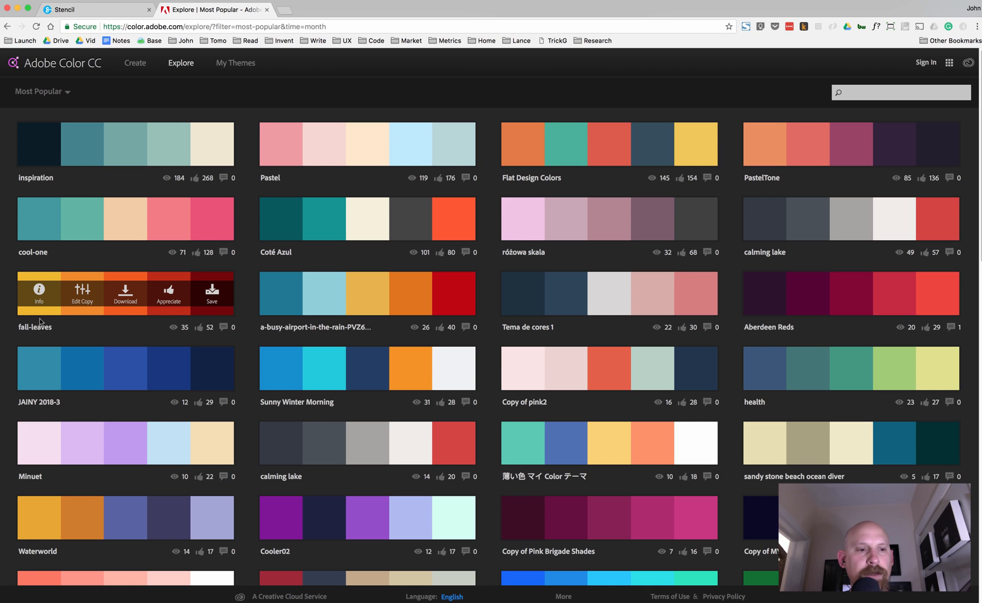
mouse_move(79, 316)
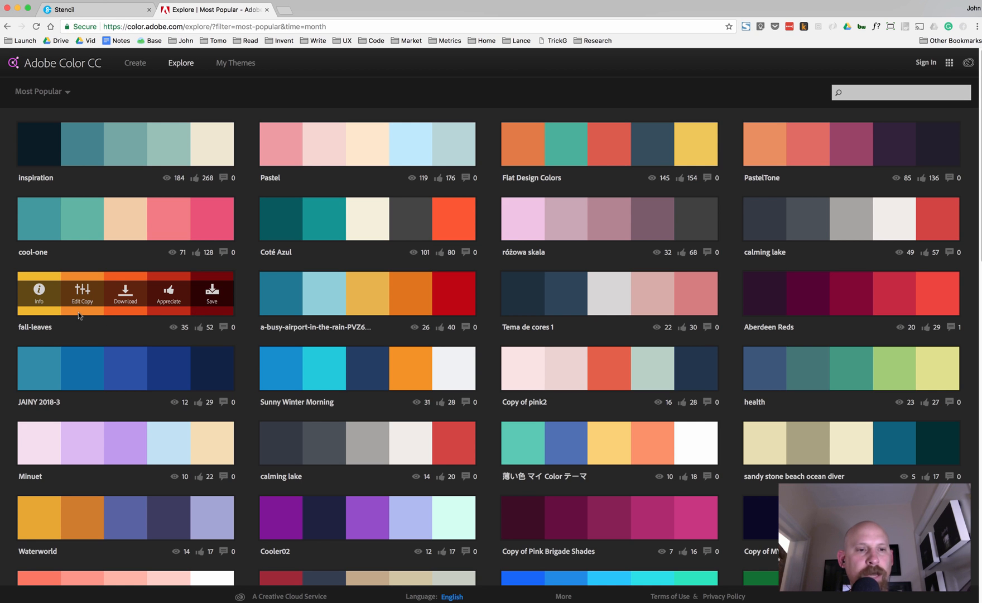
mouse_move(230, 317)
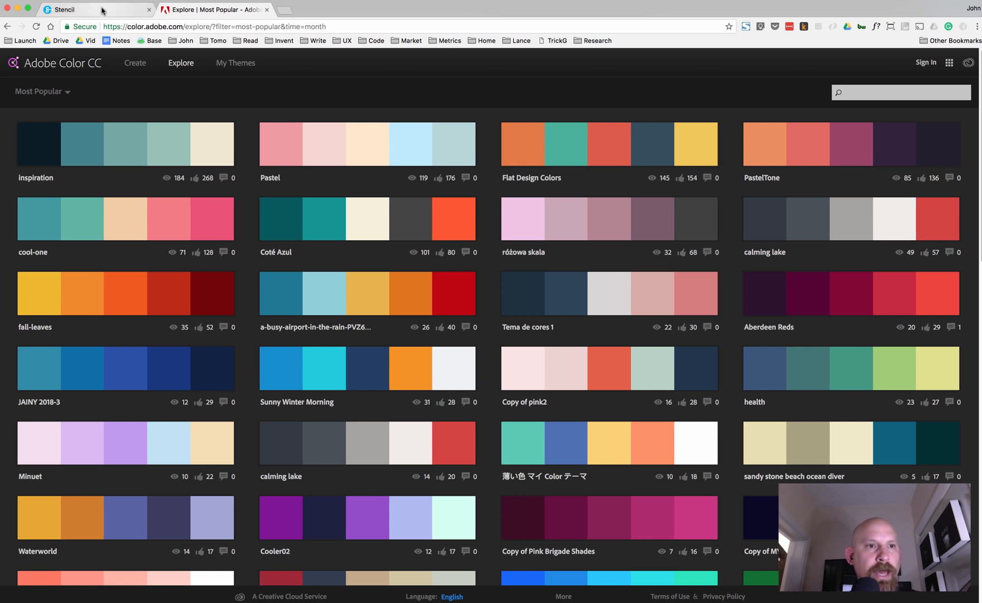
Step: Enable a black Color Overlay on the axe photo and settle it at moderate strength
left_click(93, 9)
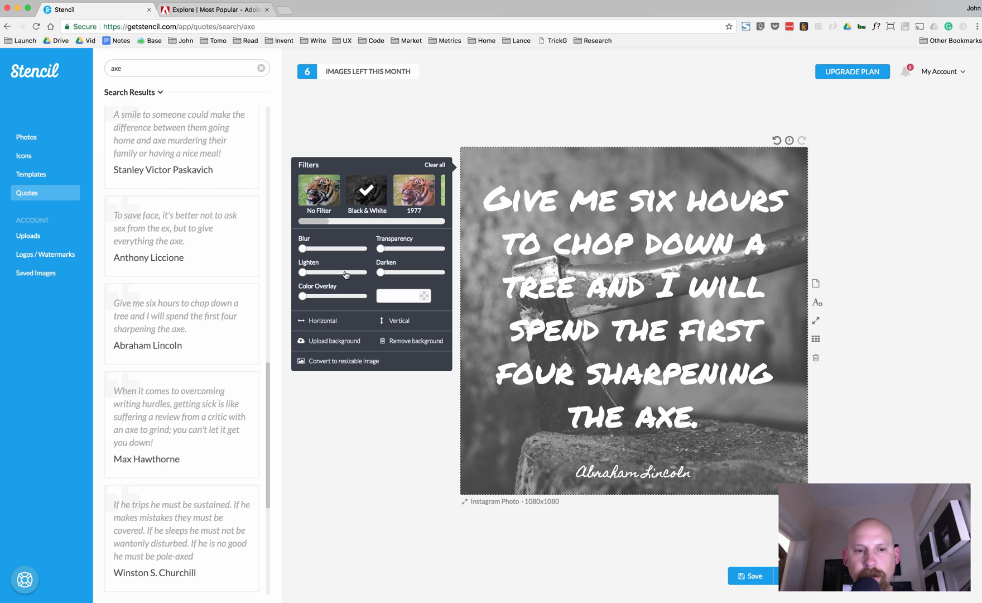
mouse_move(409, 327)
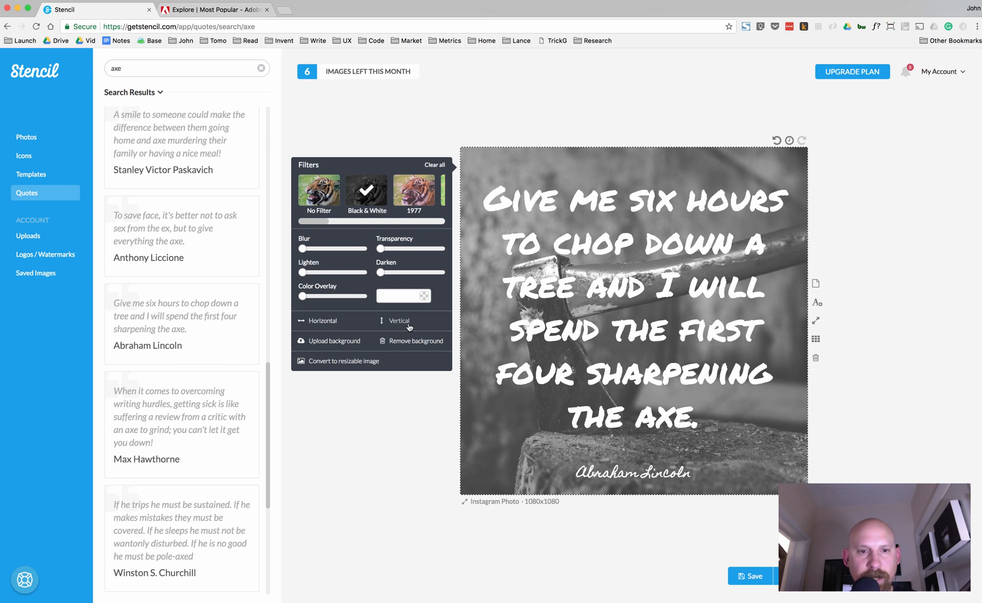
mouse_move(471, 337)
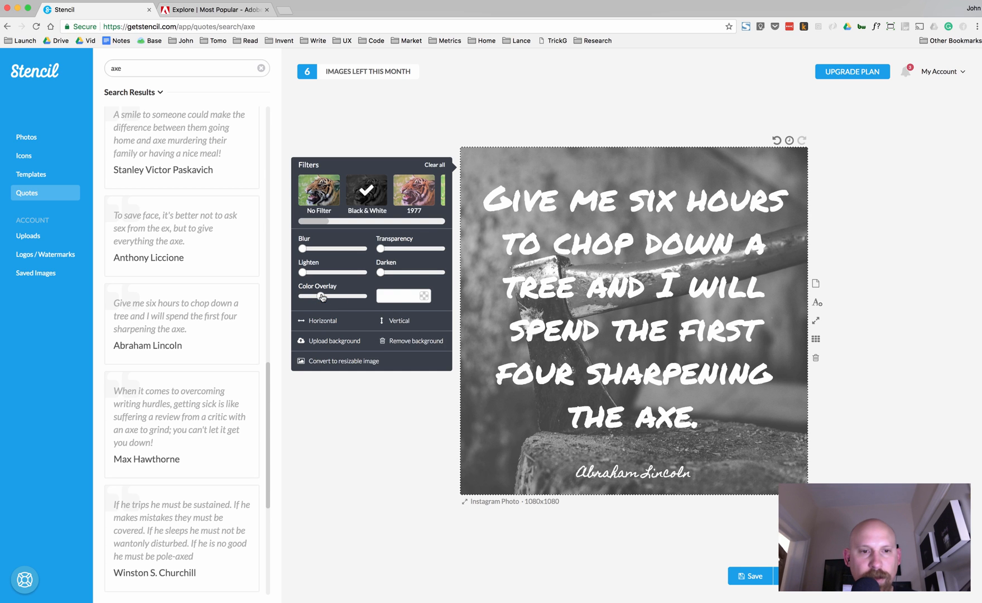
left_click(403, 296)
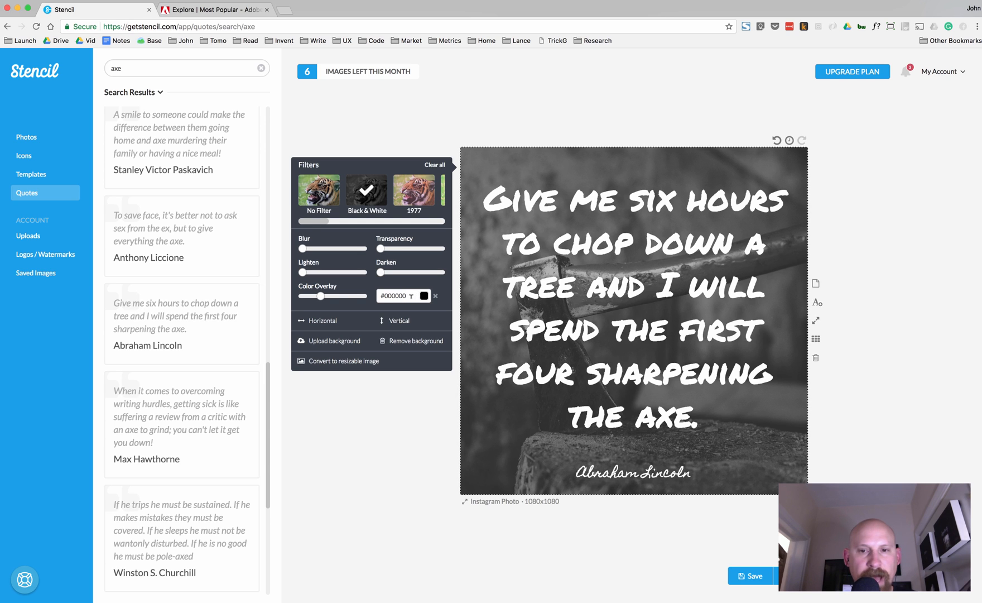
left_click_drag(303, 296, 329, 296)
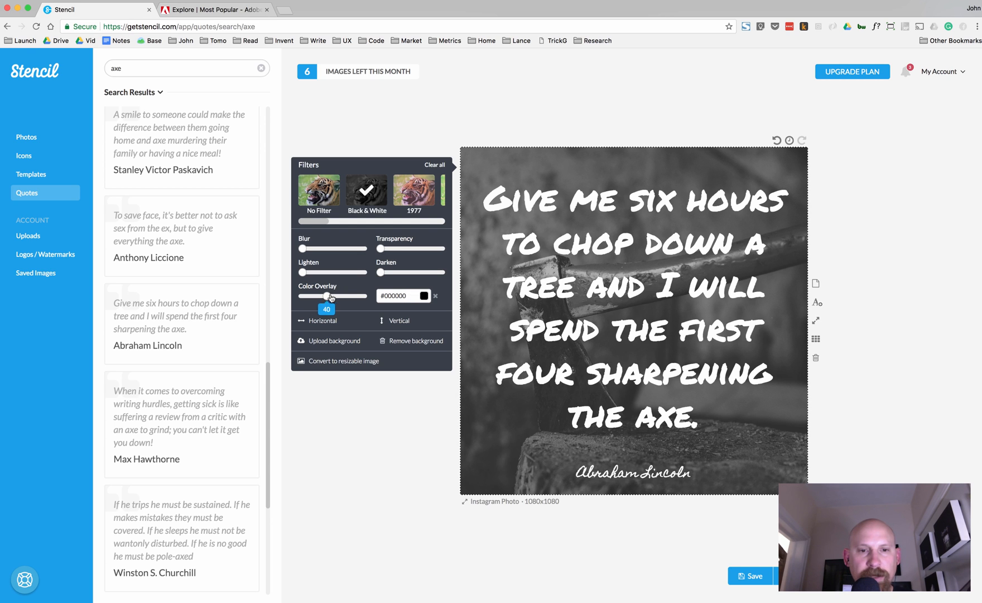
left_click_drag(331, 296, 345, 296)
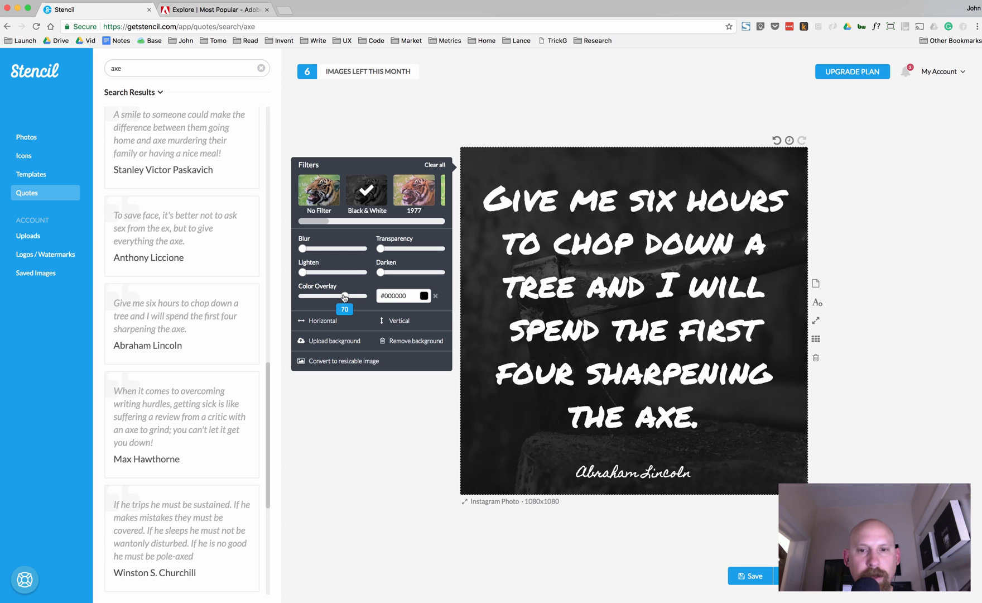
left_click_drag(346, 295, 342, 295)
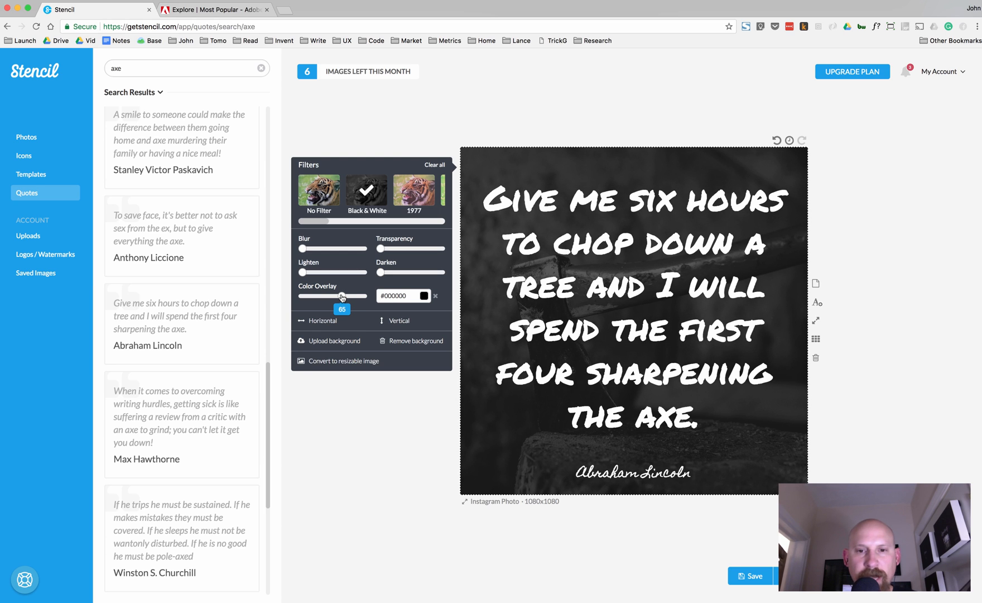
left_click_drag(342, 295, 332, 295)
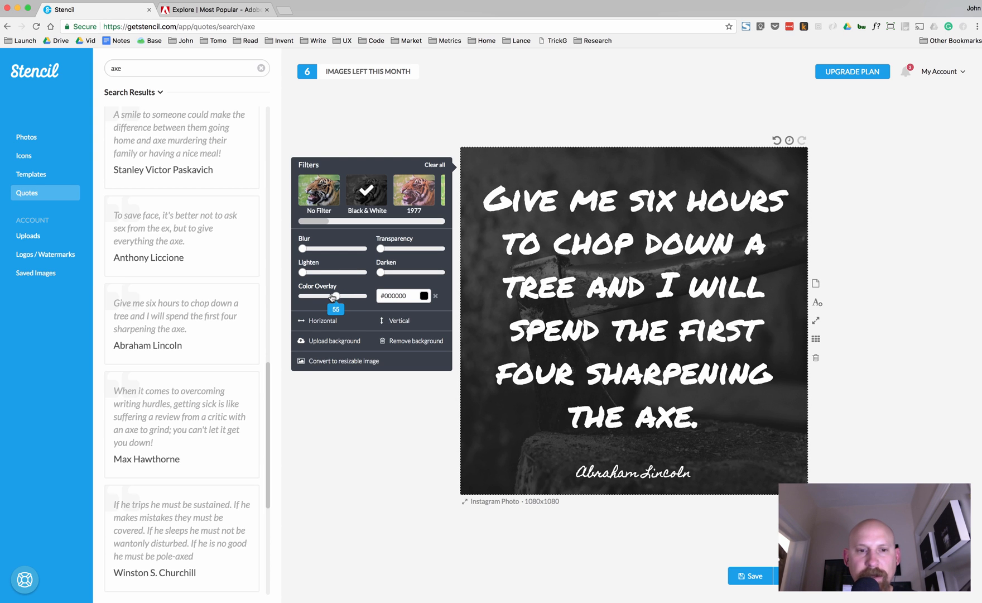
left_click_drag(334, 295, 317, 295)
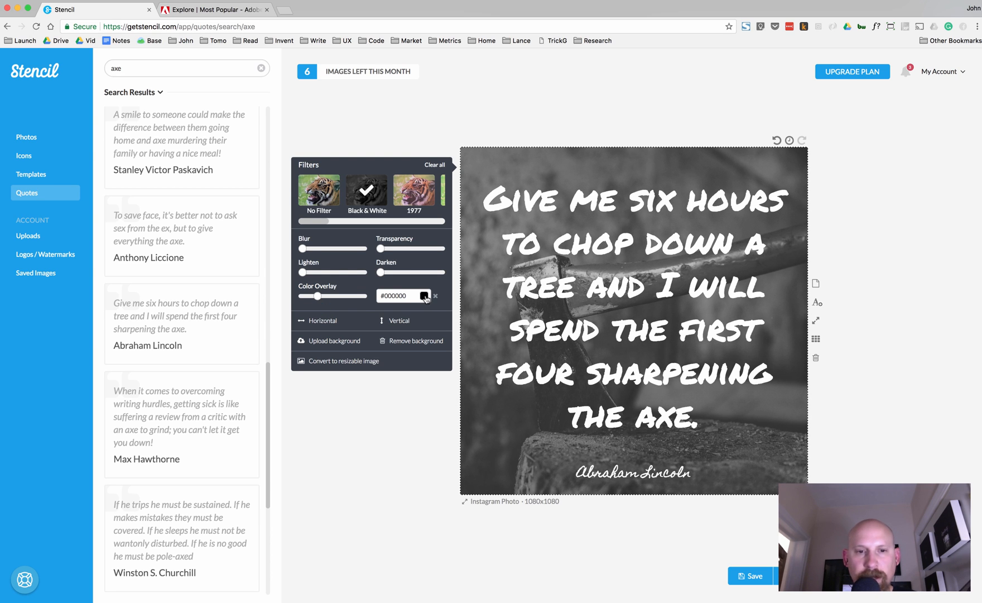
Step: Change the overlay colour to a deep reddish-brown, #330808
left_click(404, 295)
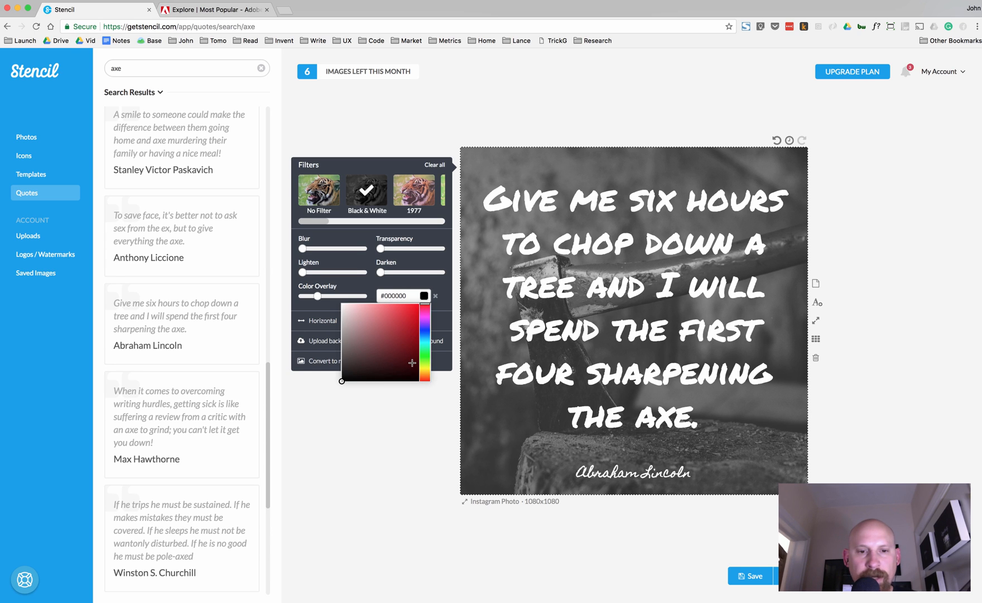
left_click(411, 362)
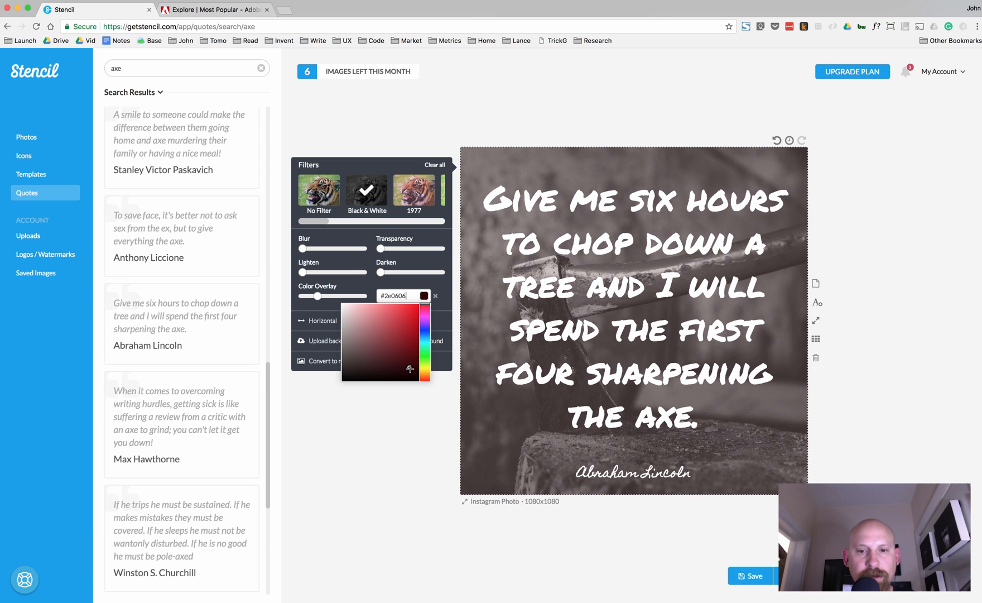
left_click(406, 368)
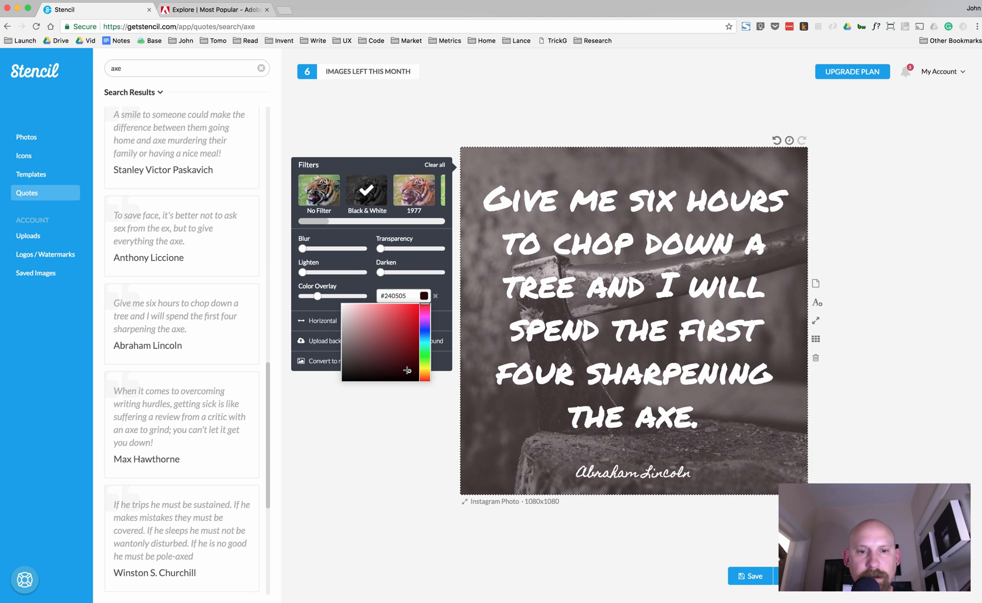
left_click(407, 366)
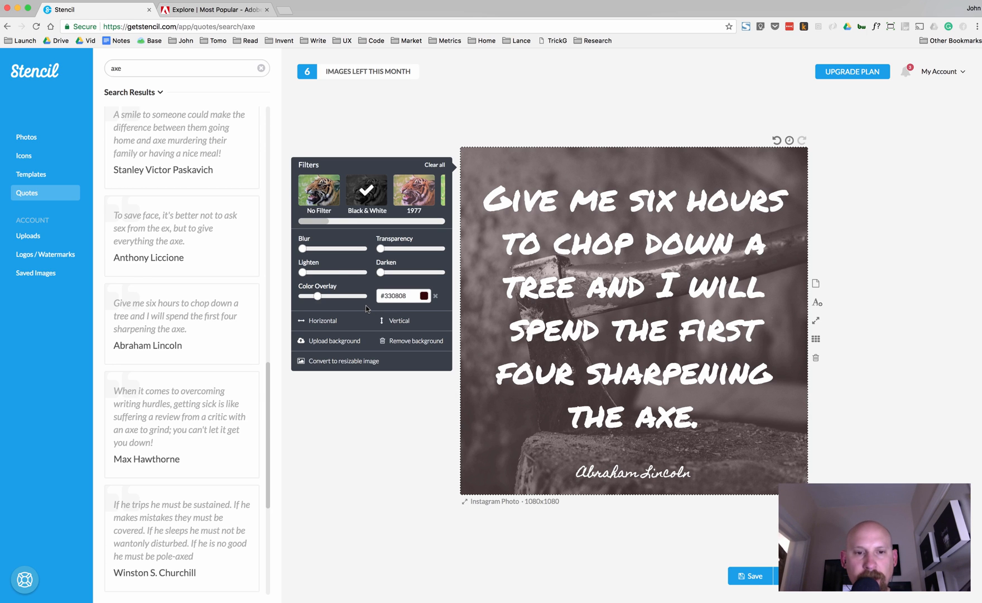
mouse_move(480, 332)
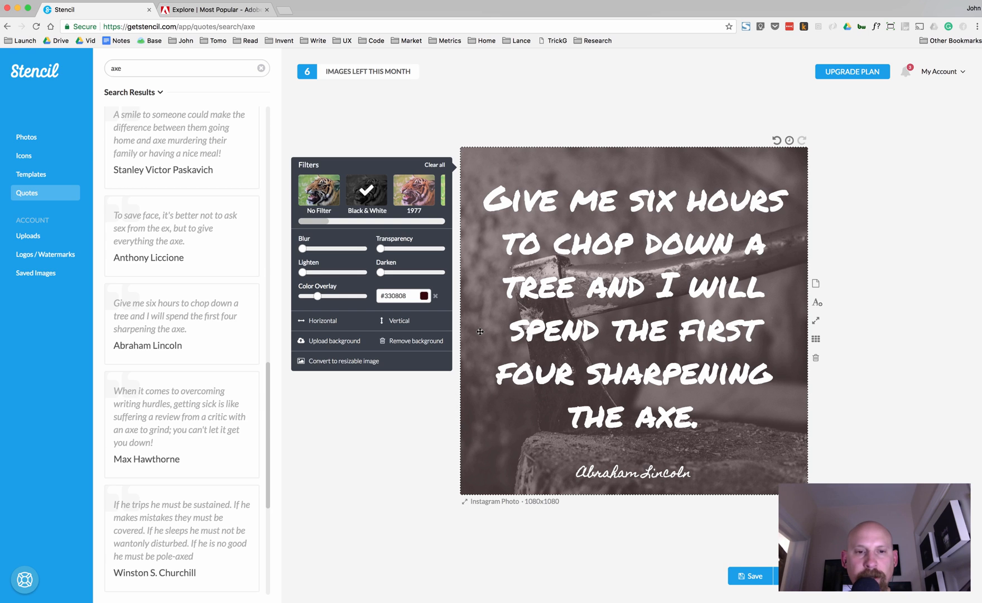
mouse_move(418, 392)
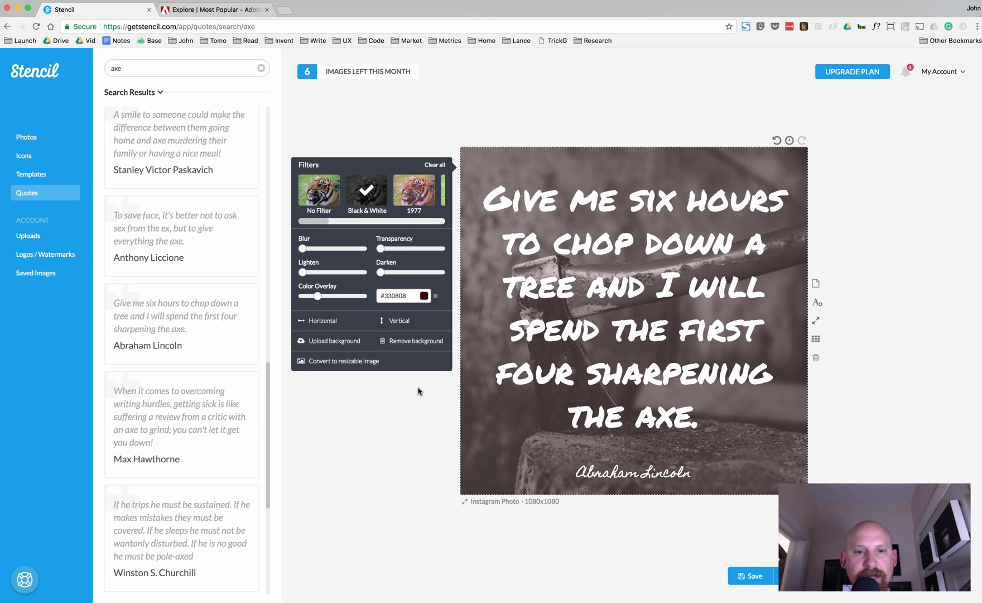
mouse_move(506, 449)
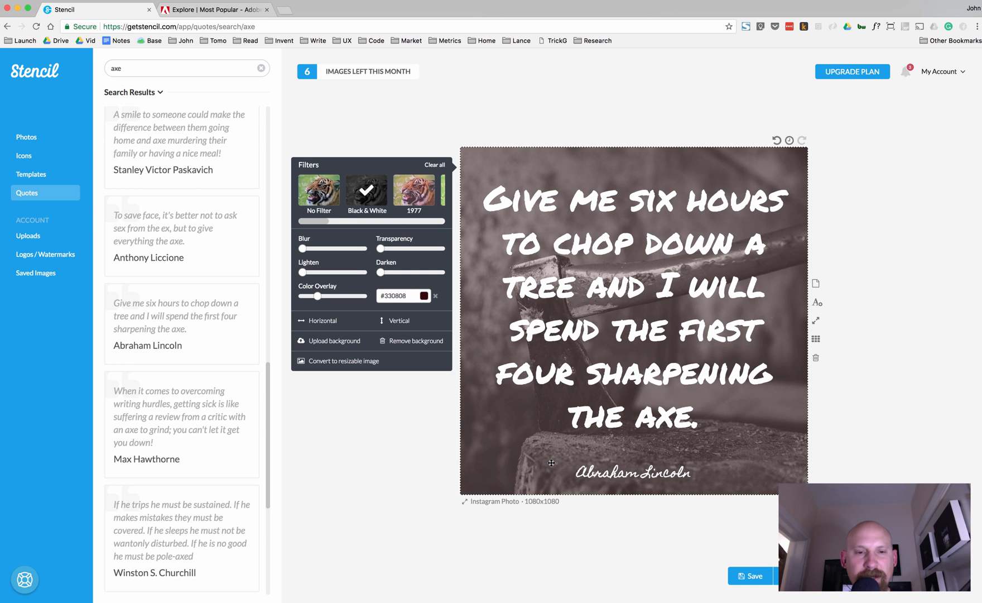
mouse_move(410, 449)
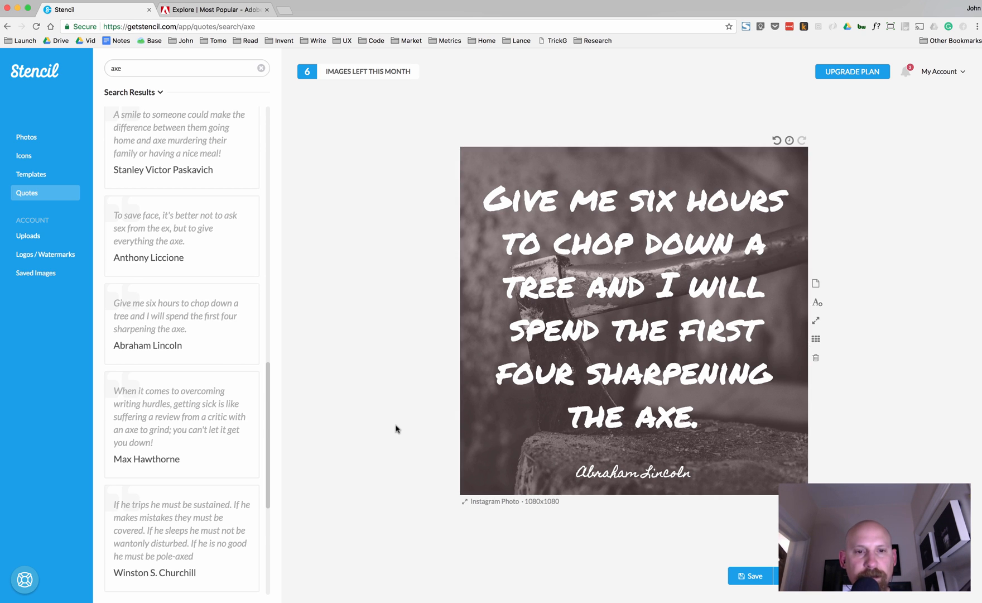
Step: Open the Icons library of shapes
left_click(24, 155)
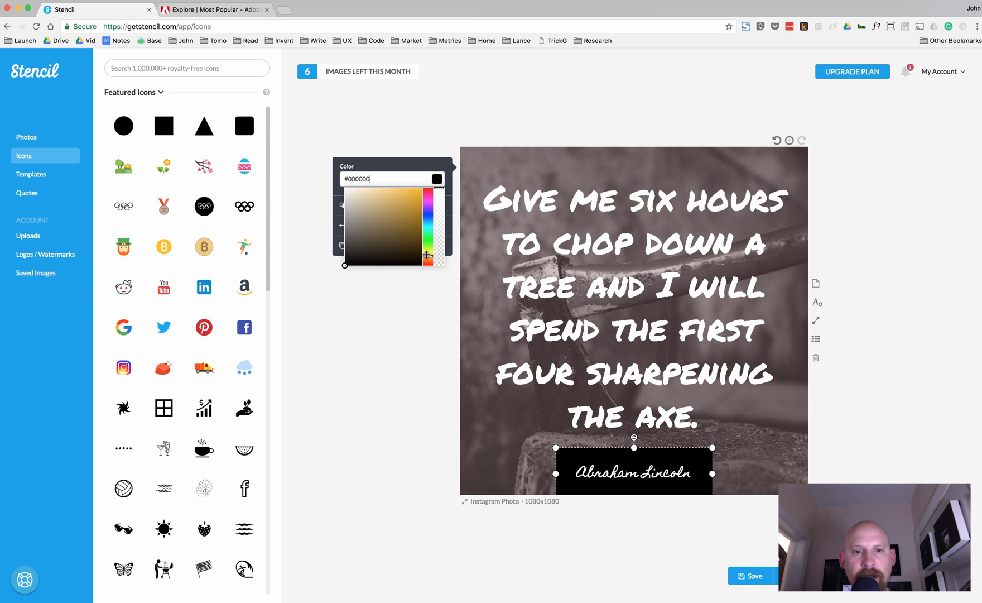
left_click(213, 10)
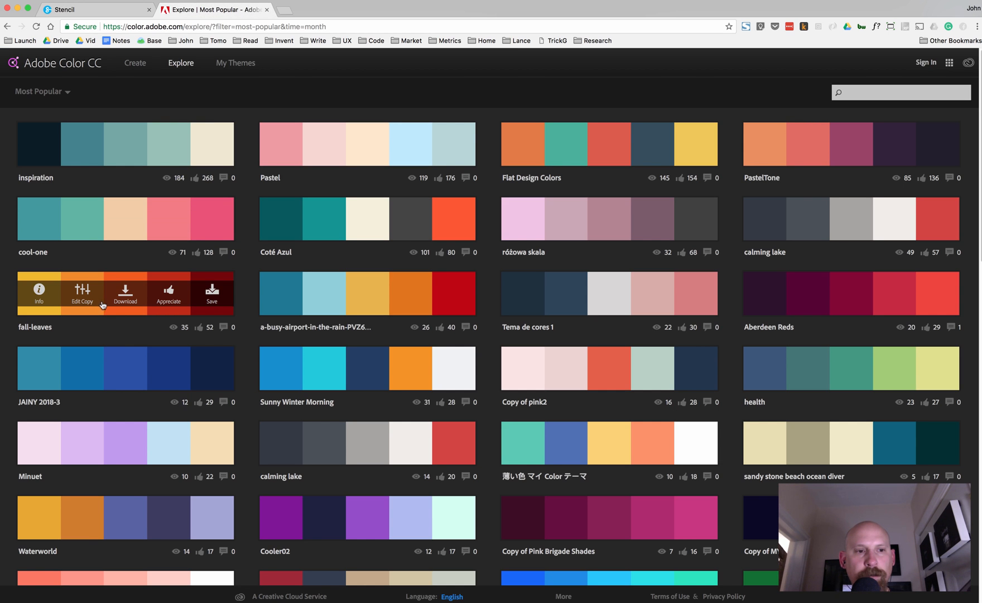
mouse_move(130, 314)
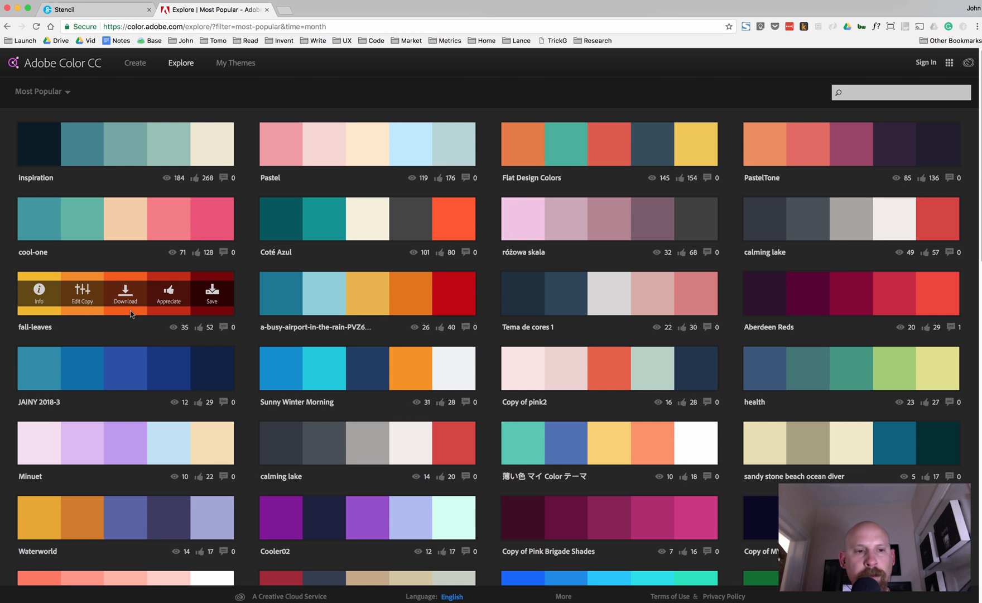
left_click(97, 10)
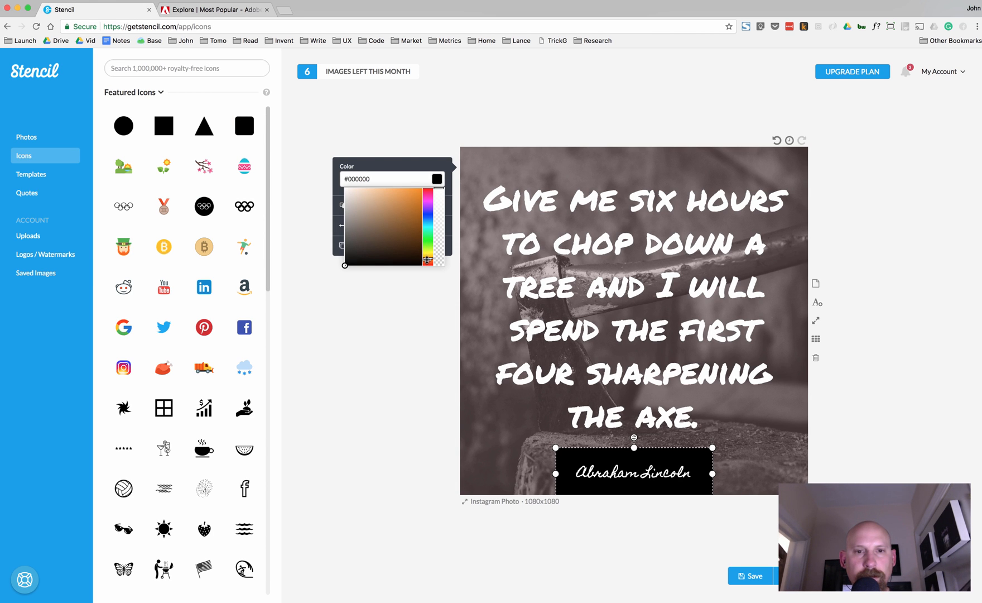
Step: Colour the signature box burnt orange (#e6760e) and close the picker
left_click(419, 192)
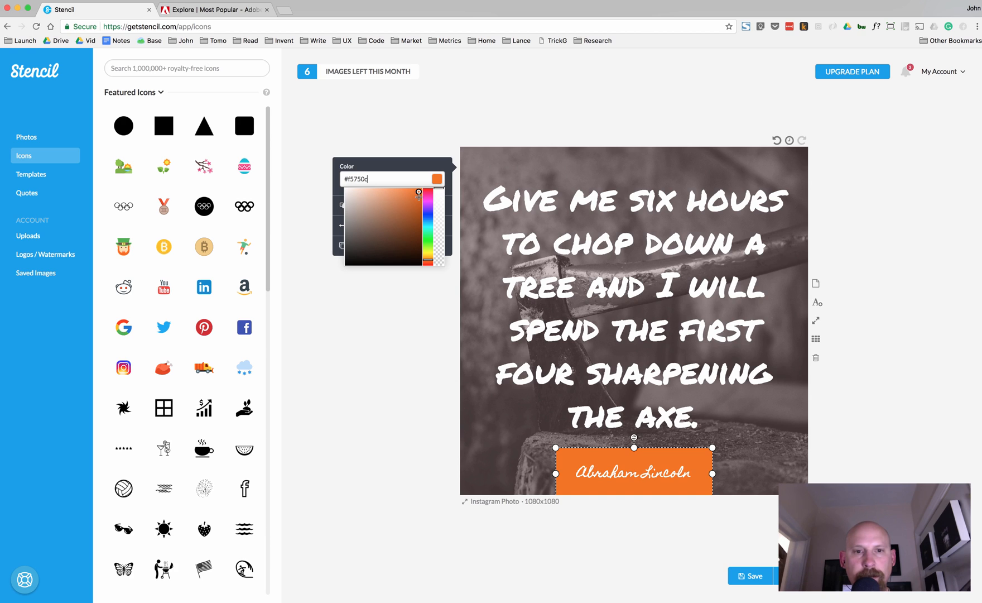
left_click(420, 196)
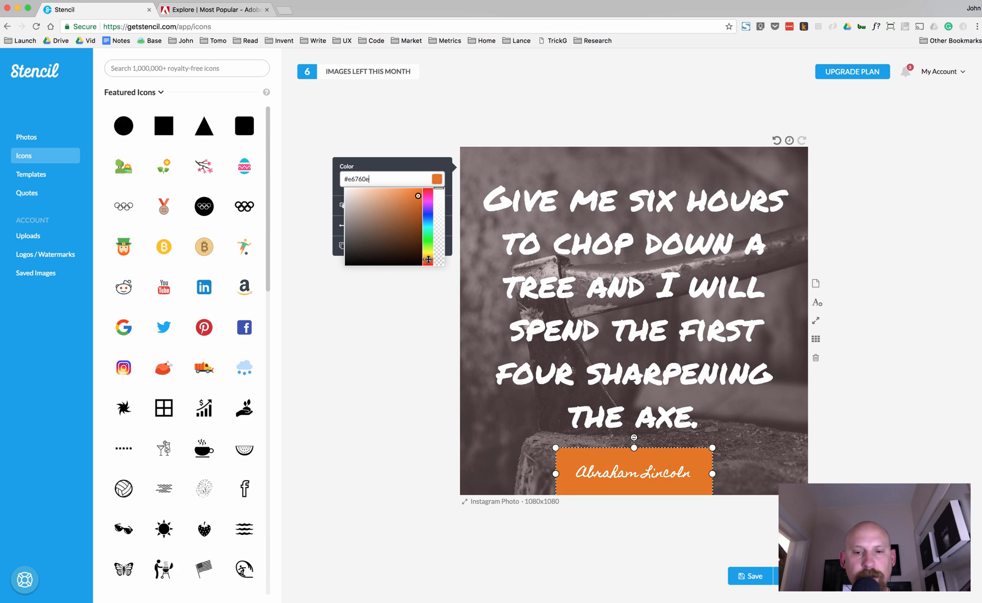
left_click(401, 348)
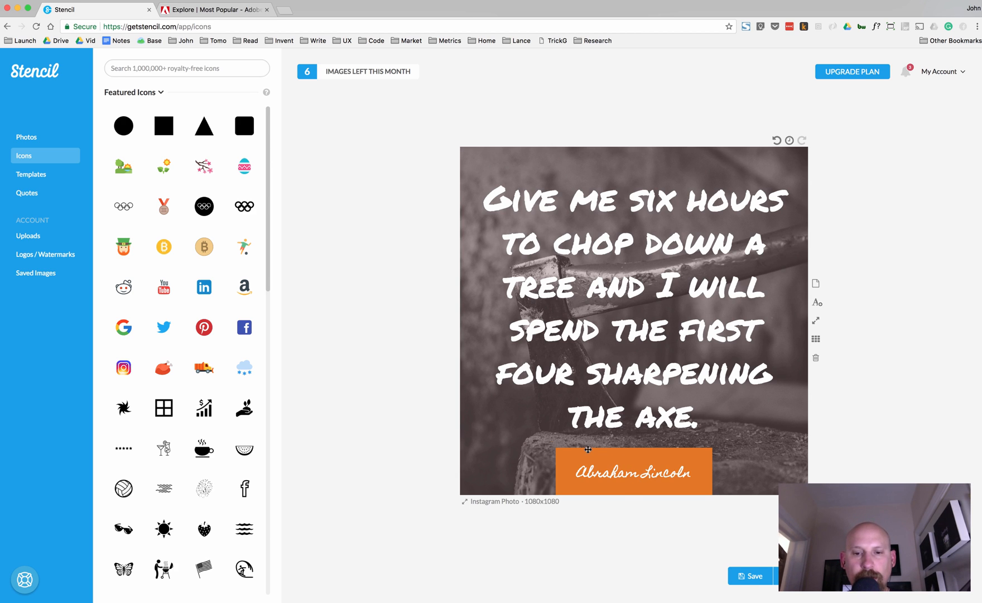
Step: Change the photo's overlay tint to a redder near-black, #330202
left_click(633, 471)
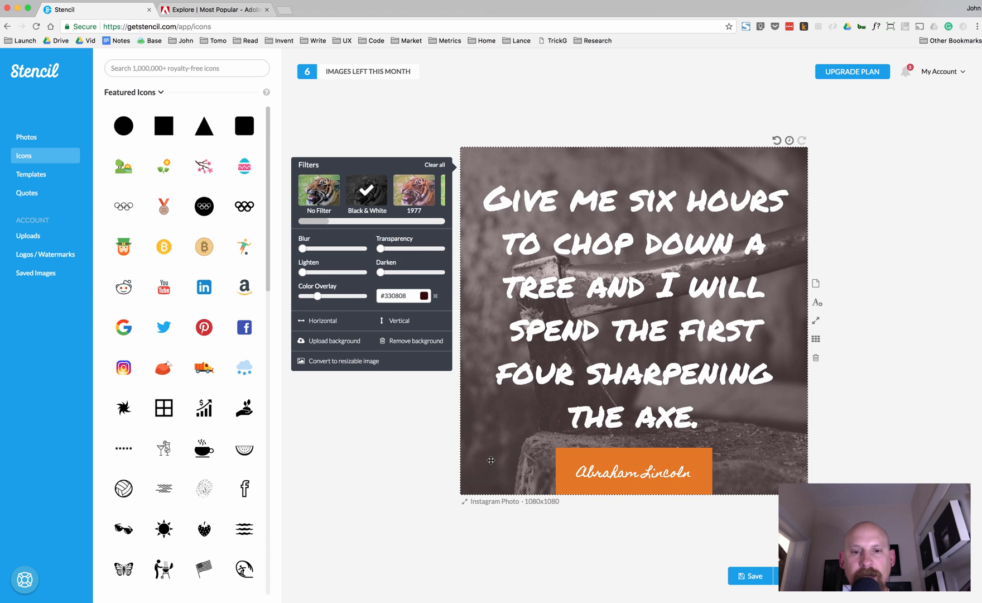
mouse_move(501, 453)
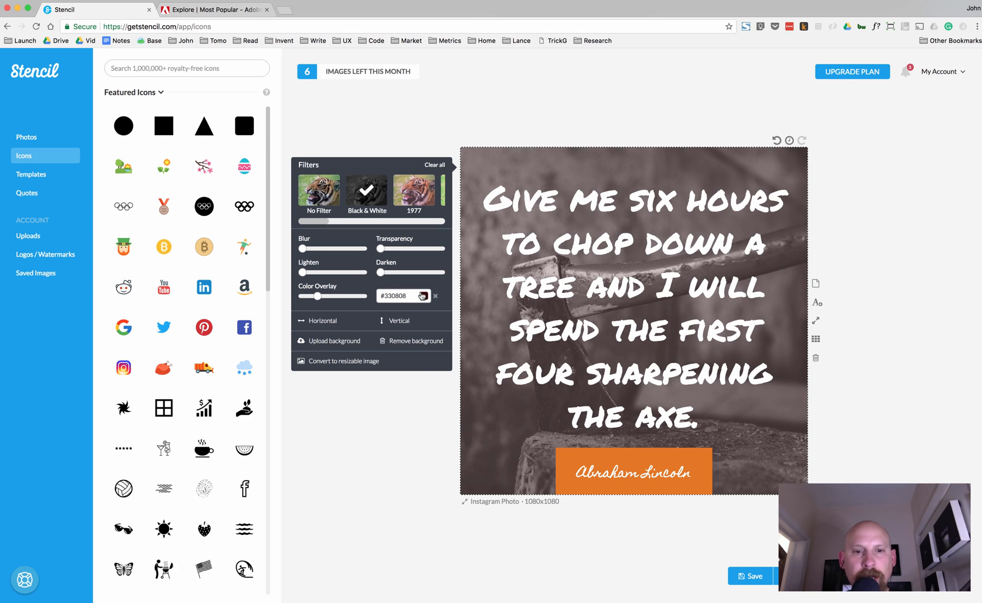
left_click(422, 295)
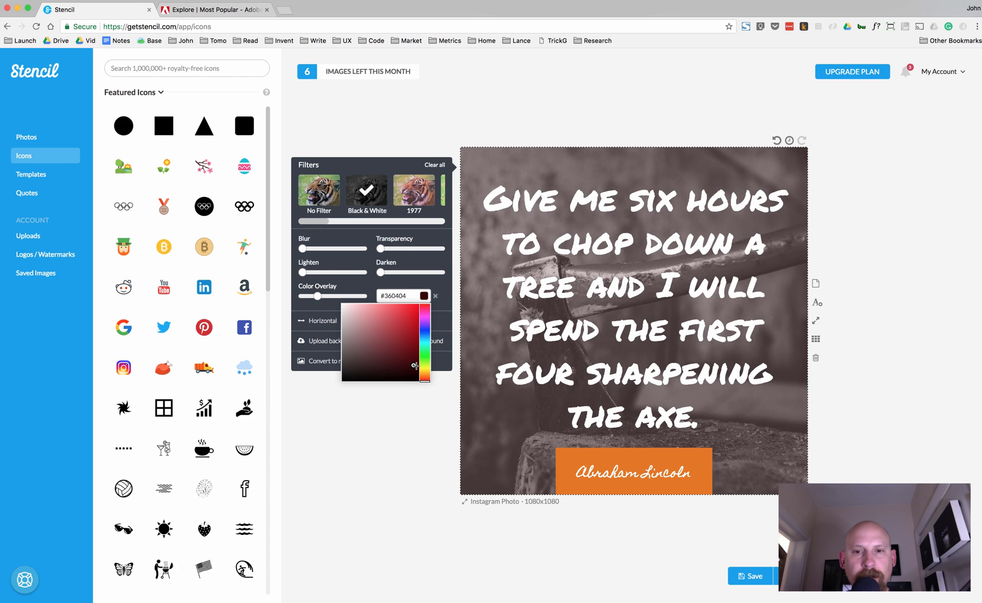
left_click(350, 307)
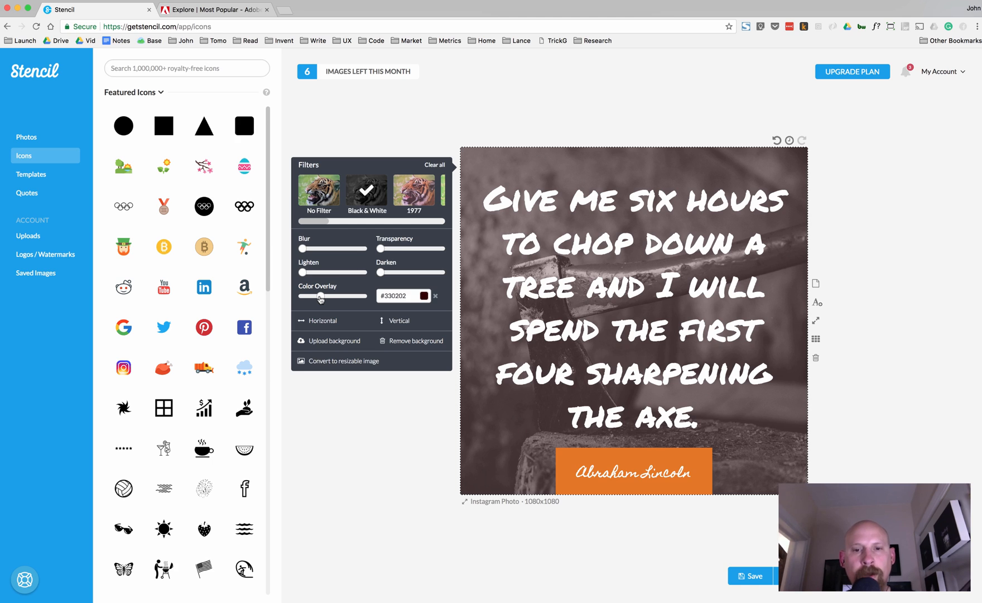
mouse_move(580, 447)
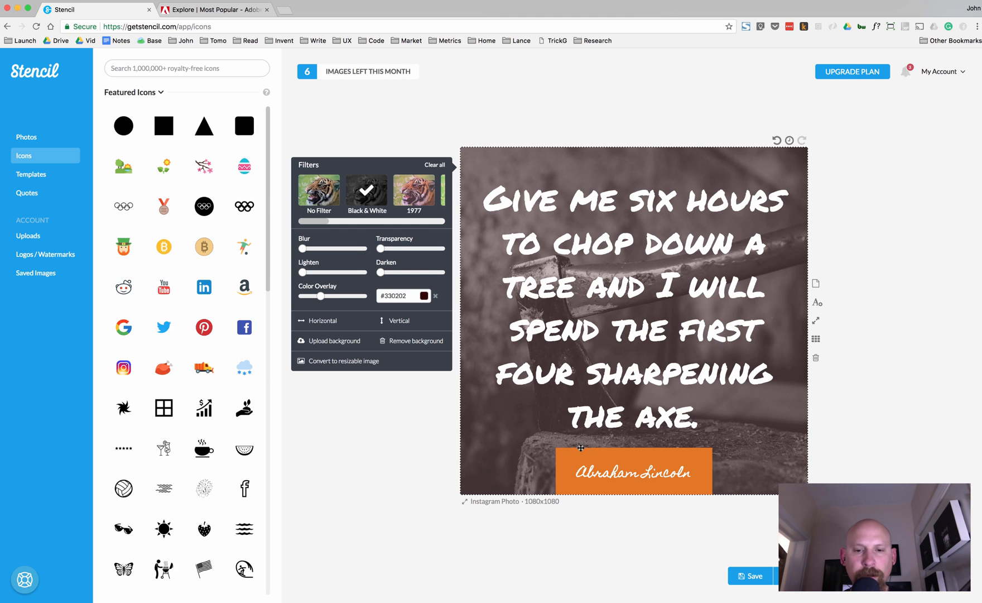
left_click(632, 471)
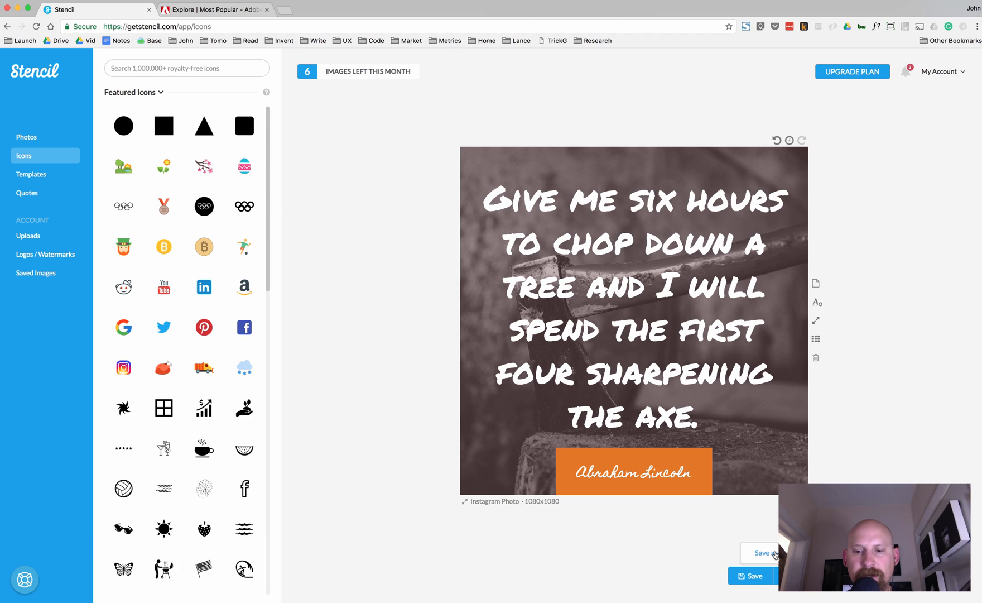
mouse_move(716, 565)
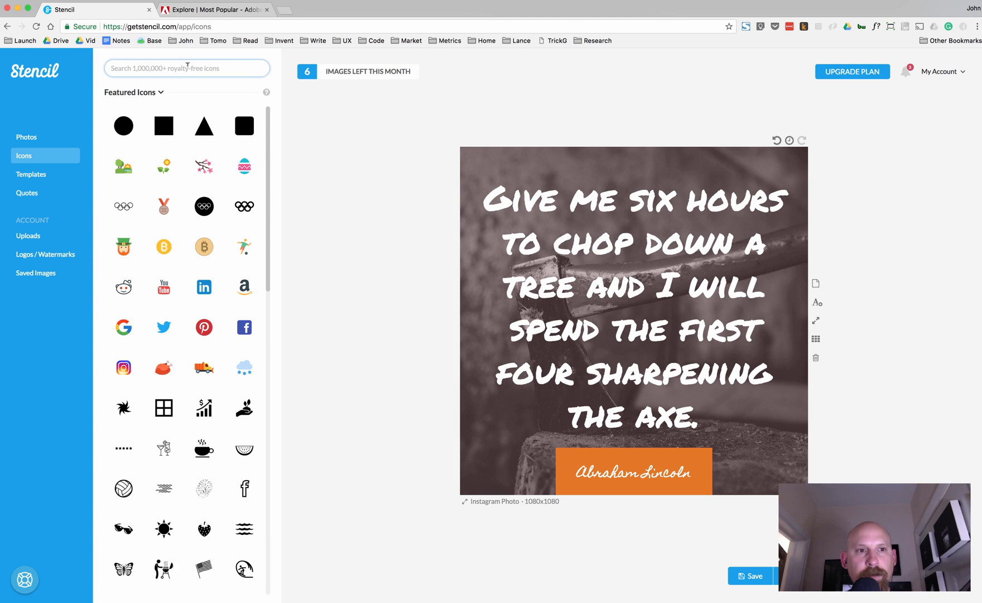
Step: Add an orange 'line' icon at the bottom-left corner and flip it horizontally
type("line")
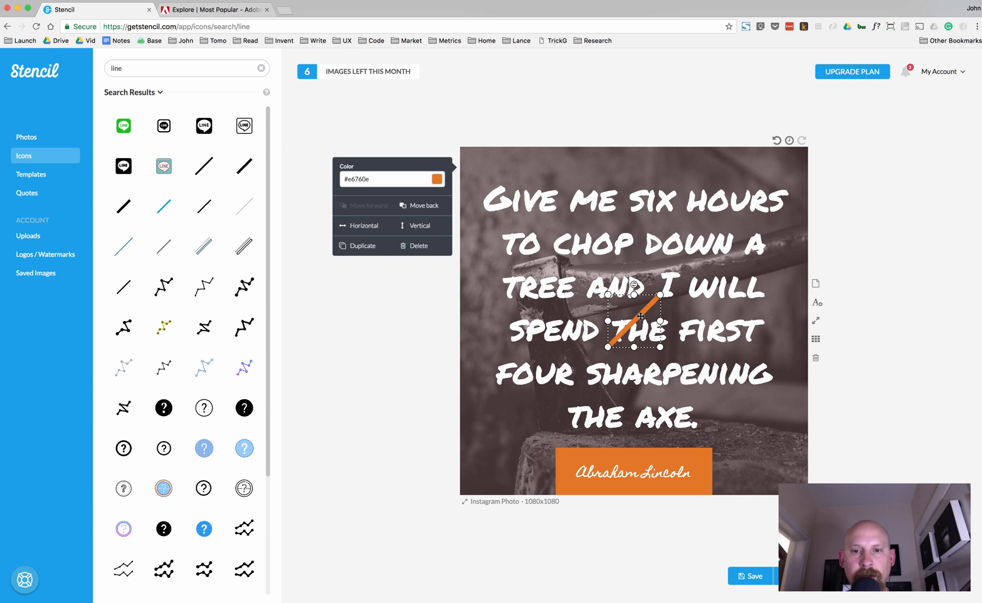
left_click_drag(634, 319, 482, 163)
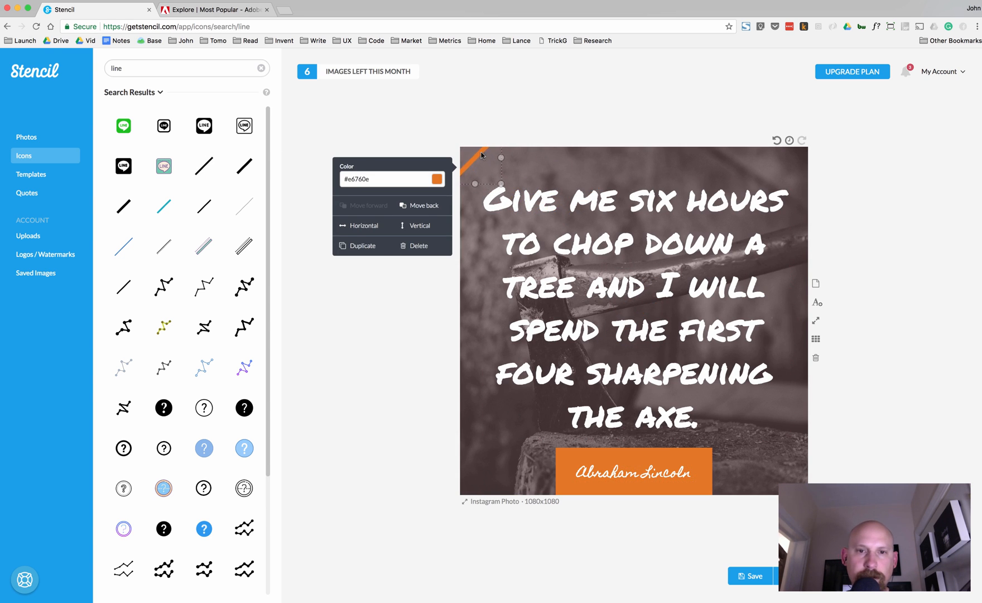
left_click_drag(482, 160, 510, 338)
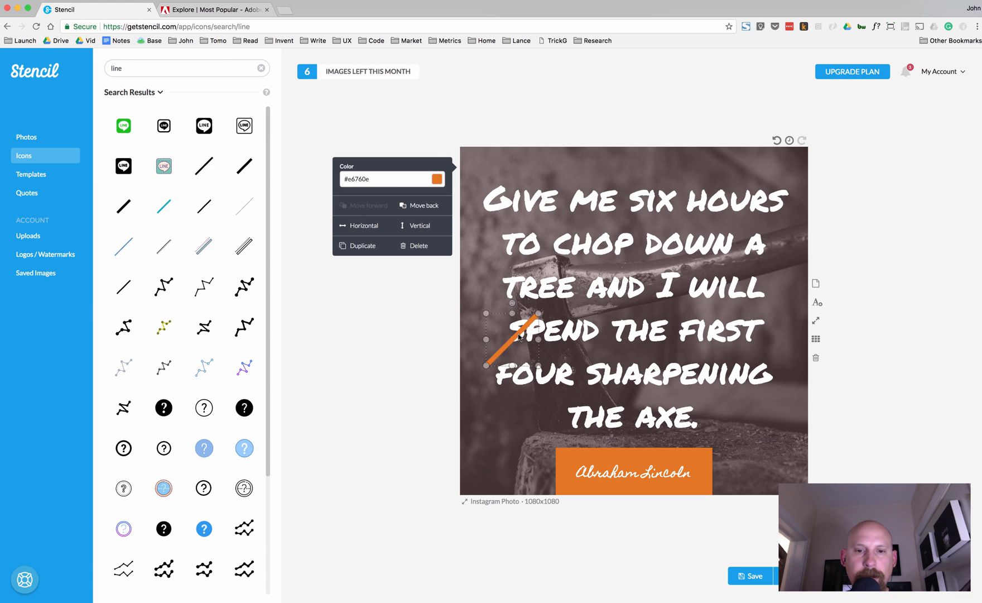
left_click_drag(514, 338, 512, 439)
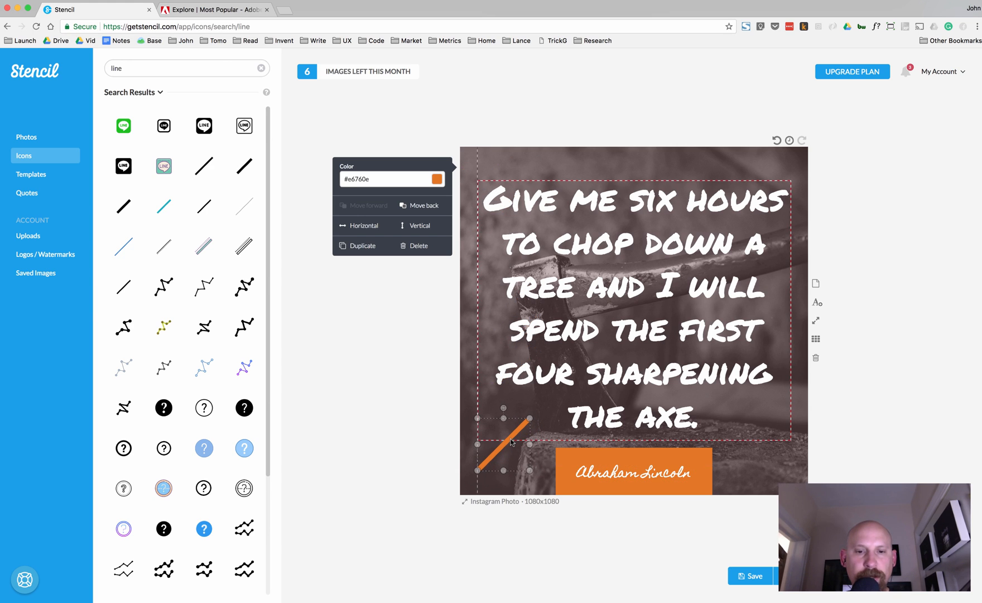
left_click(364, 226)
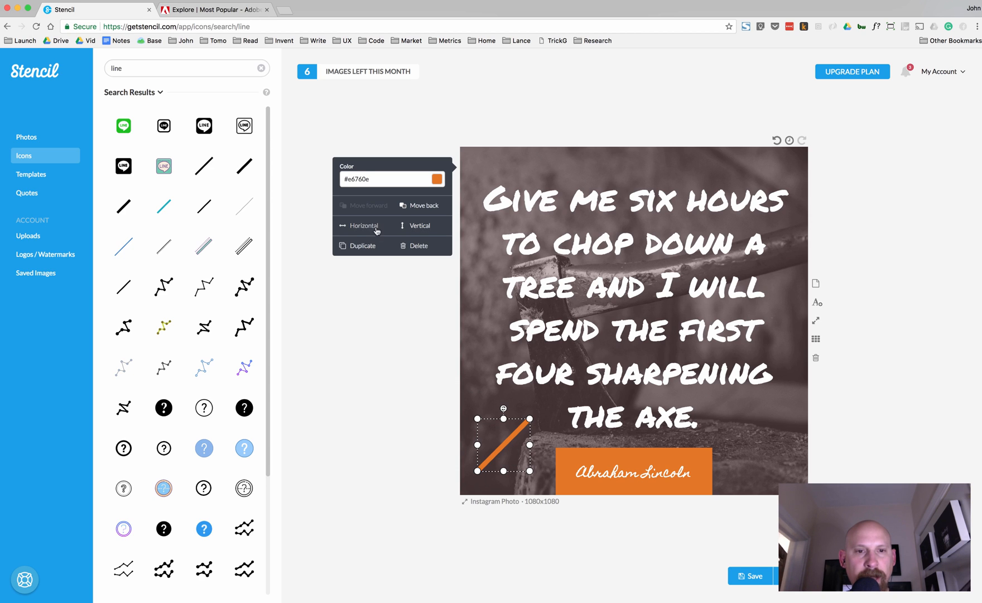
left_click(364, 226)
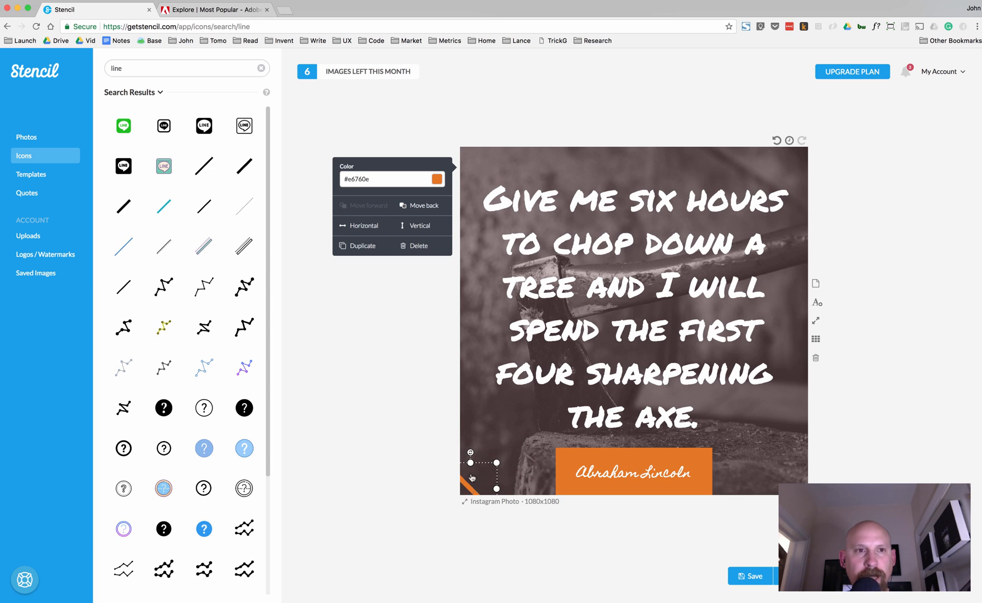
left_click(216, 10)
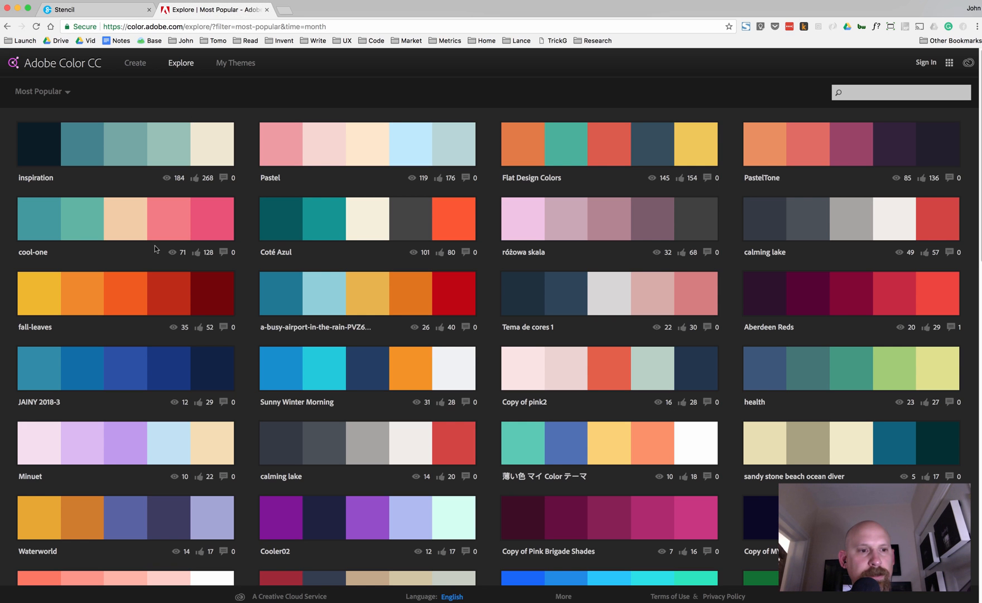
mouse_move(125, 293)
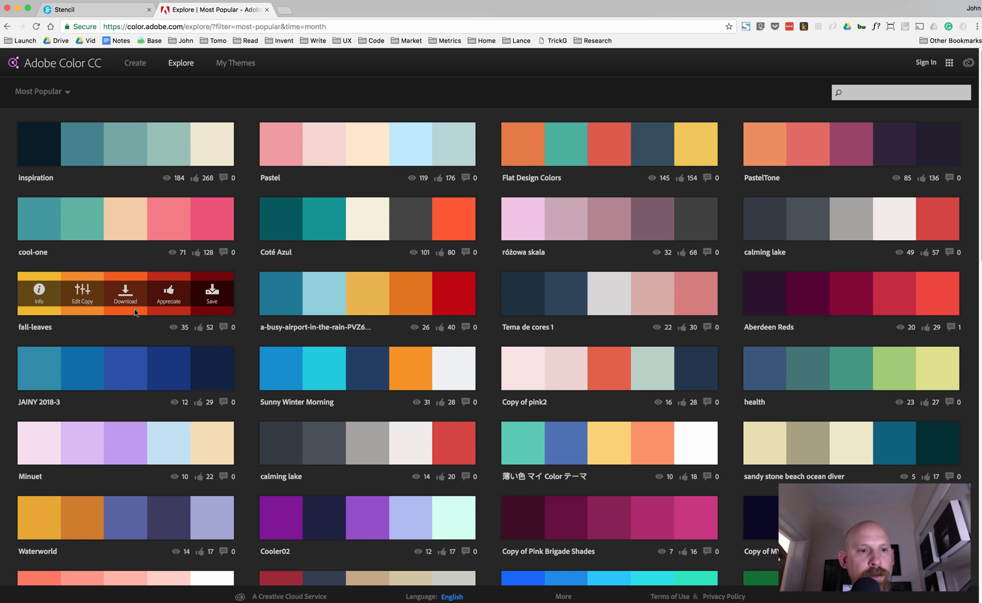
mouse_move(148, 302)
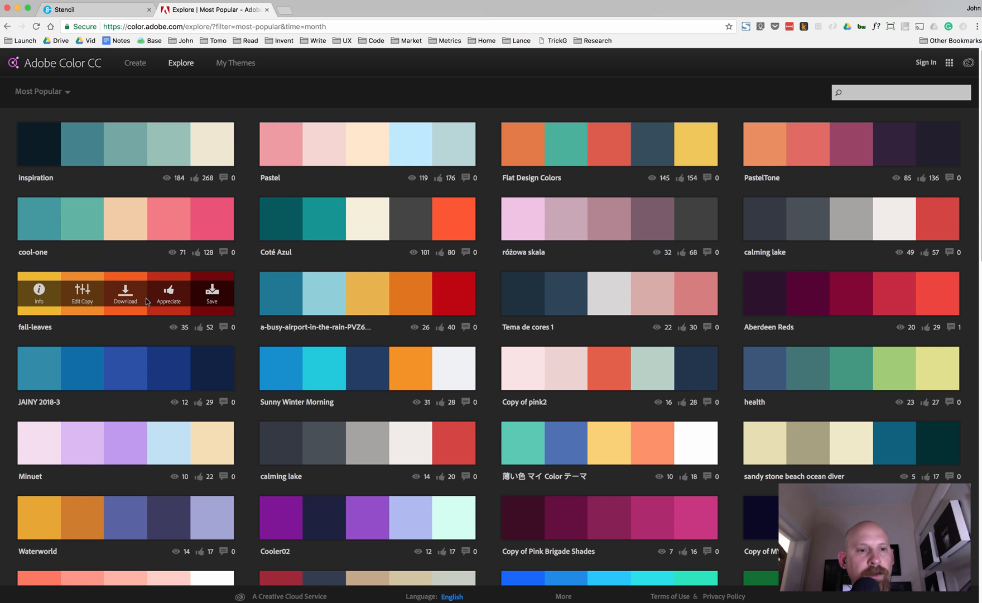
left_click(94, 9)
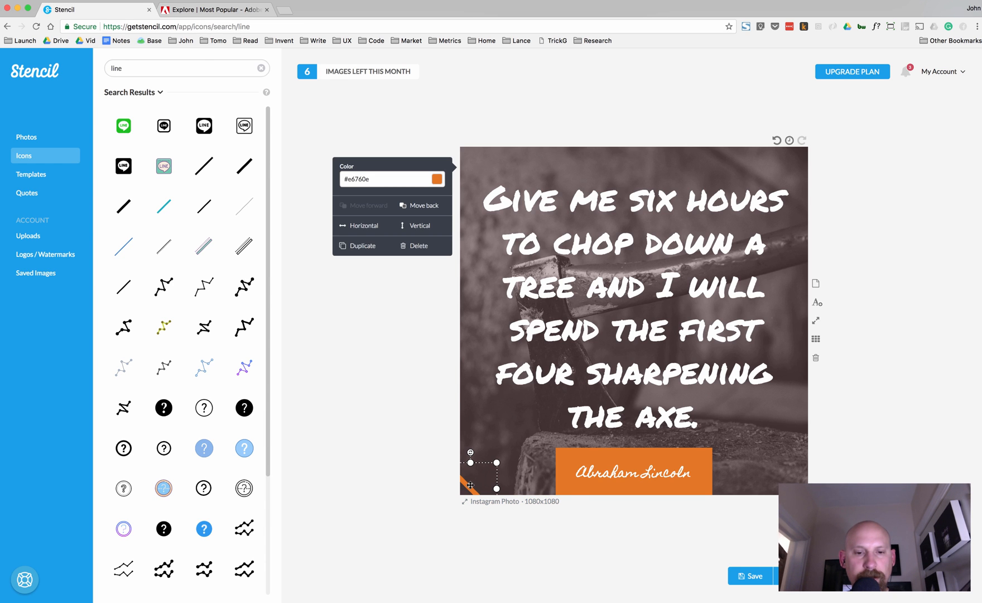
Step: Colour the corner stripes yellow #e8cf0e and orange #eb8b0e
left_click(436, 178)
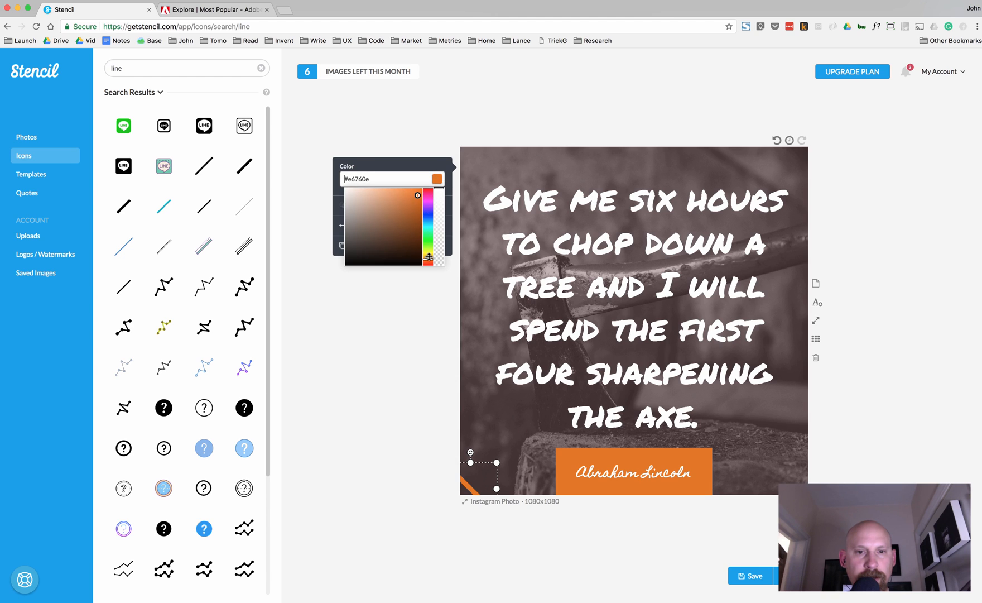
left_click(438, 247)
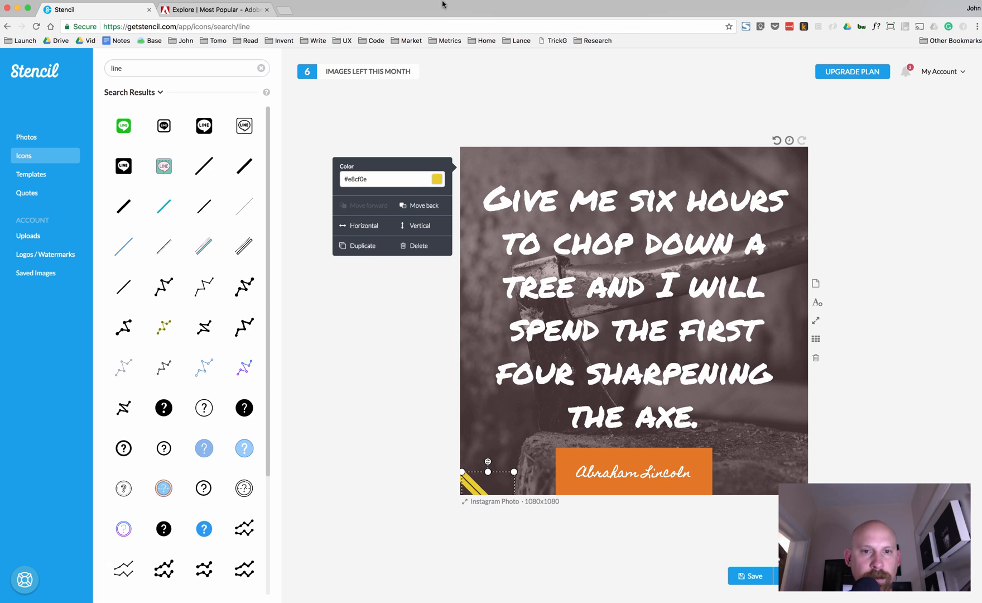
left_click(436, 179)
type("b8b")
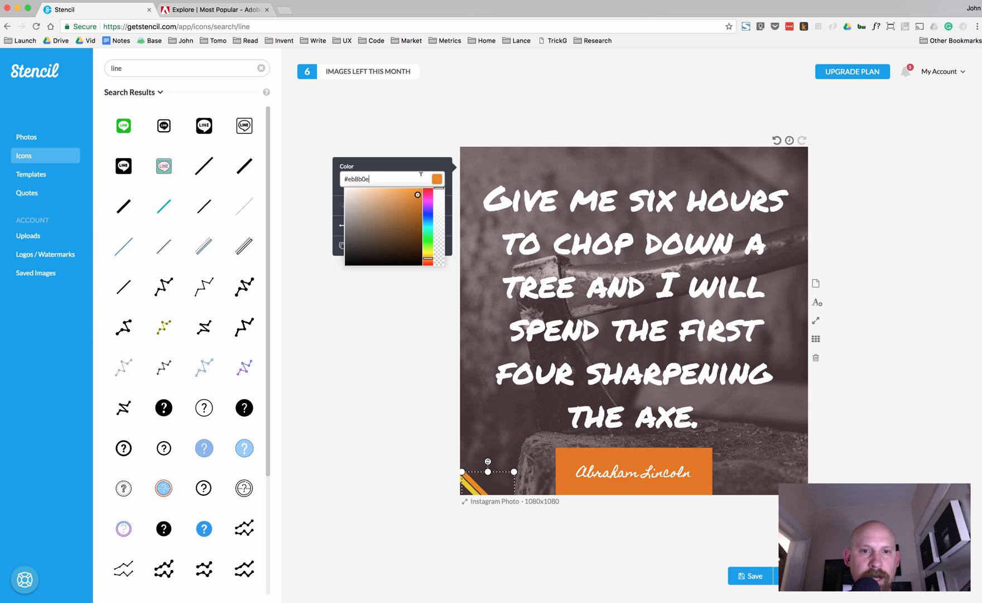
left_click(468, 479)
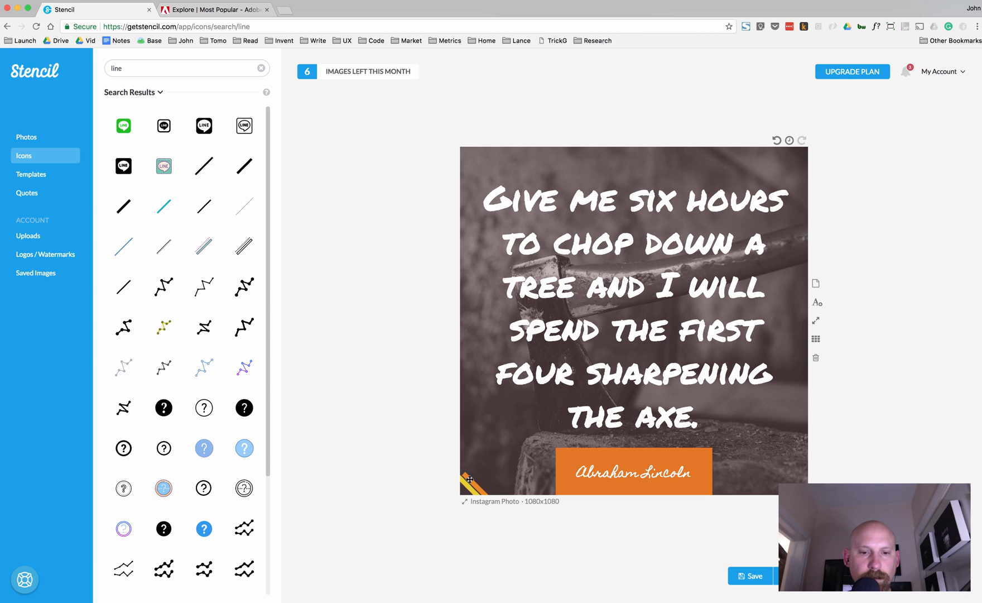
left_click(468, 480)
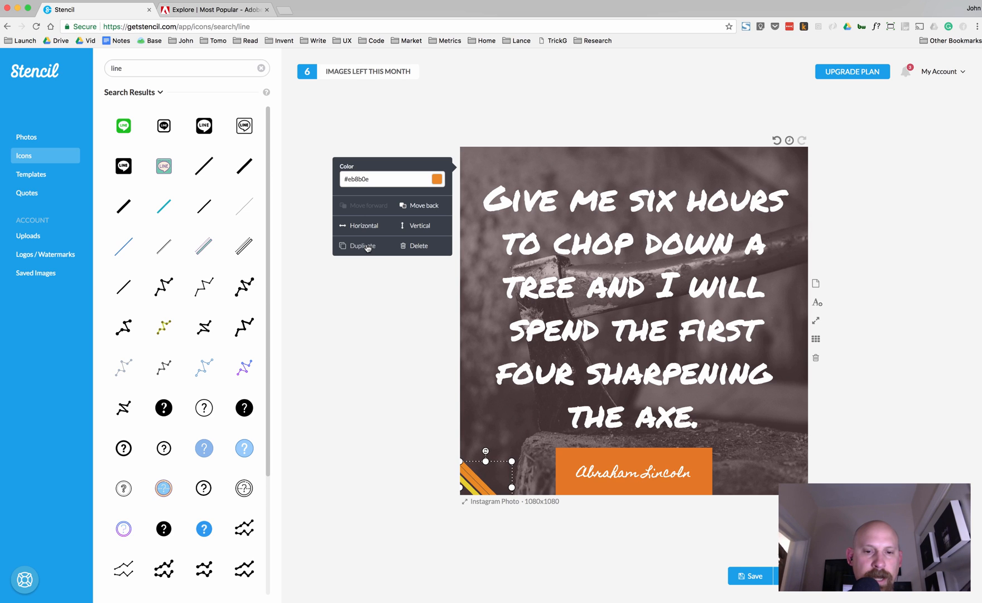
Step: Duplicate the corner stripe and colour the copy dark red, #9c1f0c
left_click(367, 361)
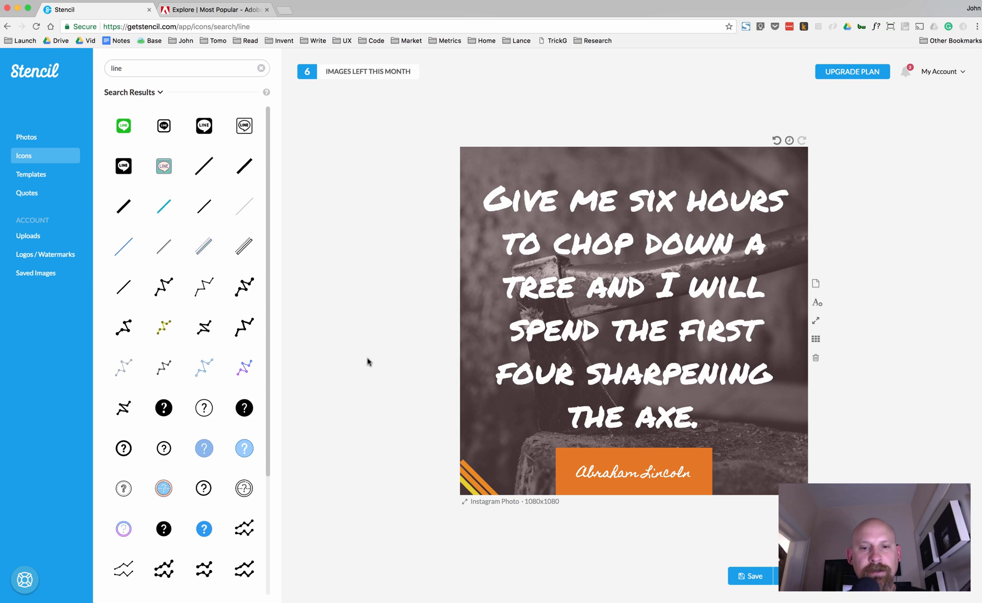
left_click(476, 477)
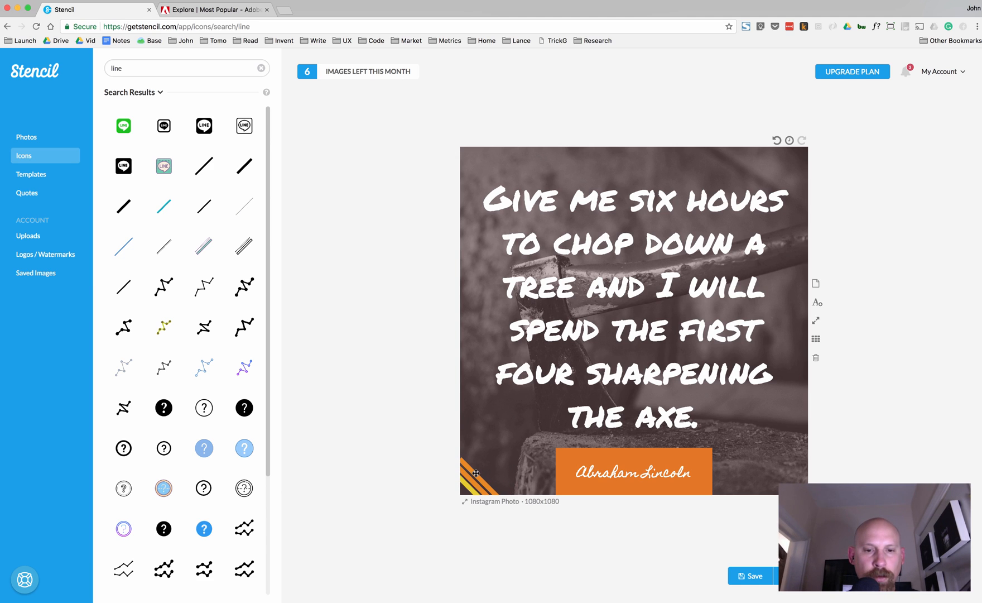
left_click(476, 473)
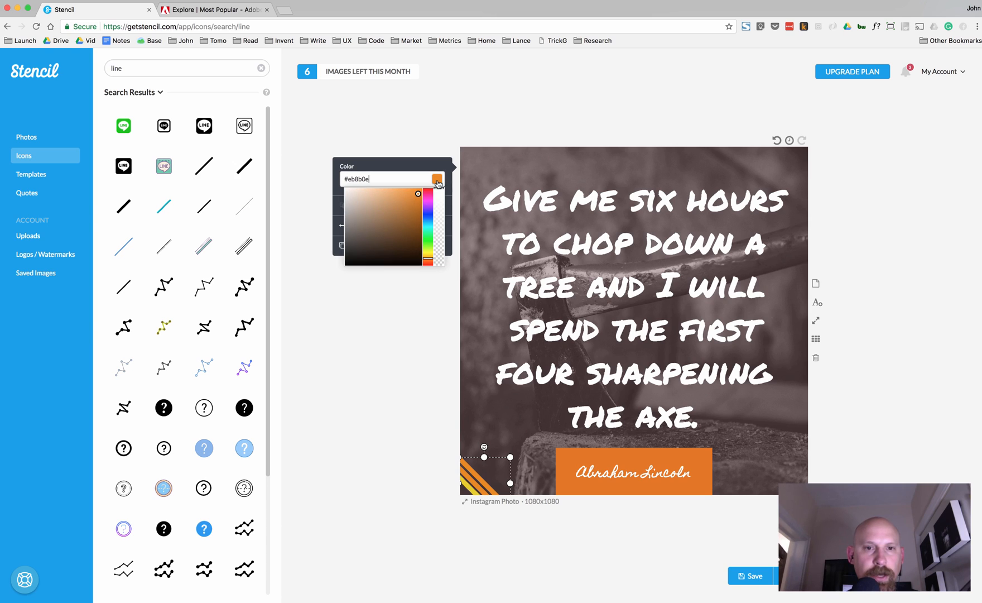
left_click_drag(418, 193, 408, 259)
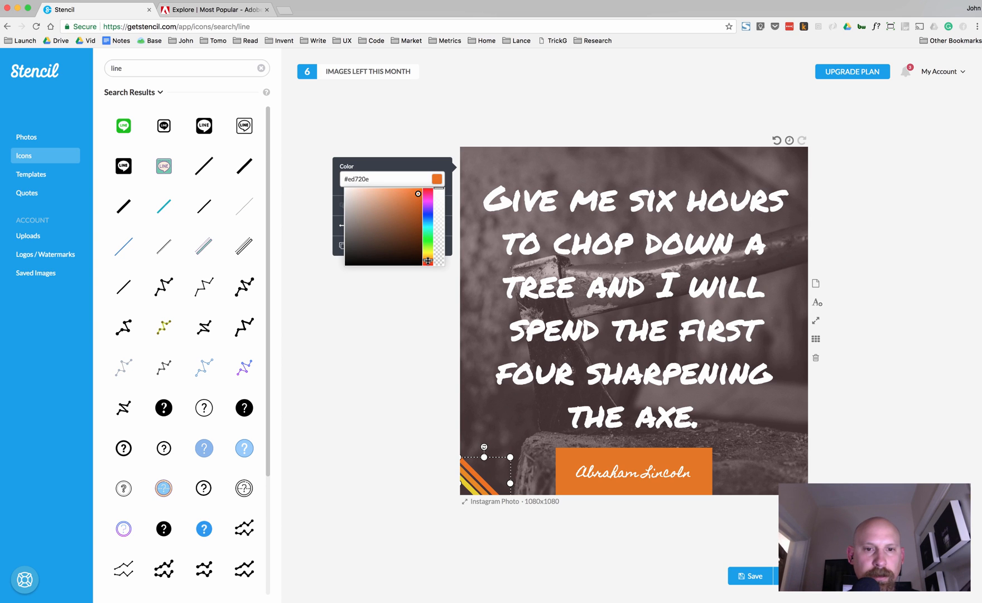
left_click(414, 245)
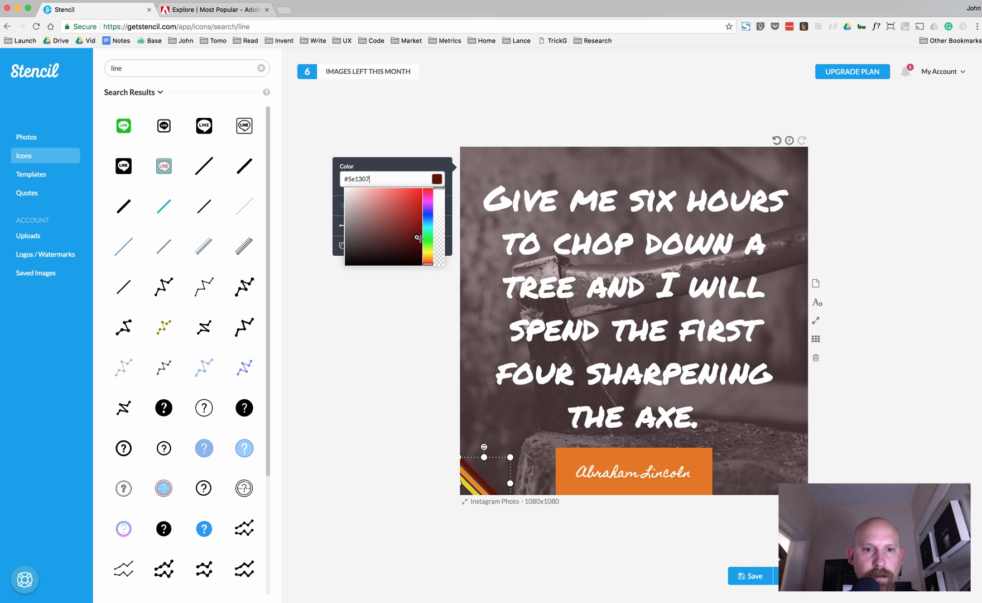
left_click(415, 220)
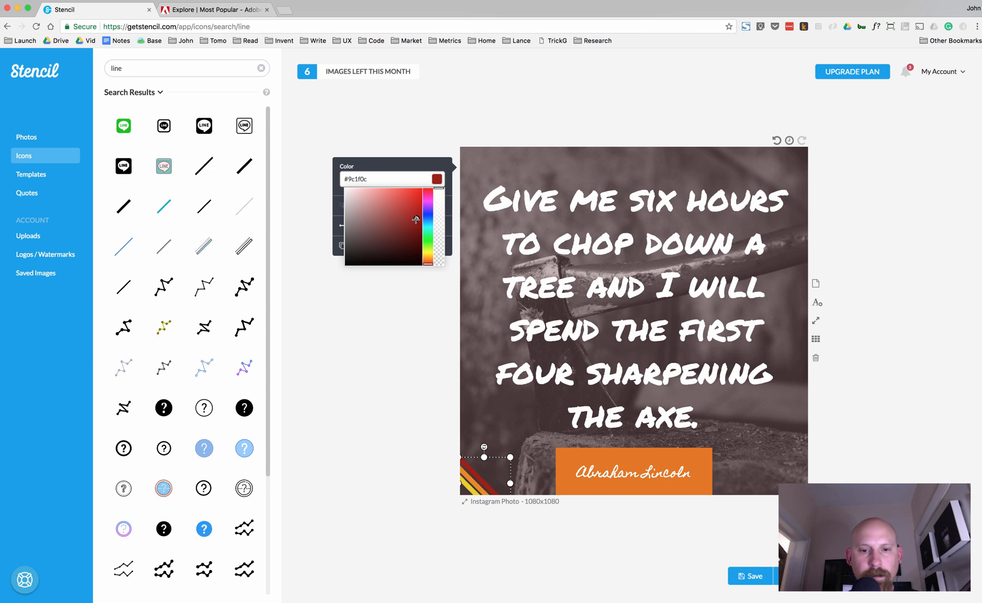
left_click(389, 343)
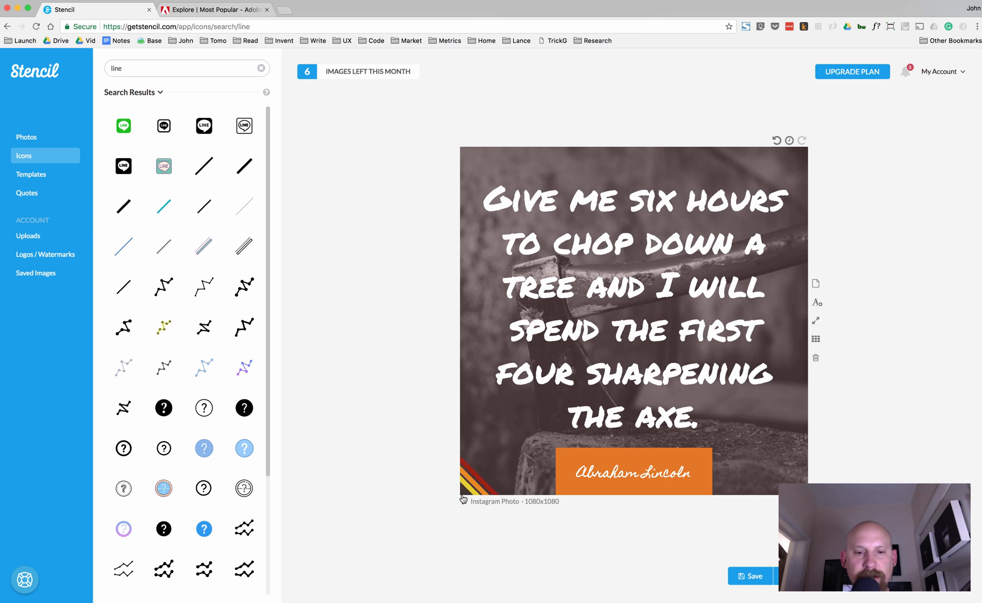
mouse_move(417, 463)
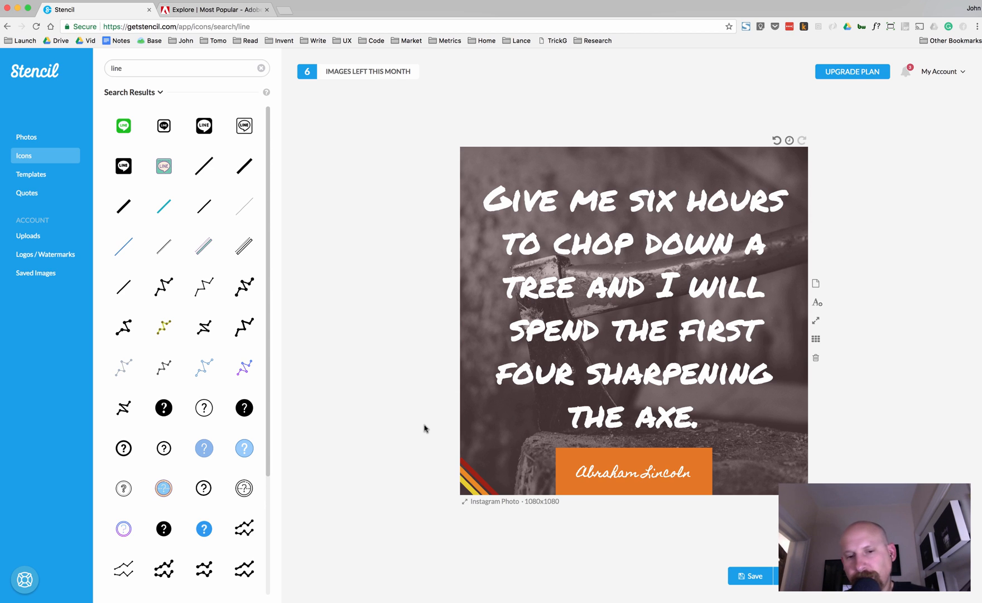
mouse_move(430, 441)
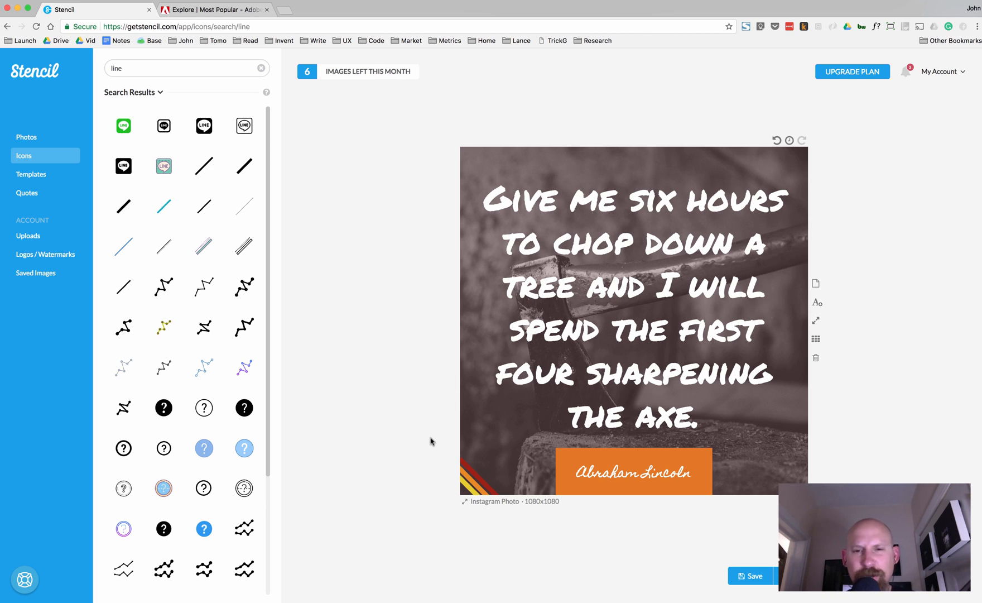
mouse_move(425, 440)
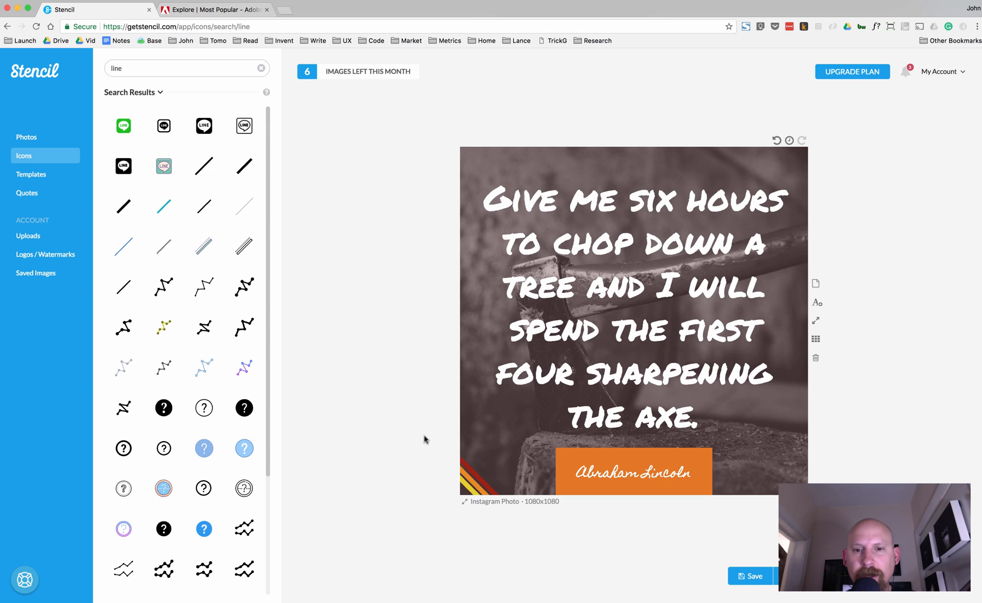
mouse_move(426, 430)
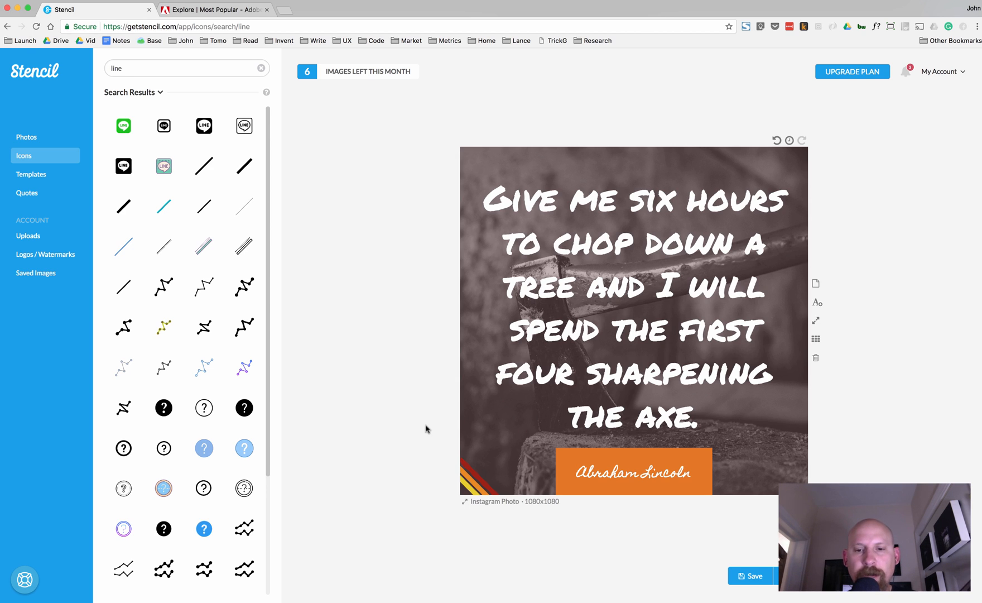